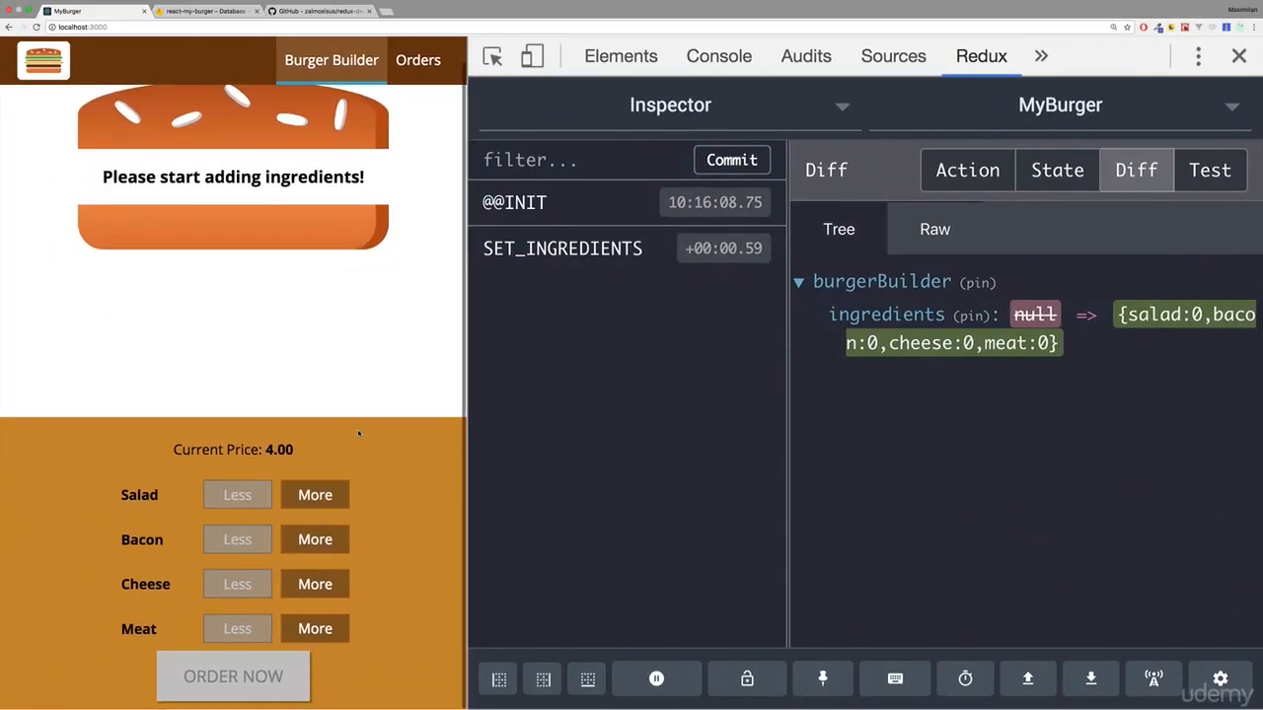
Bring up store/actions/order.js and review the purchaseBurger action creator
scroll(up, 3)
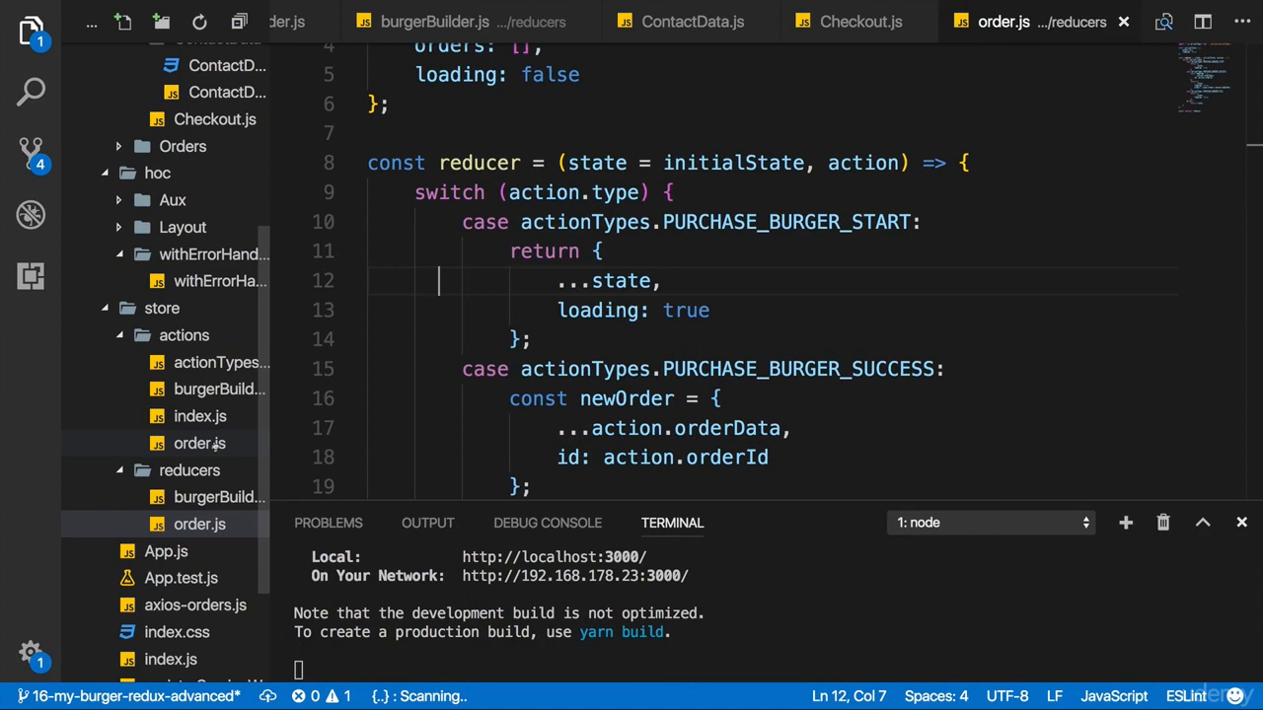
mouse_move(199, 442)
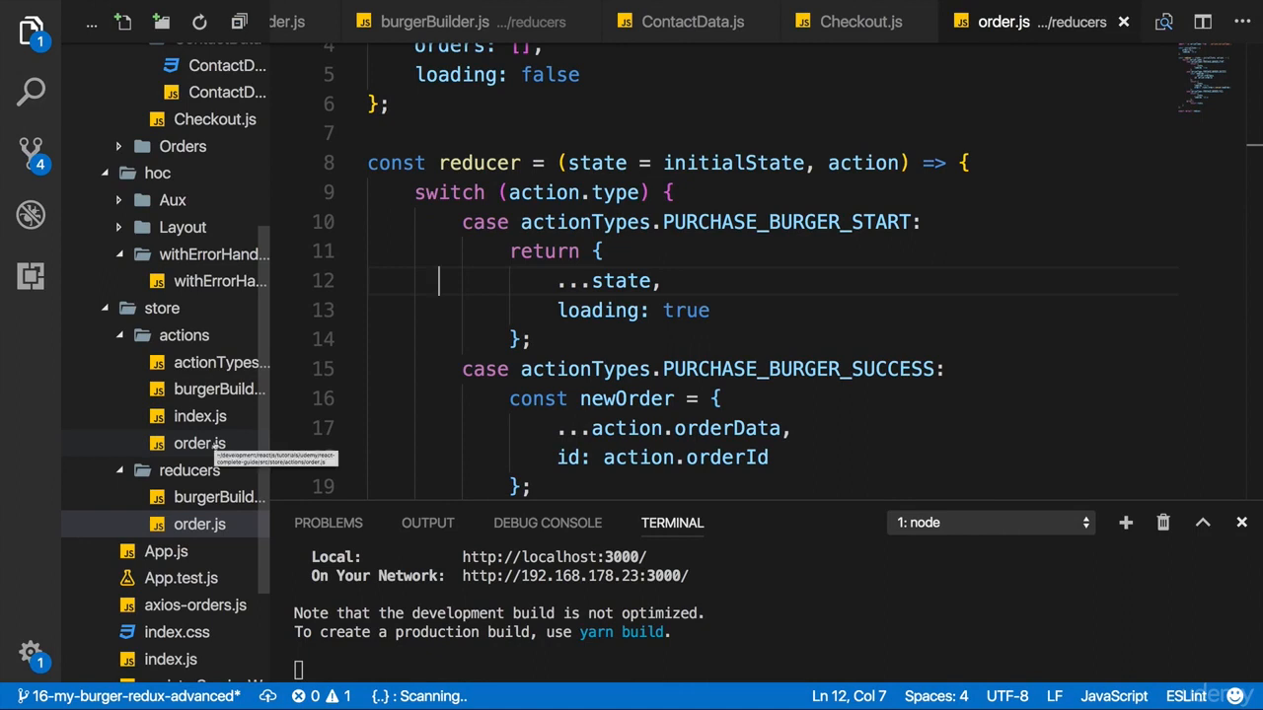
click(199, 441)
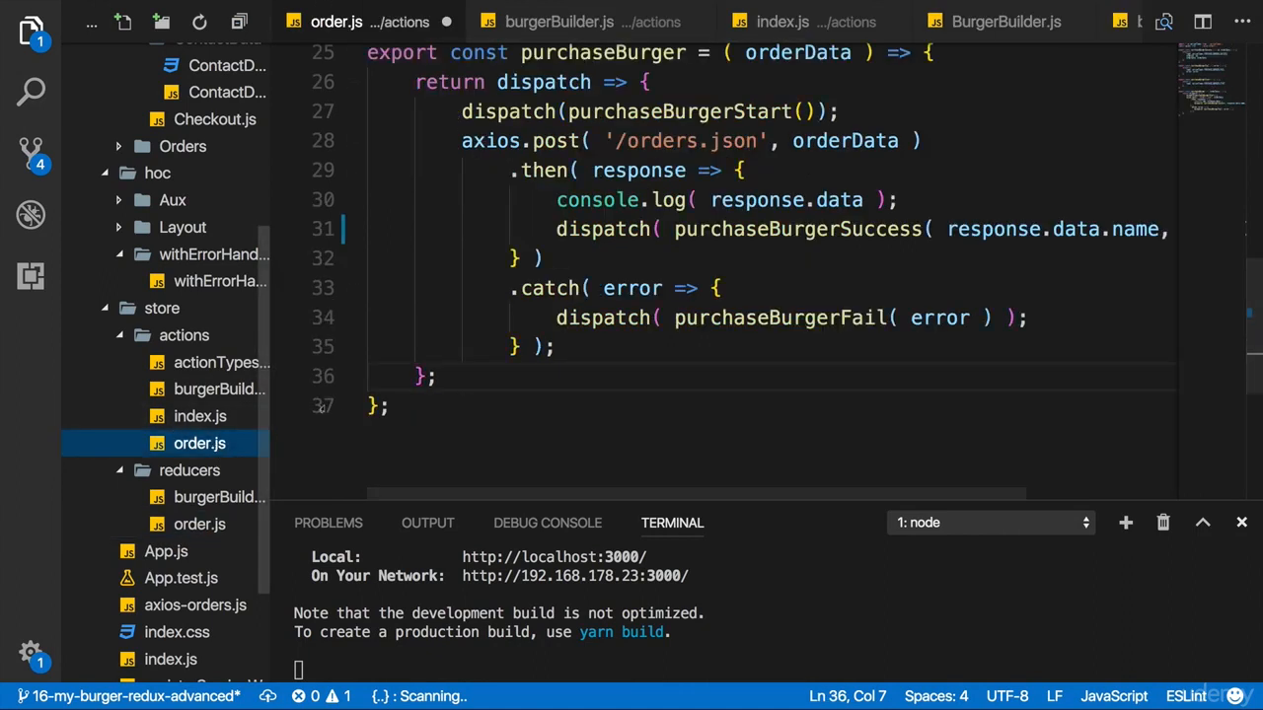
scroll(up, 3)
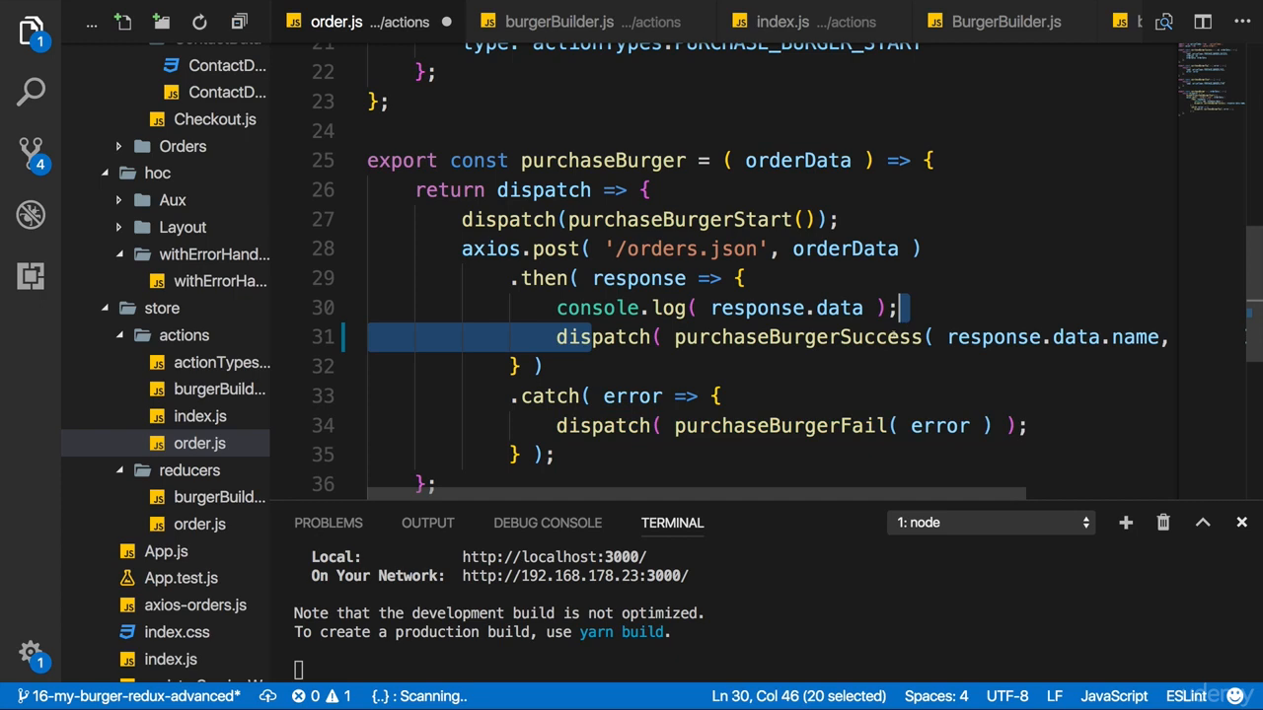
double_click(797, 160)
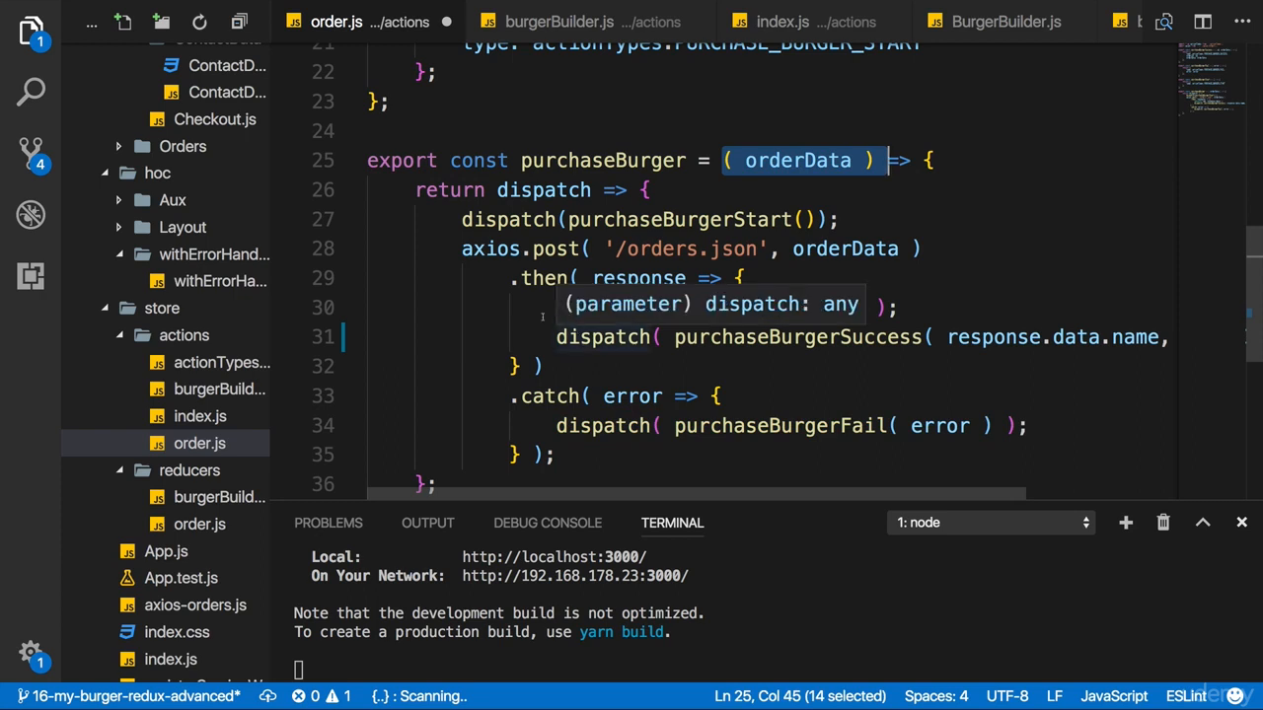
Log response.data in purchaseBurger, then move to actionTypes.js for a new constant
text(console.log( response.data );)
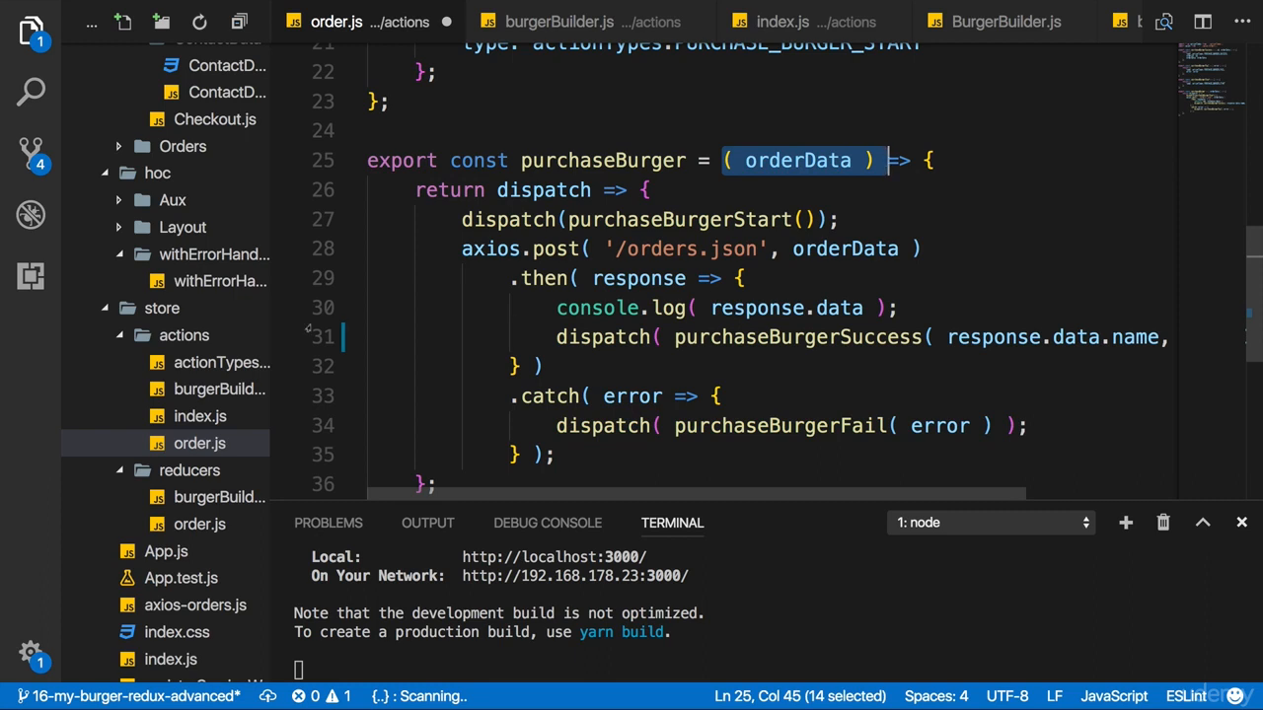
click(221, 363)
text(export const PURCH)
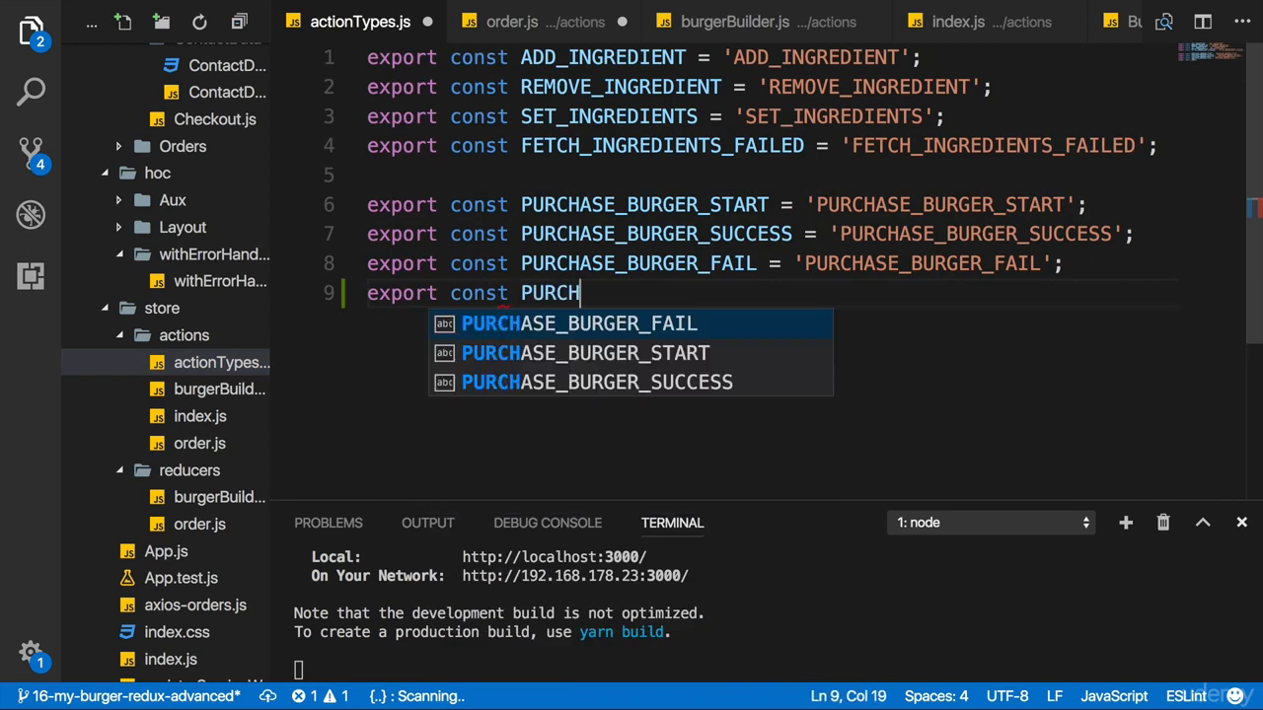
Export const PURCHASE_INIT = 'PURCHASE_INIT' below PURCHASE_BURGER_FAIL and pick up the name for reuse
text(ASE_)
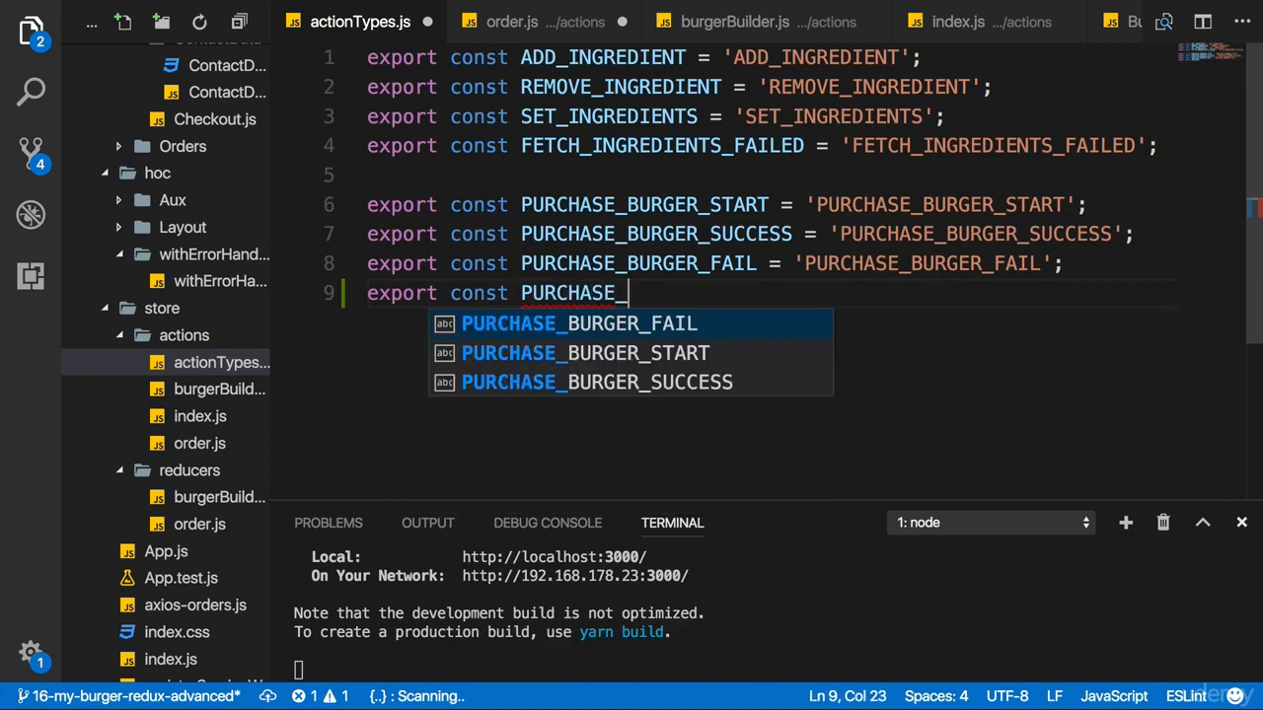
text(INIT = ')
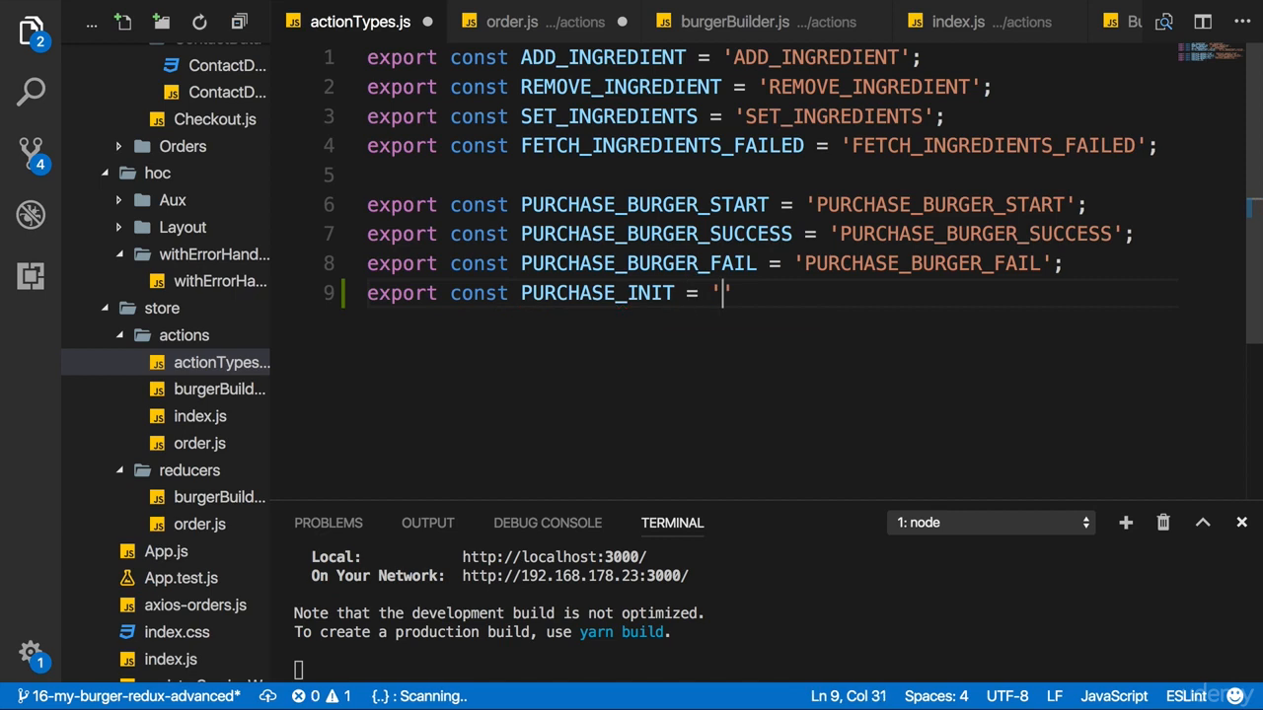
text(PURCHASE_INI)
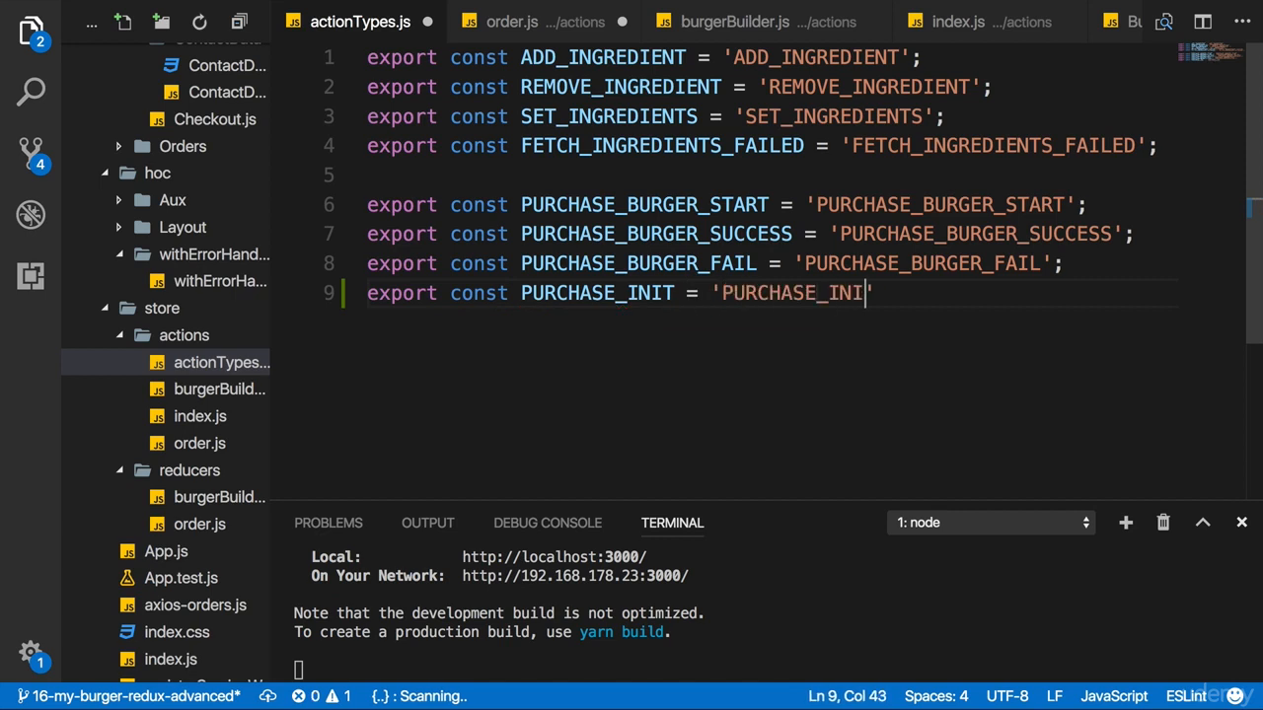
text(T';)
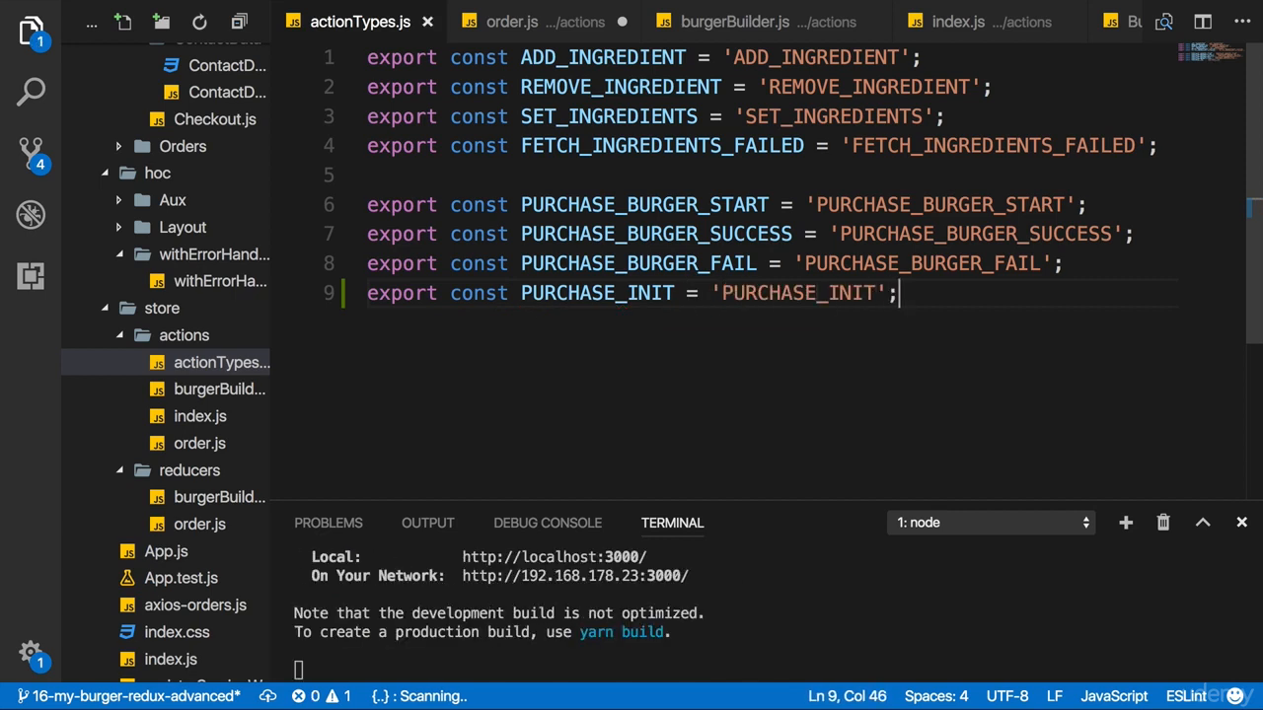
double_click(596, 292)
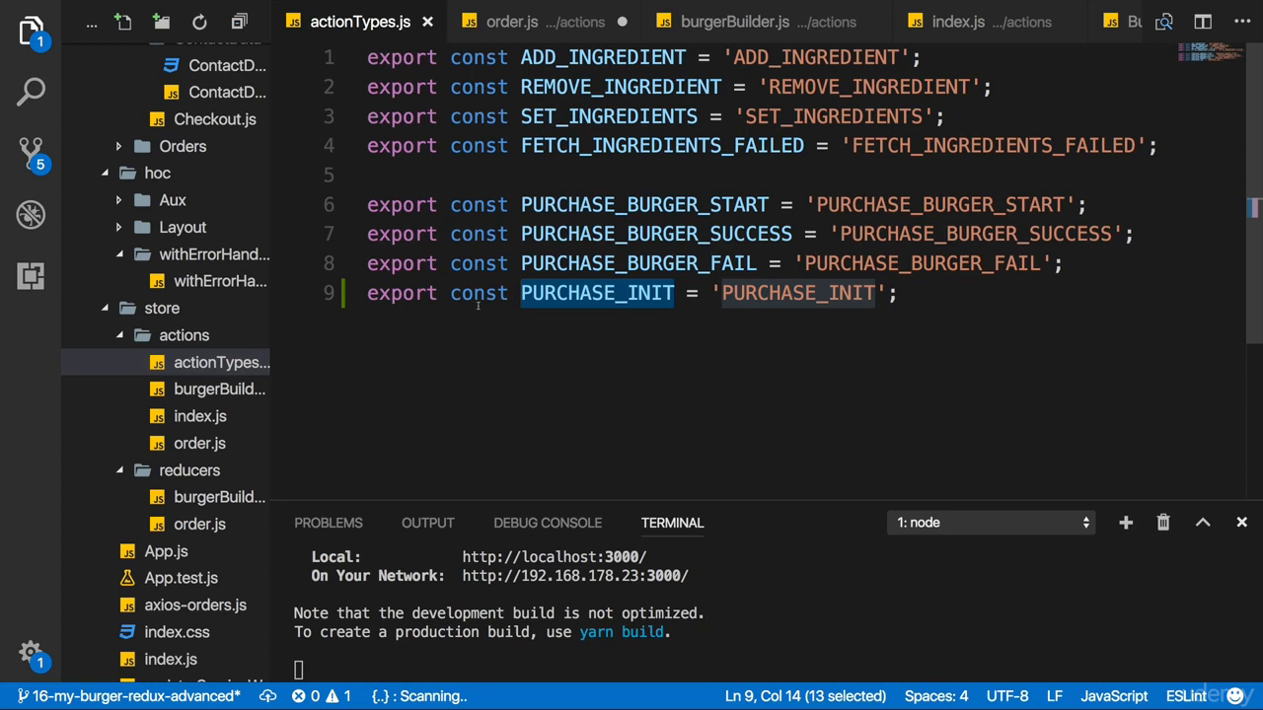
In order.js declare export const purchaseInit as an arrow function
click(513, 21)
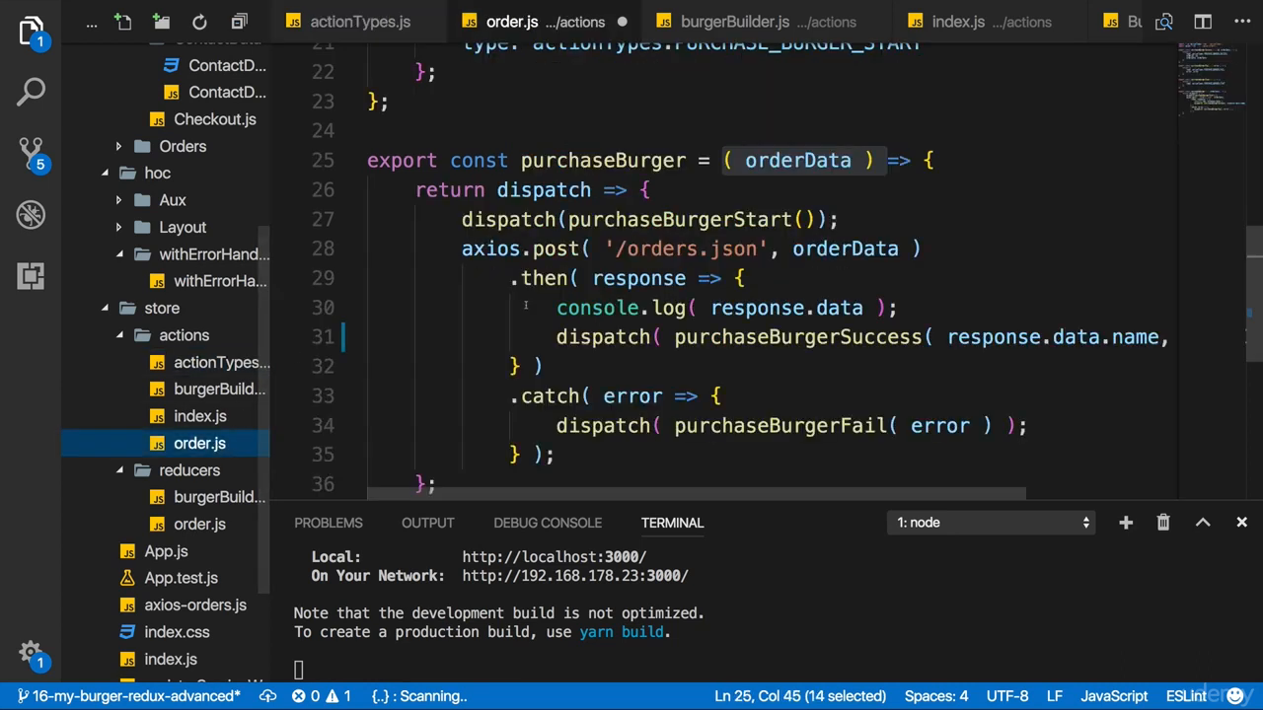
text(e)
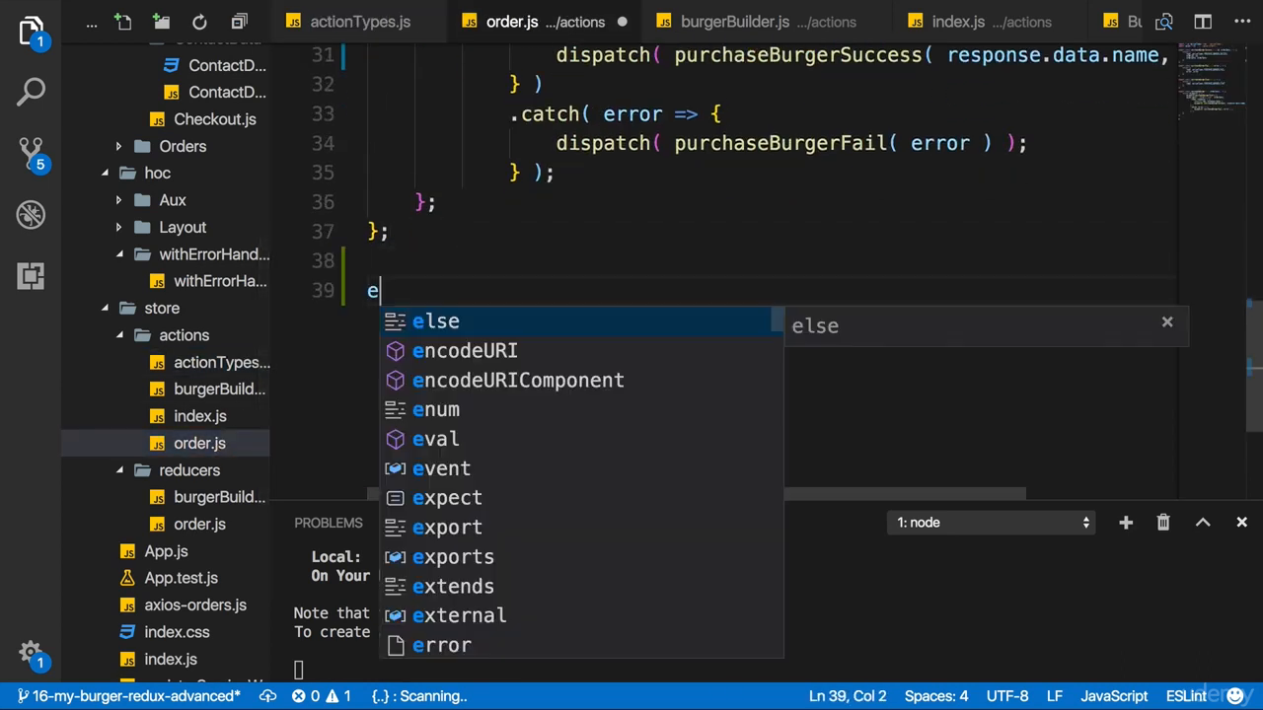
text(xport const)
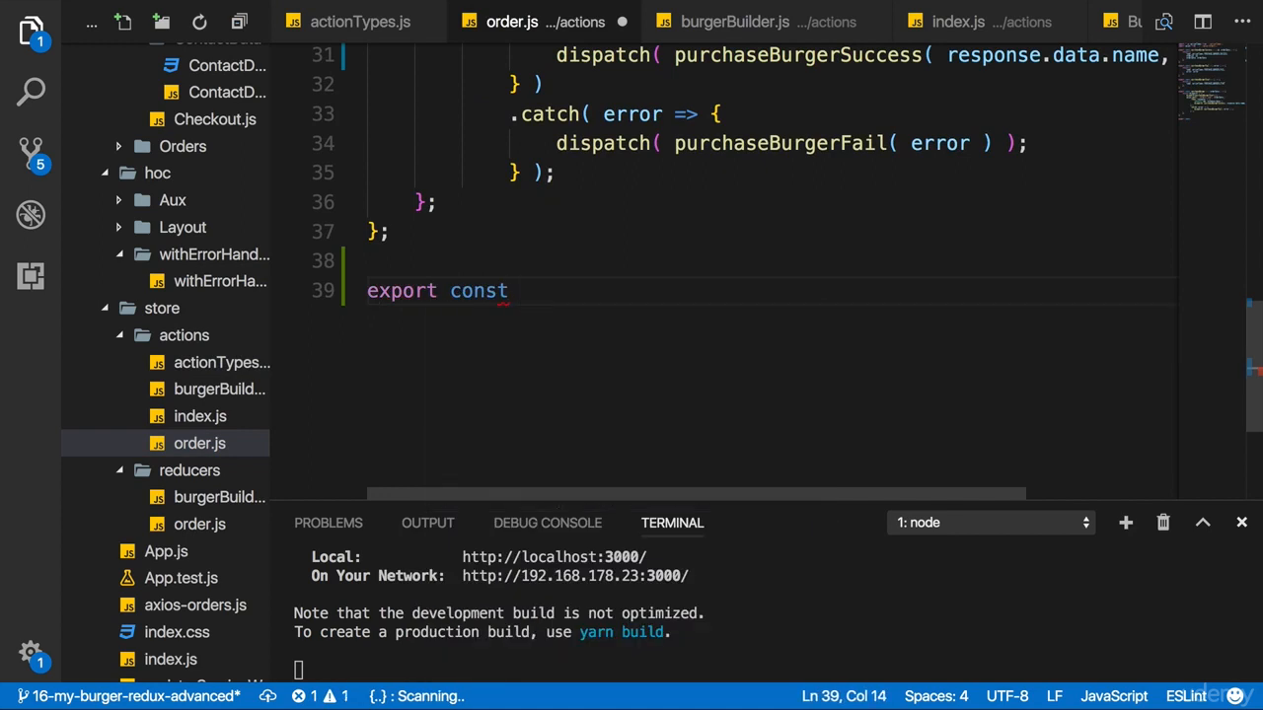
text(purchaseInit = () => {)
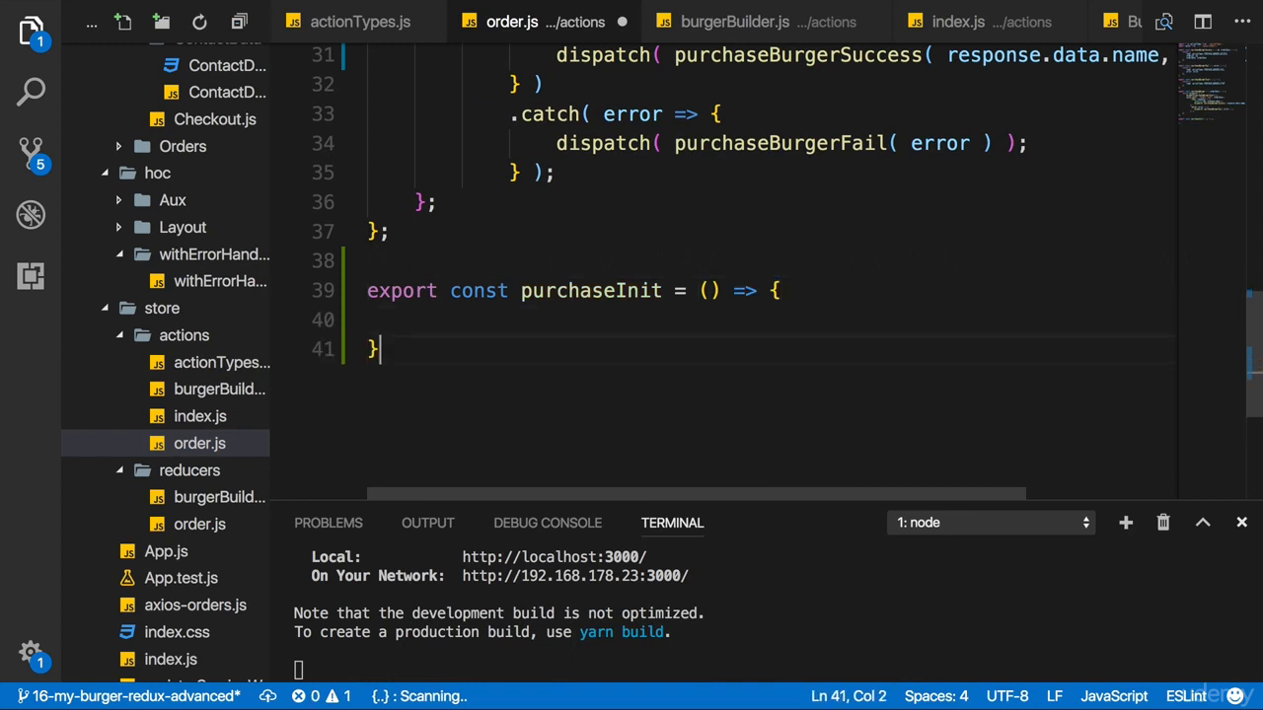
Return { type: actionTypes.PURCHASE_INIT } from purchaseInit and export it via the actions index
text(return {)
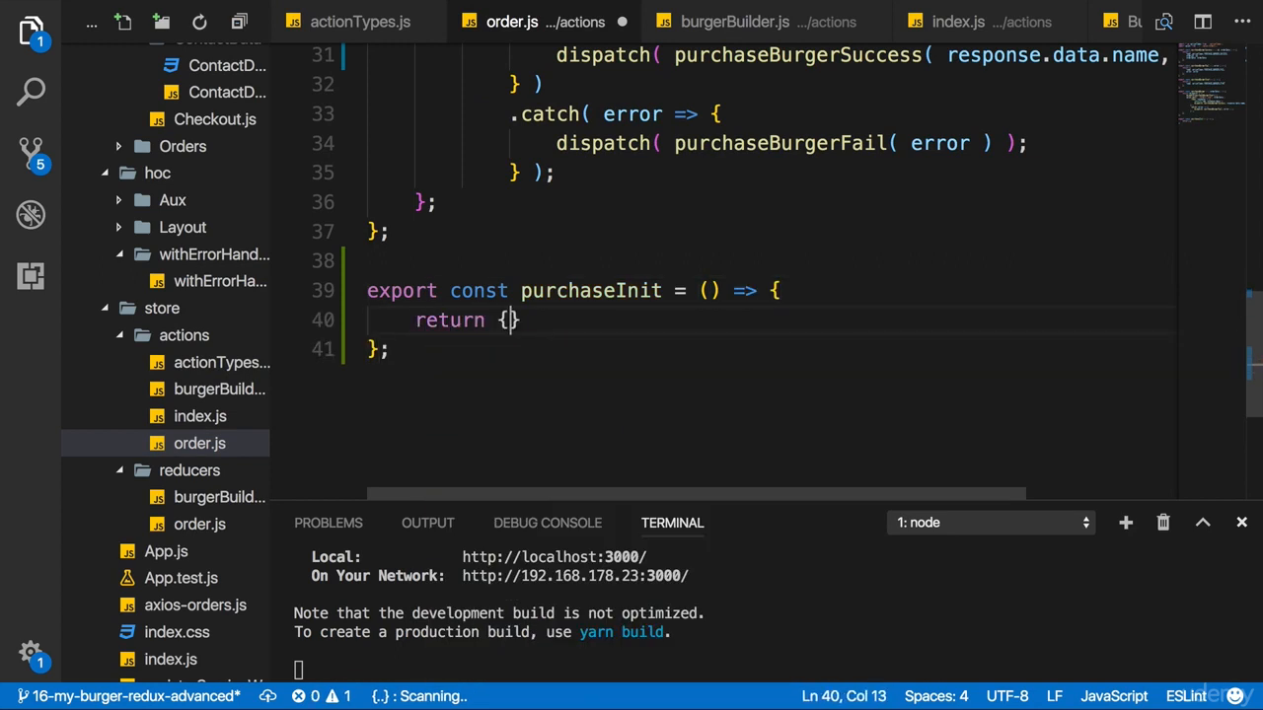
text(t)
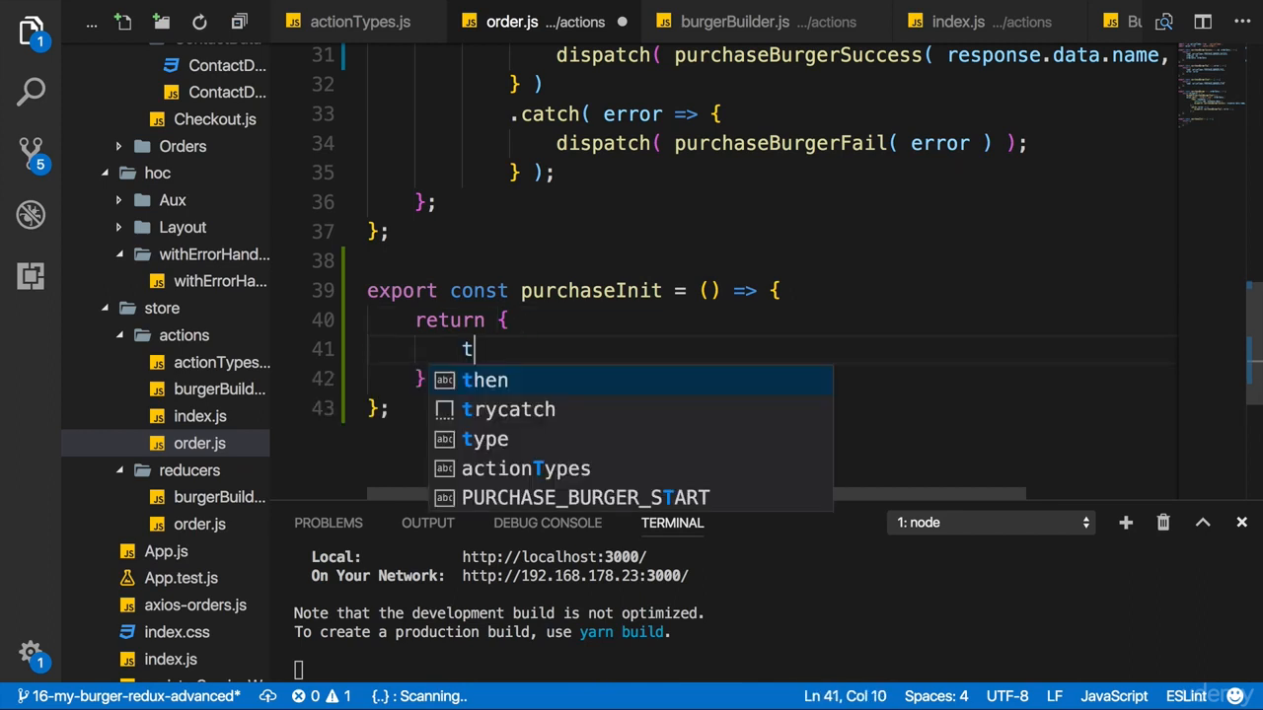
text(ype: actionTypes.)
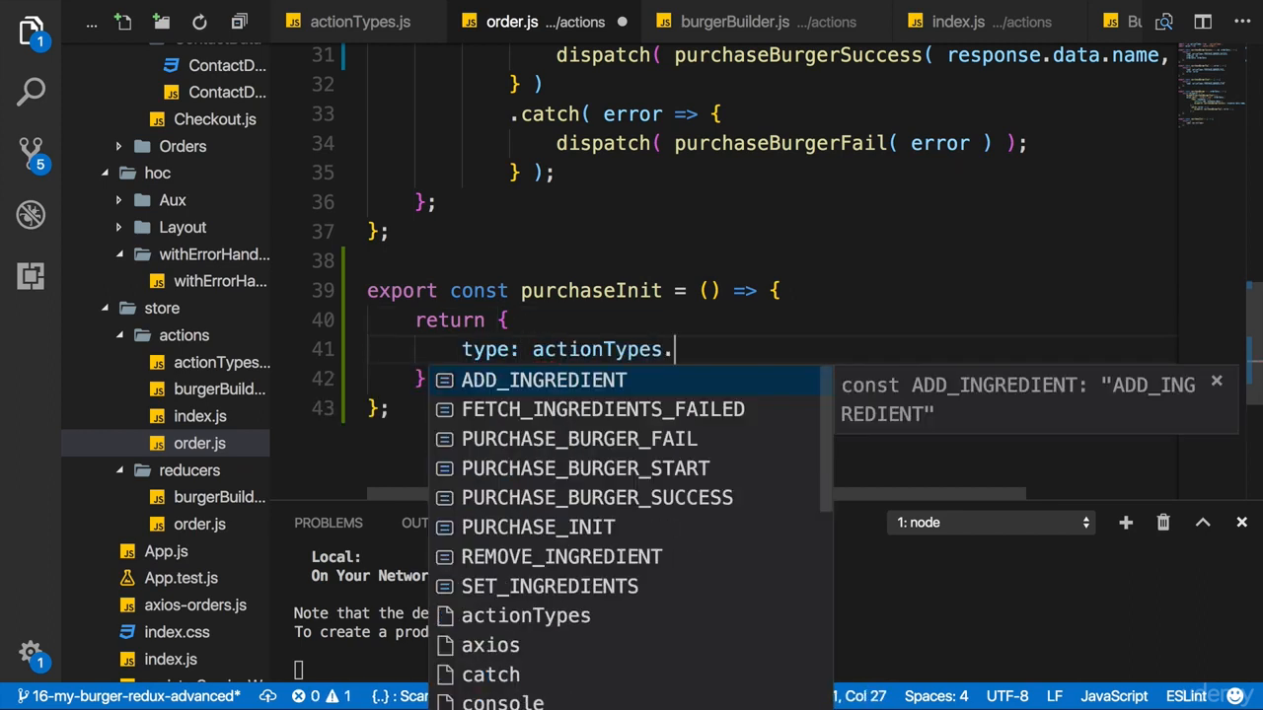
text(PU)
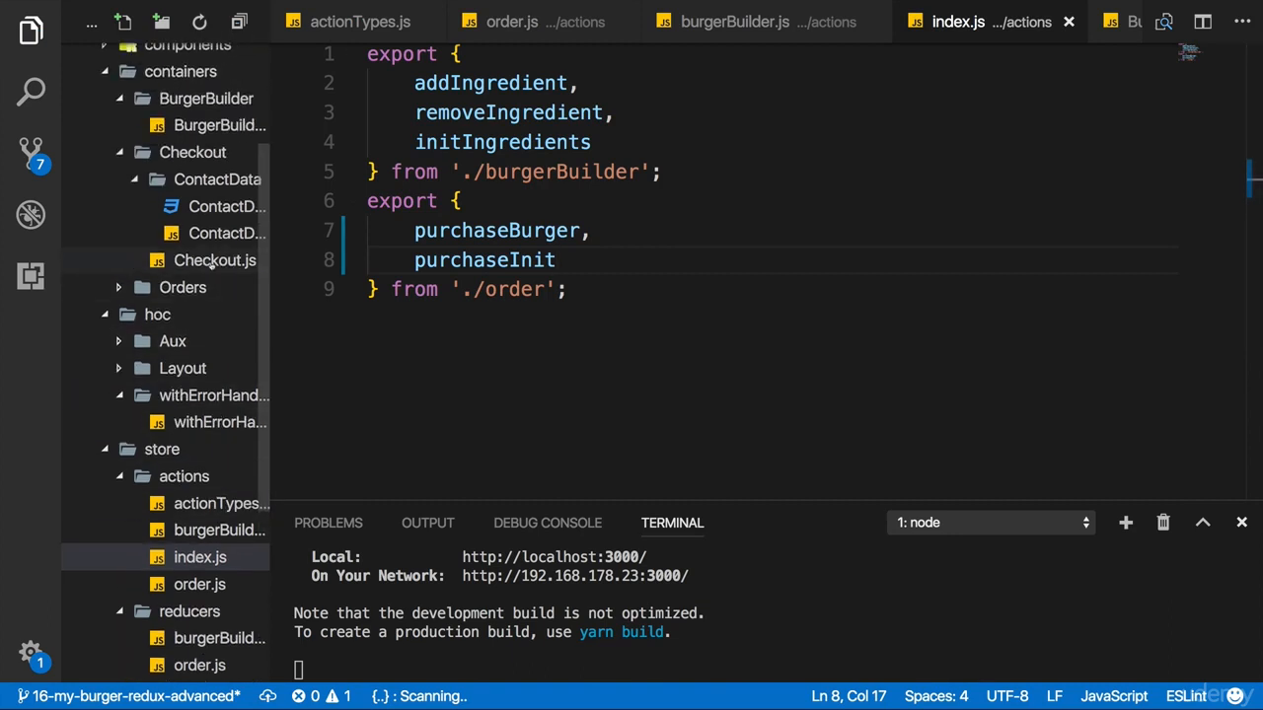
click(215, 261)
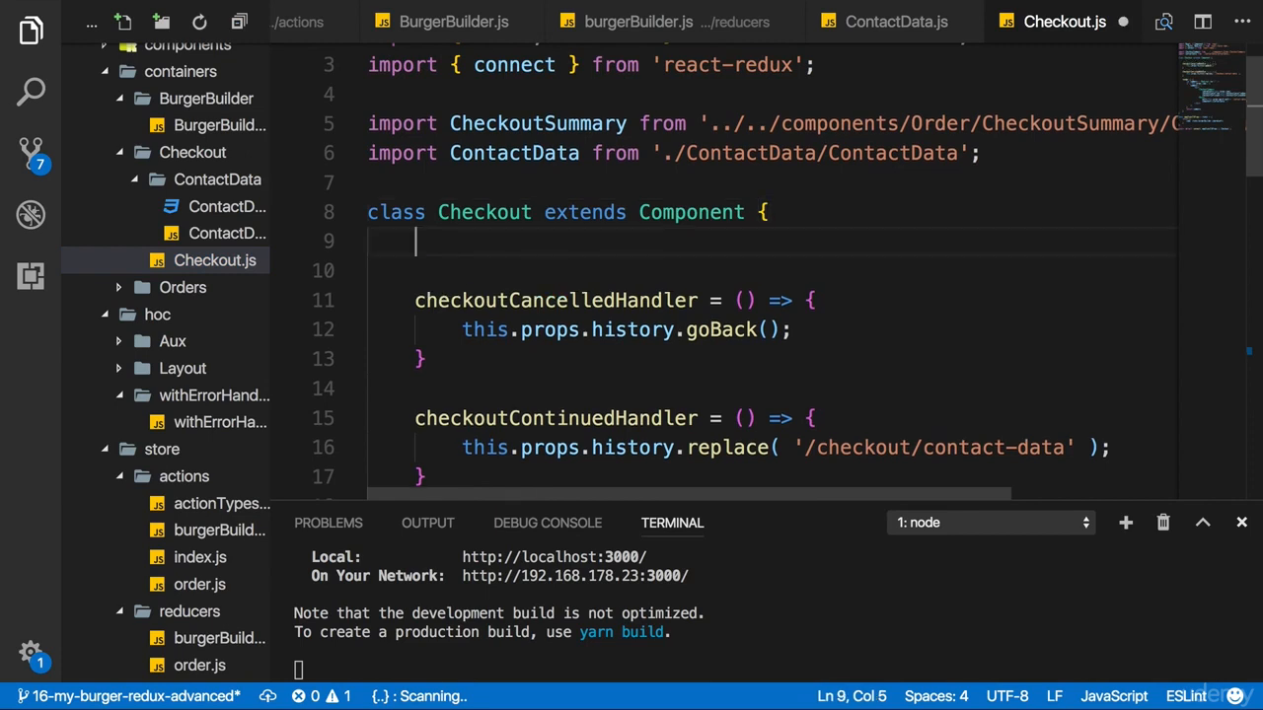
Add an empty componentDidMount () {} to the Checkout class and bring mapStateToProps into view
text(componentDidMount () {)
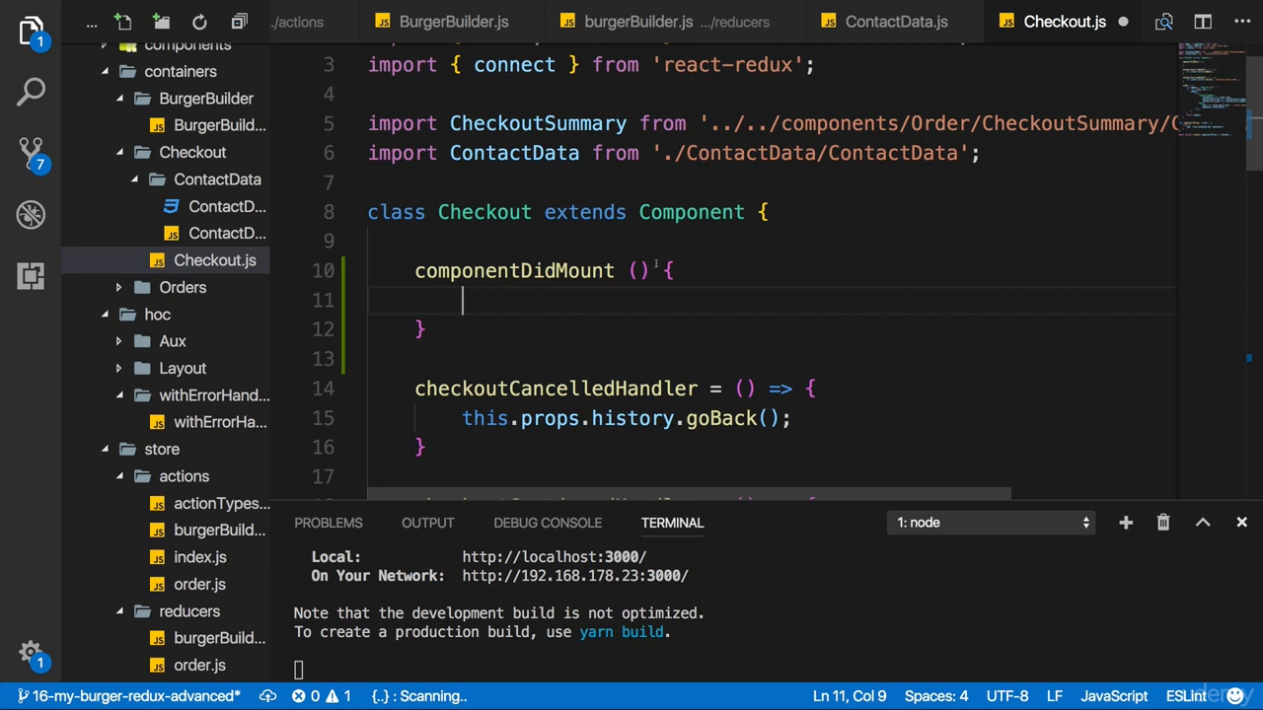
scroll(down, 3)
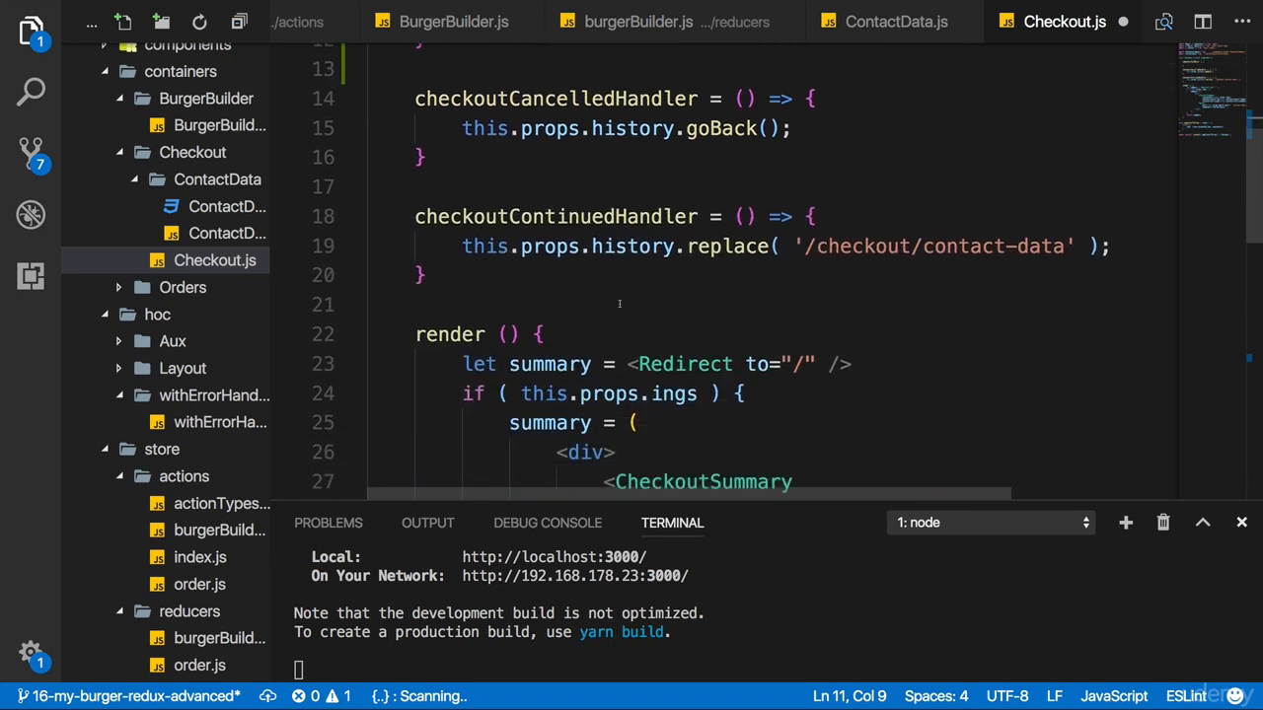
scroll(down, 3)
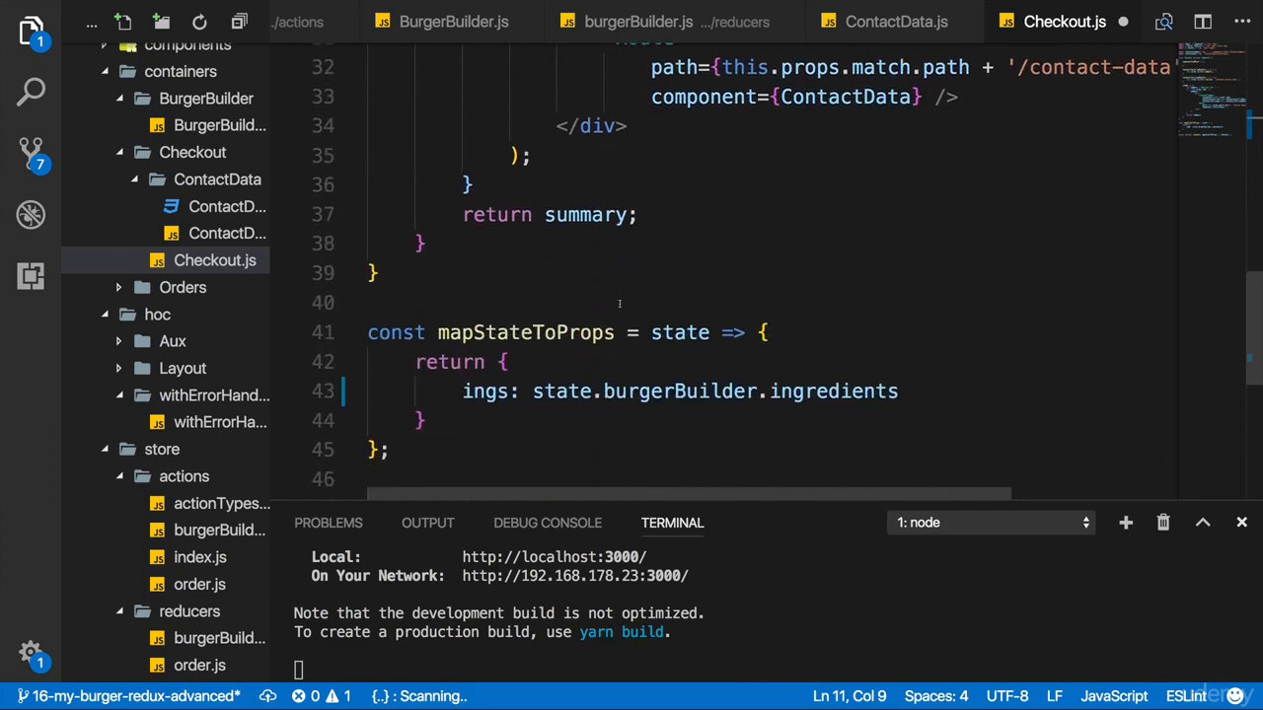
Declare const mapDispatchToProps = dispatch => returning an object in Checkout.js
scroll(down, 3)
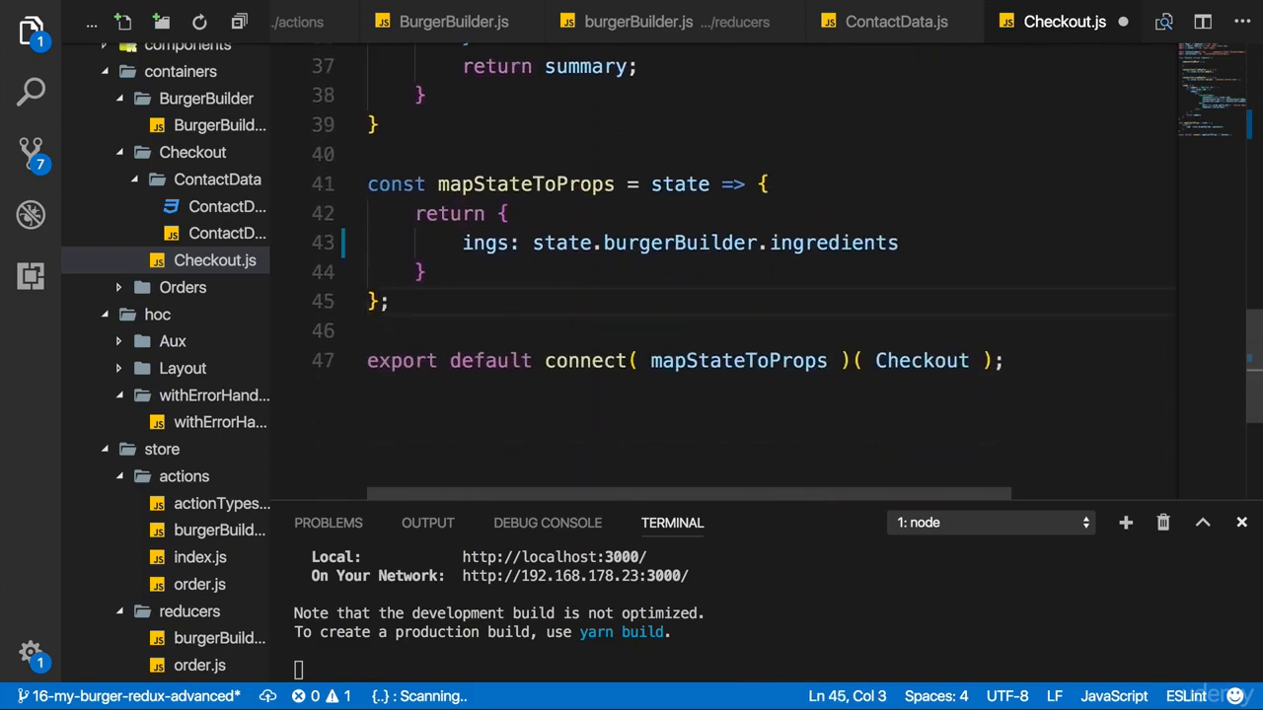
text(const)
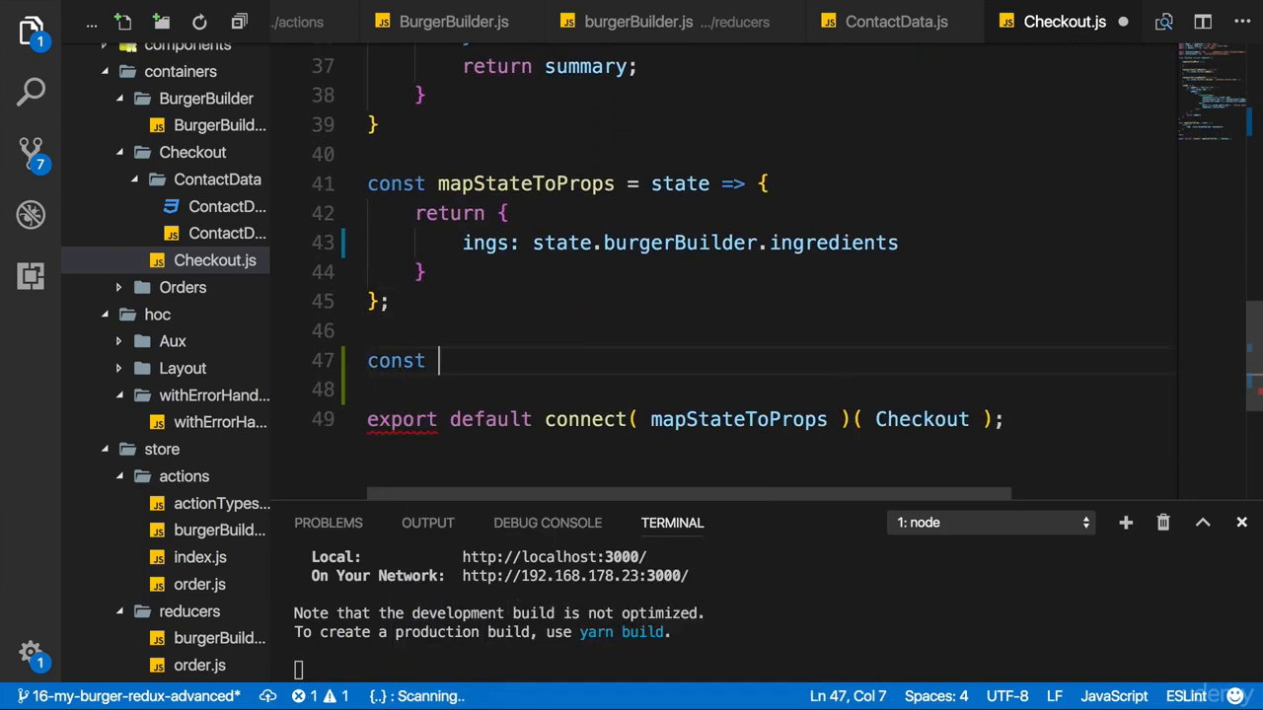
text(mapDispatchT)
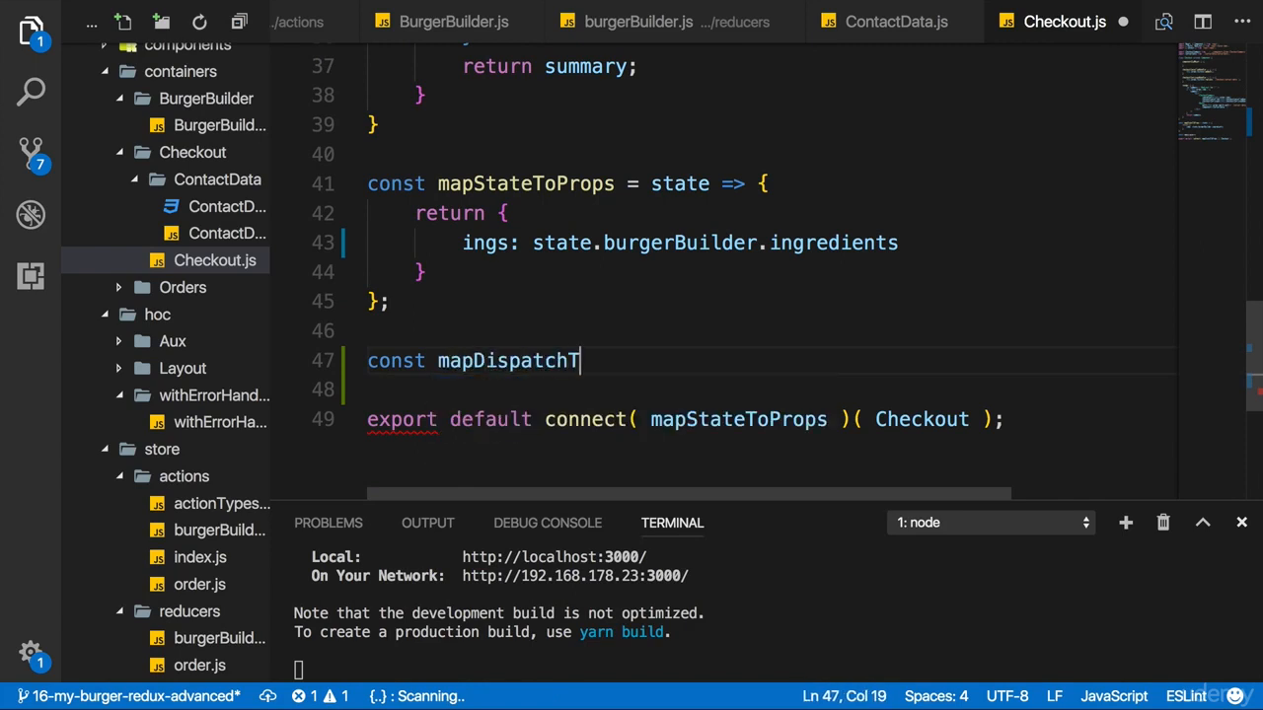
text(oProps = s)
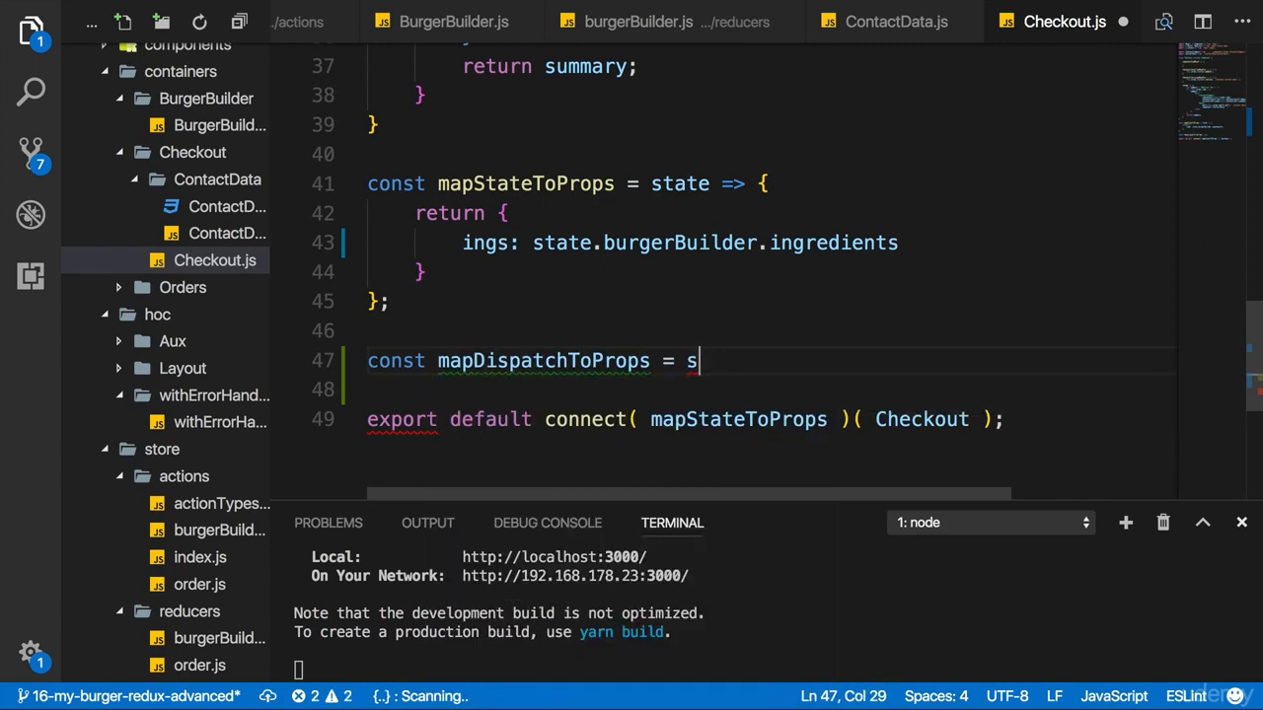
text(ispatch =>)
click(769, 389)
text(return)
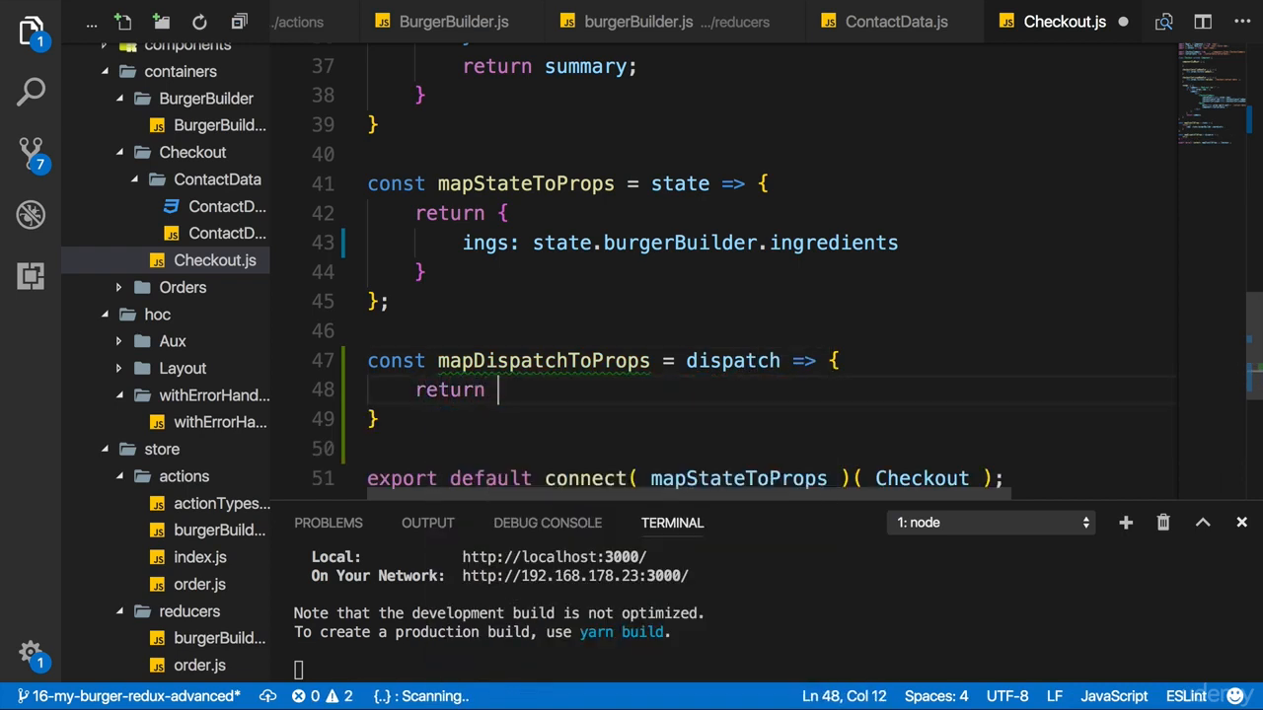
text({)
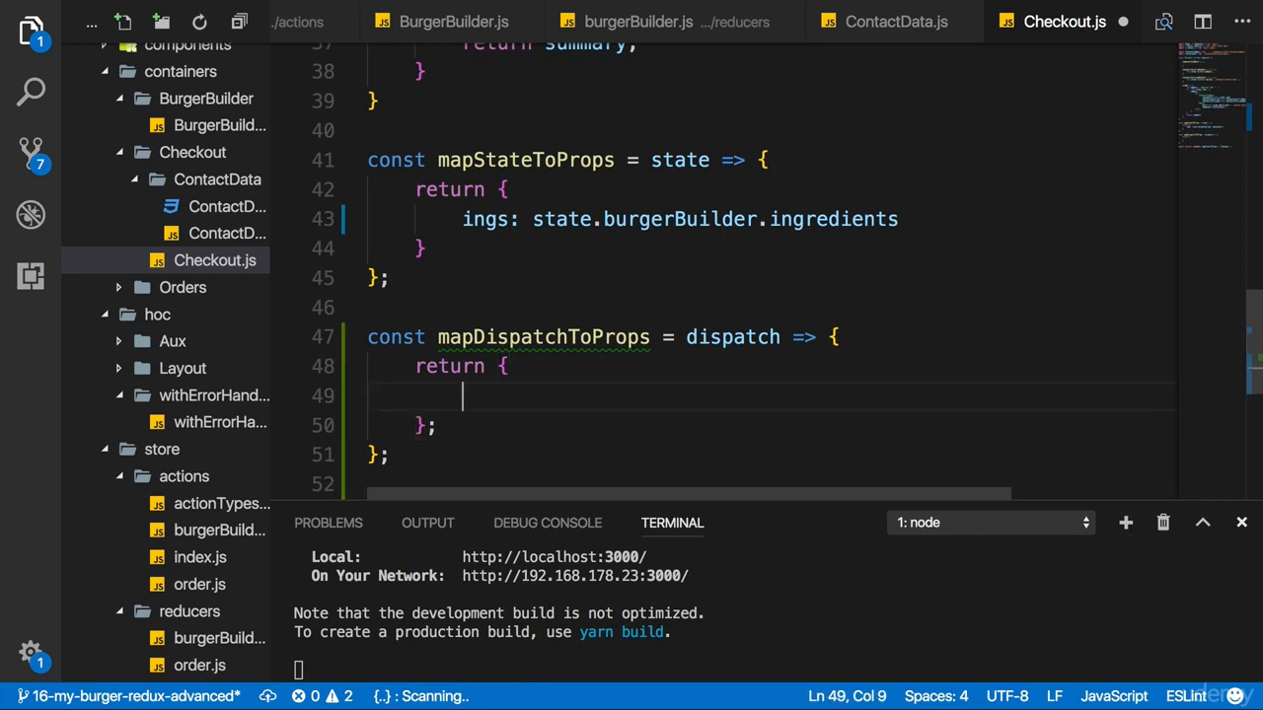
Add onInitPurchase: () => dispatch() to the mapDispatchToProps return object
text(on)
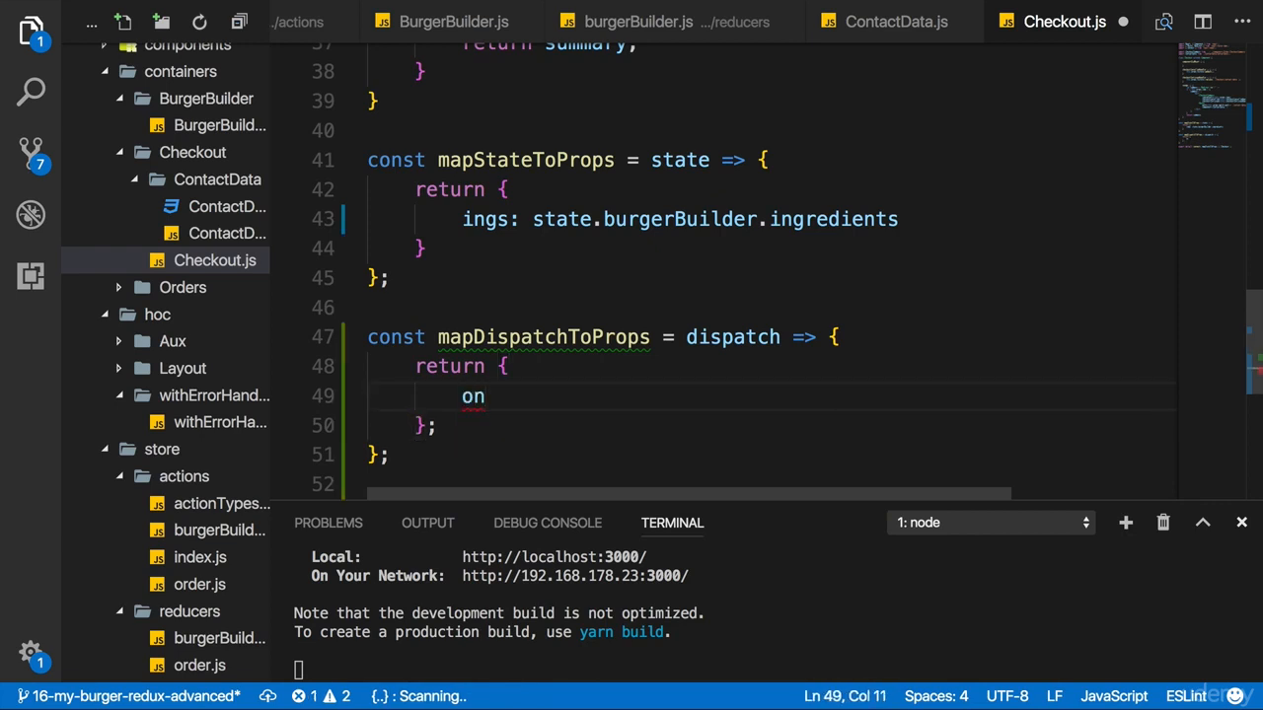
text(Init)
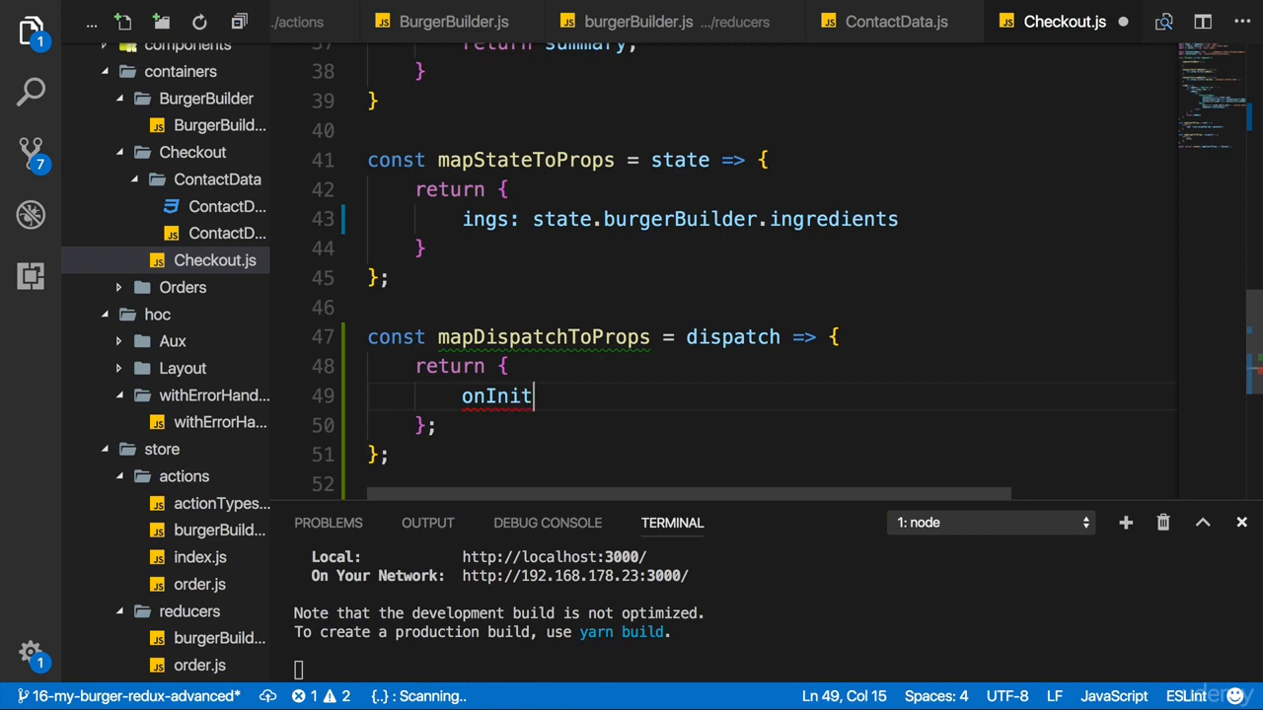
text(Purchase:)
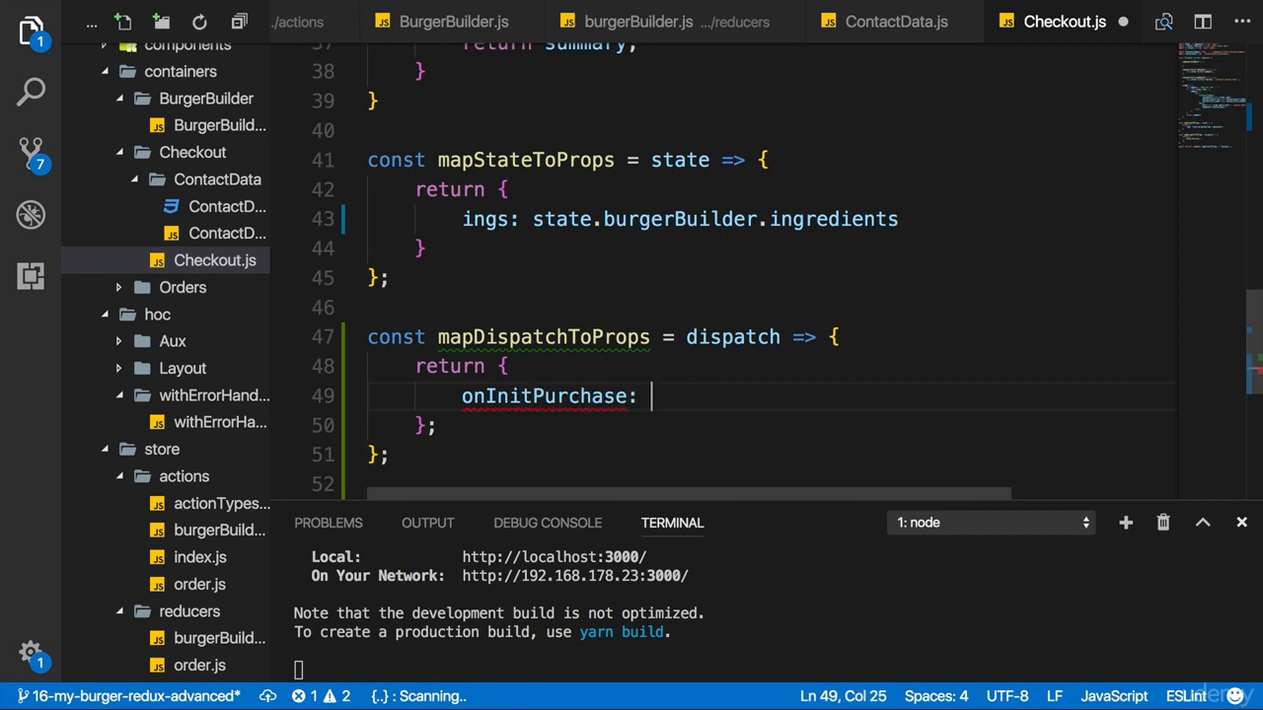
text(() => dispatch())
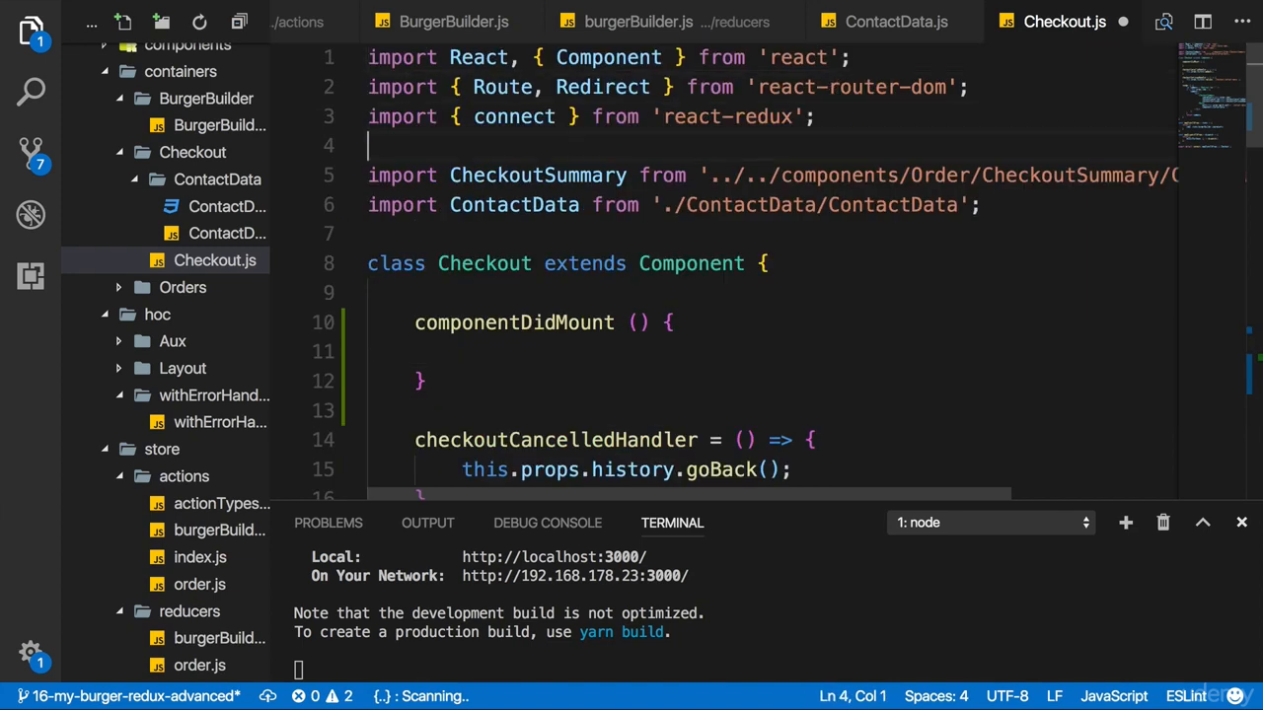
Import * as actions from '../../store/actions/index' in Checkout.js
text(import * as)
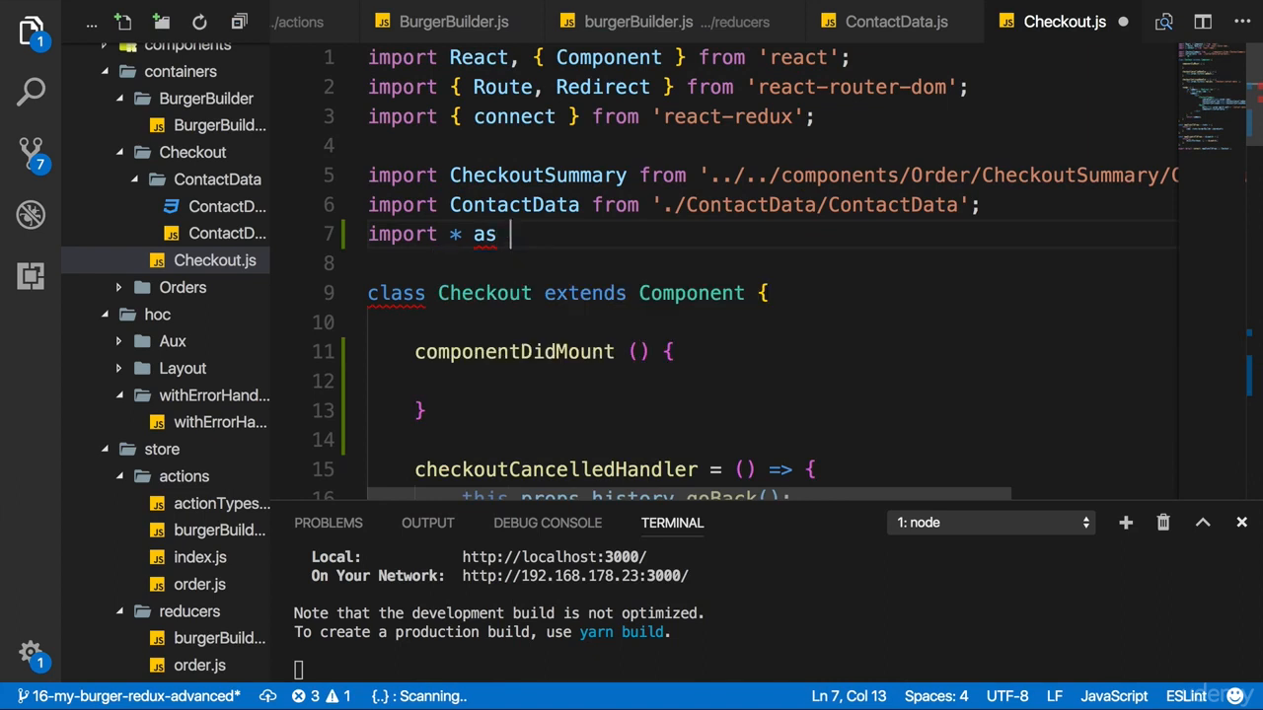
text(actions from '../)
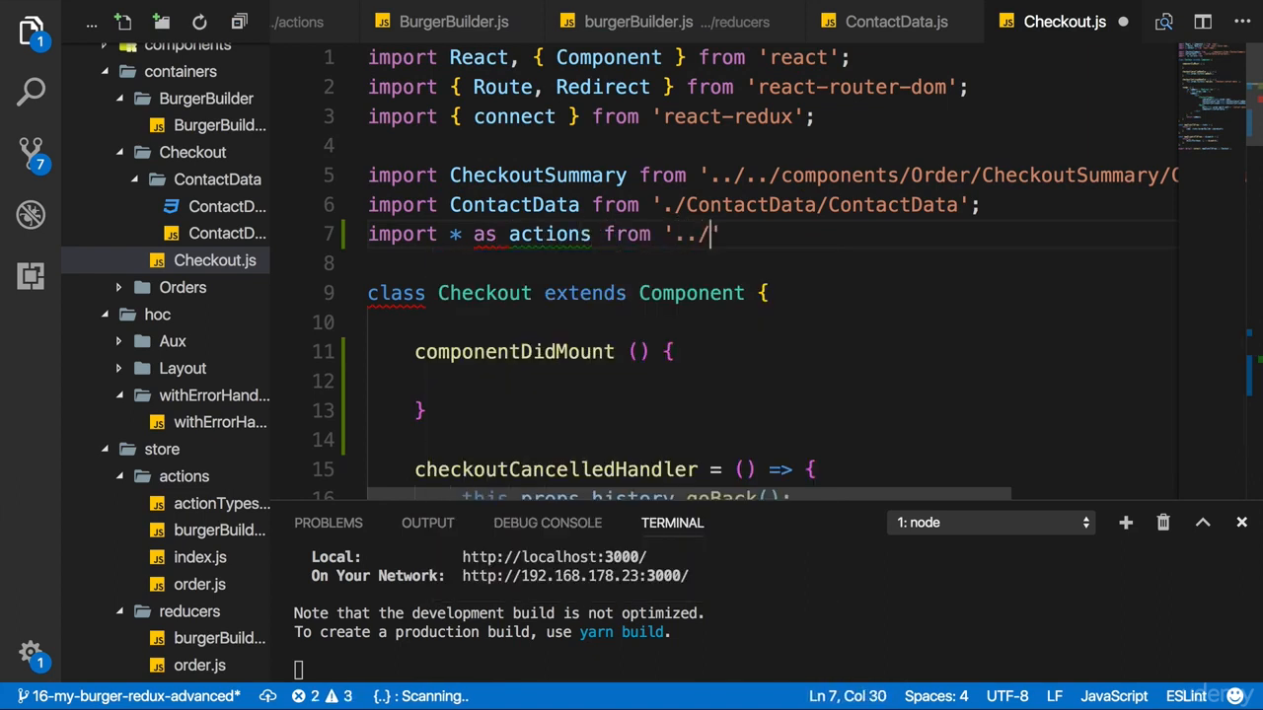
text(./)
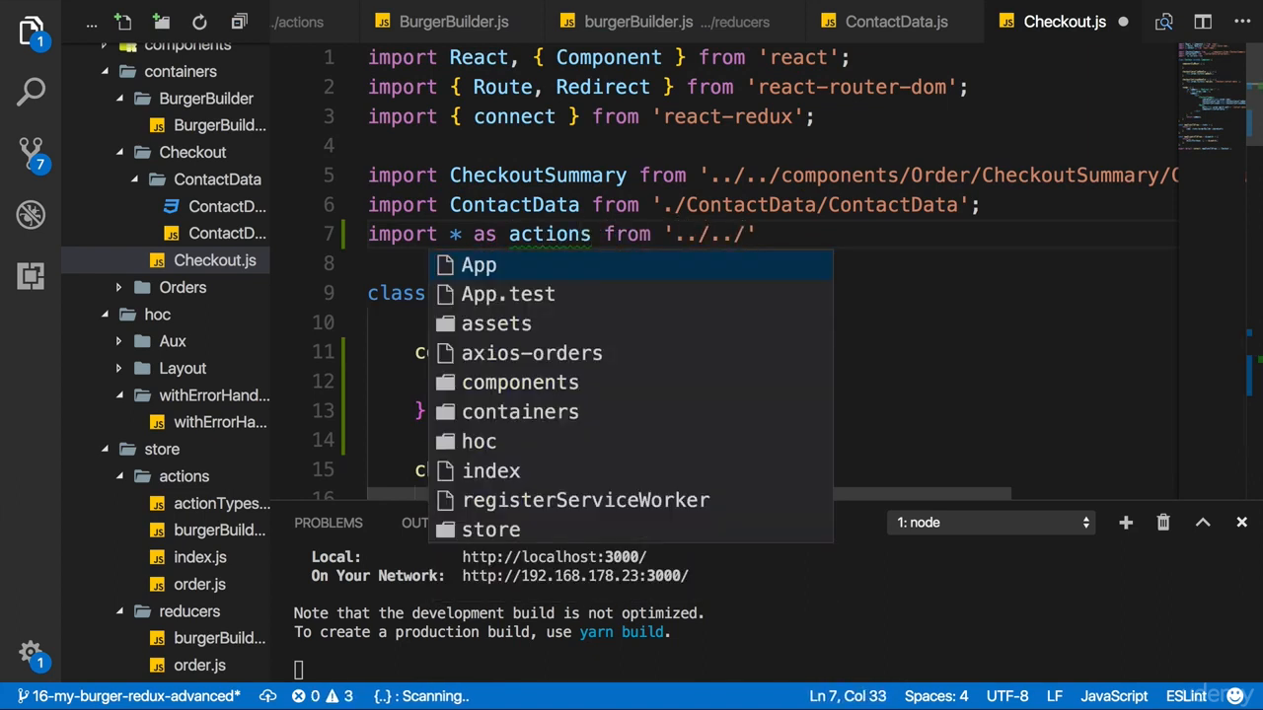
text(store/actions/i)
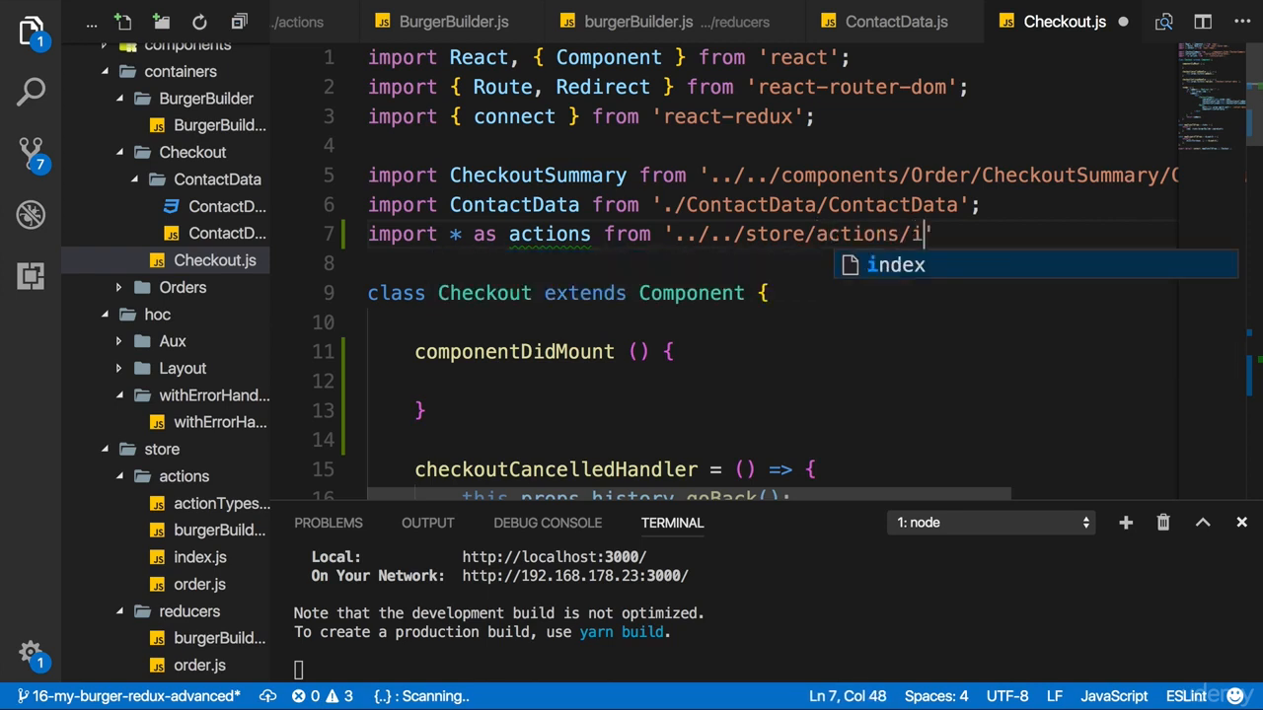
Make onInitPurchase dispatch actions.purchaseInit()
scroll(down, 3)
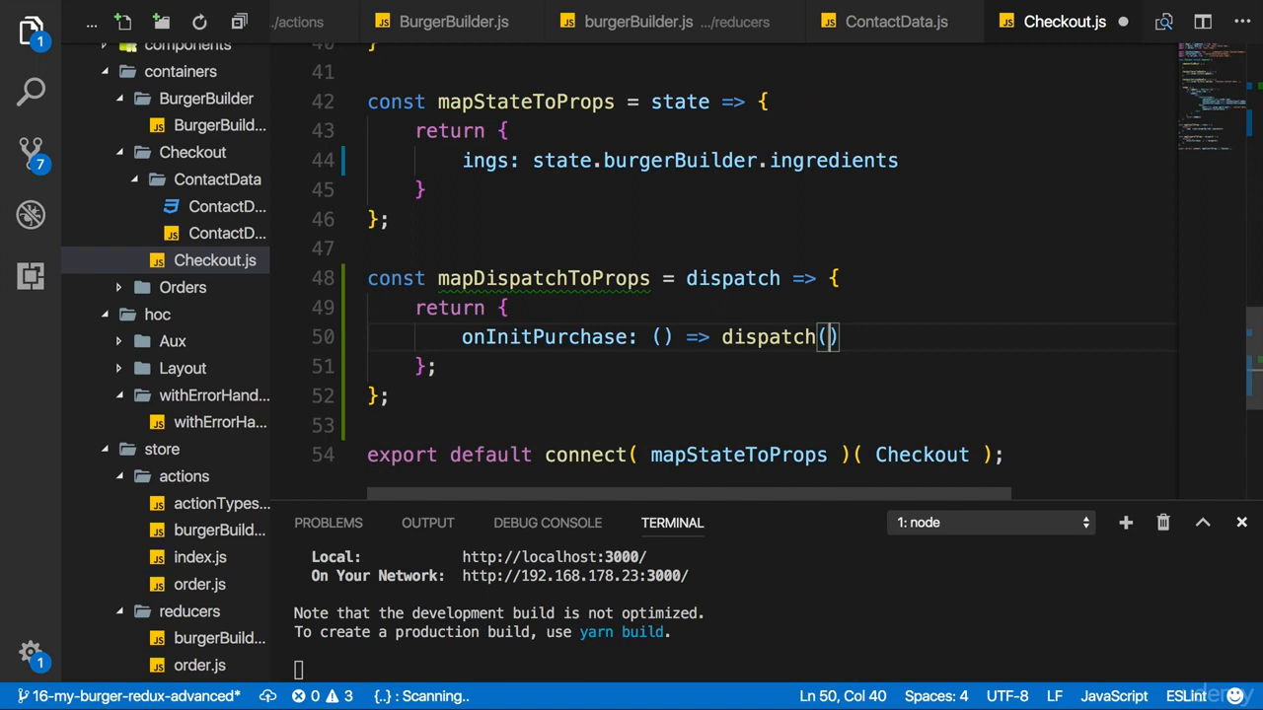
text(actions.)
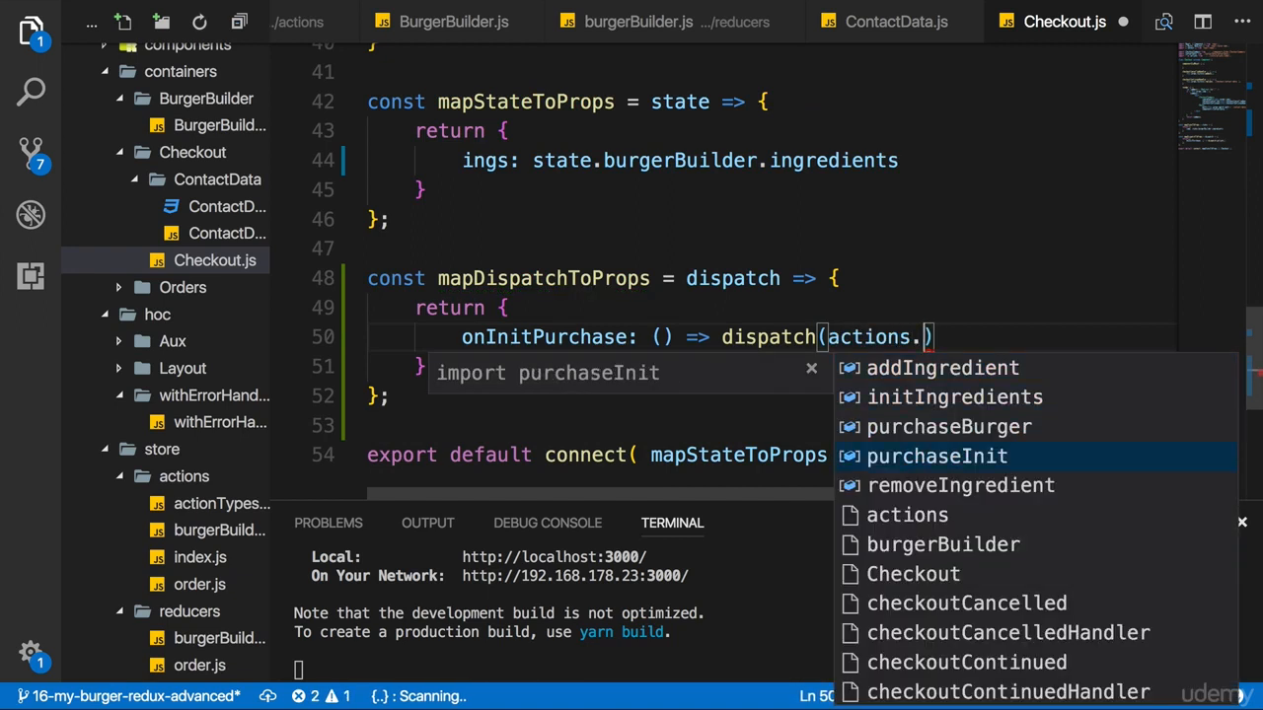
click(935, 456)
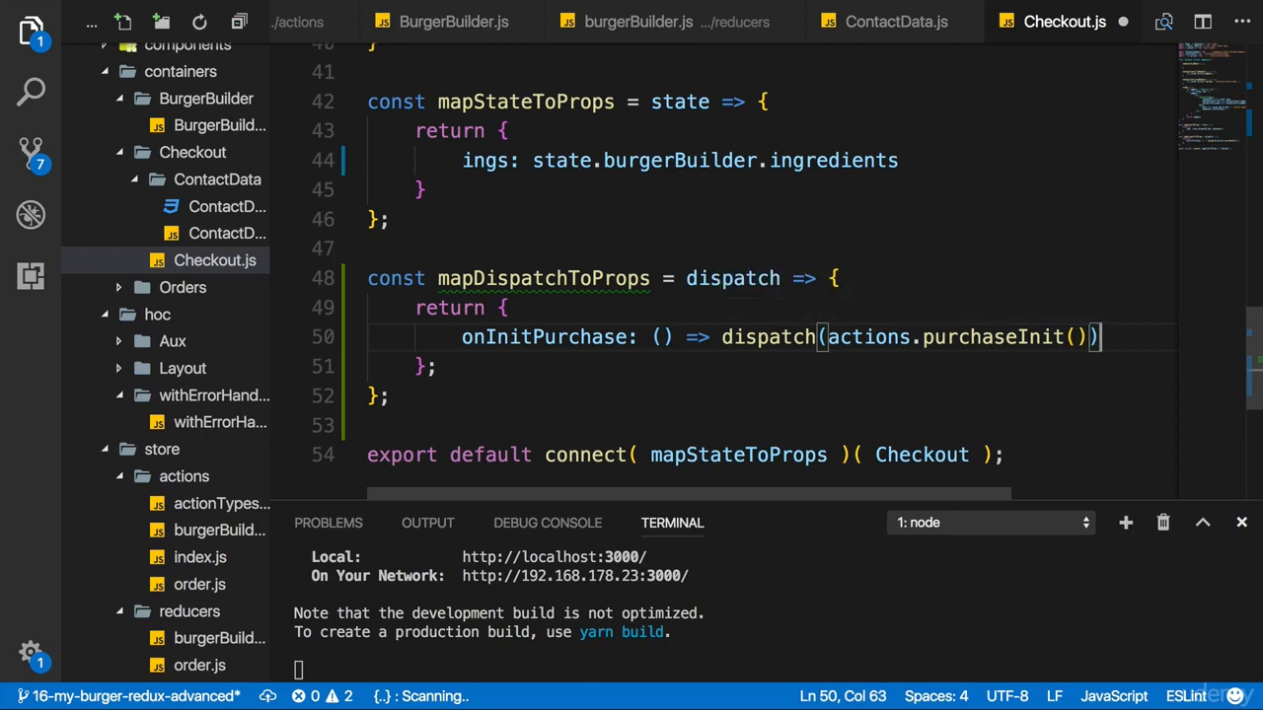
Call this.props.onInitPurchase() in the lifecycle method and rename it to componentWillMount
click(557, 336)
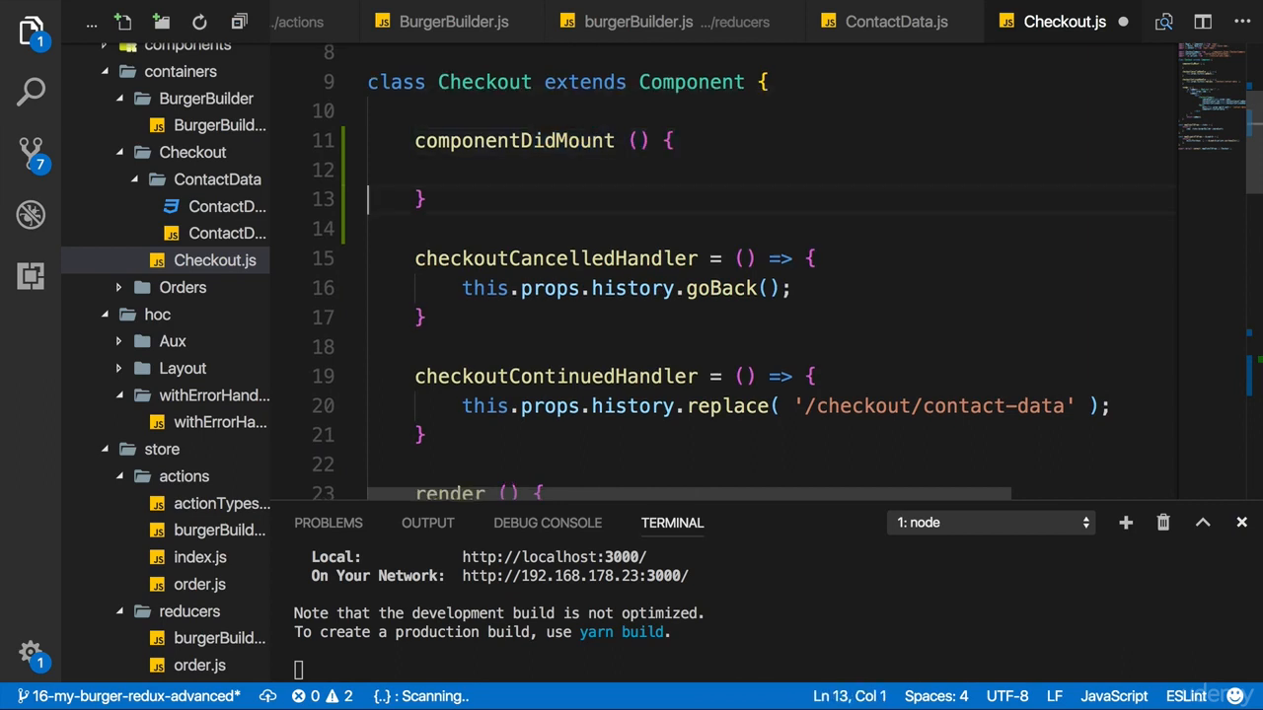
text(this.props.onInitPurchase();)
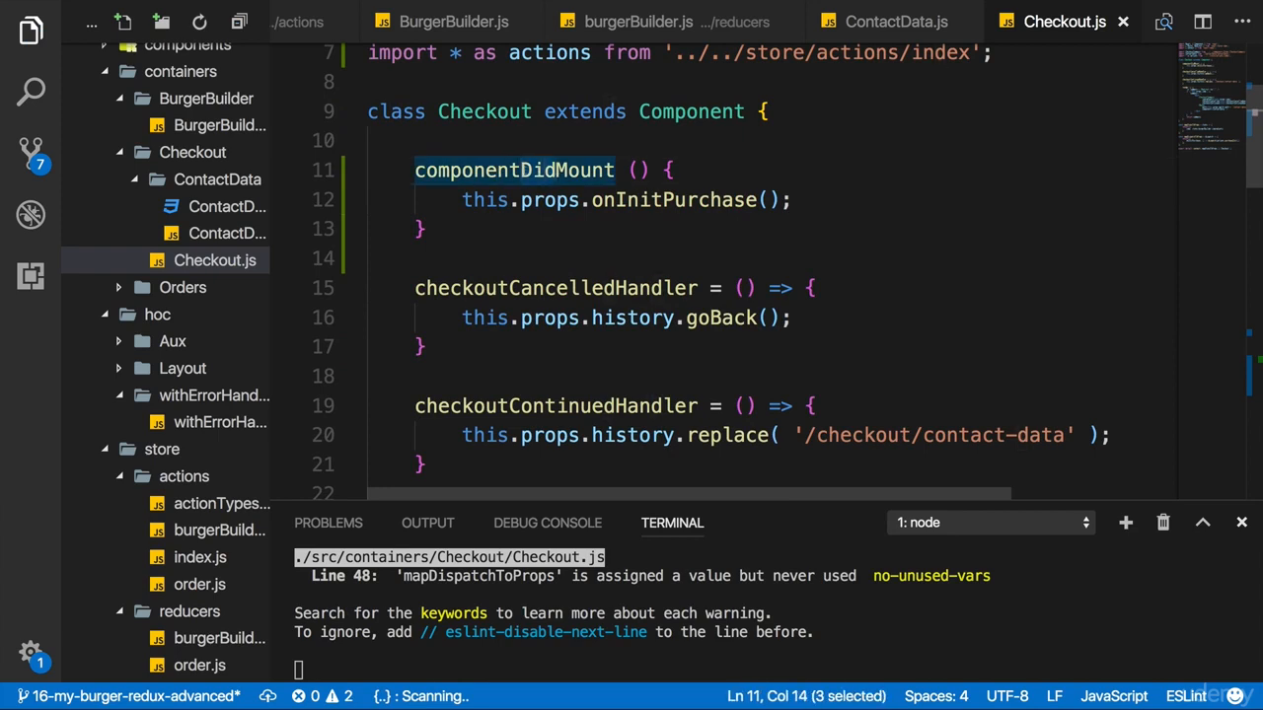
text(componentWillMount)
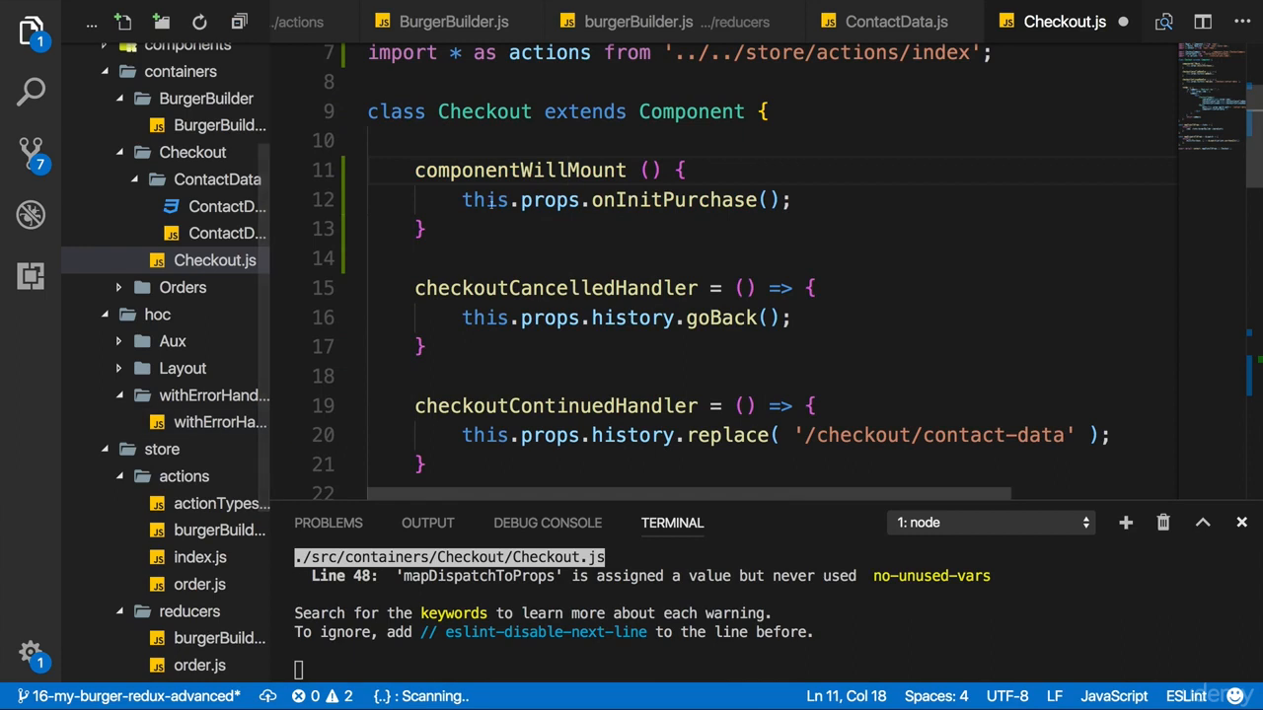
scroll(down, 3)
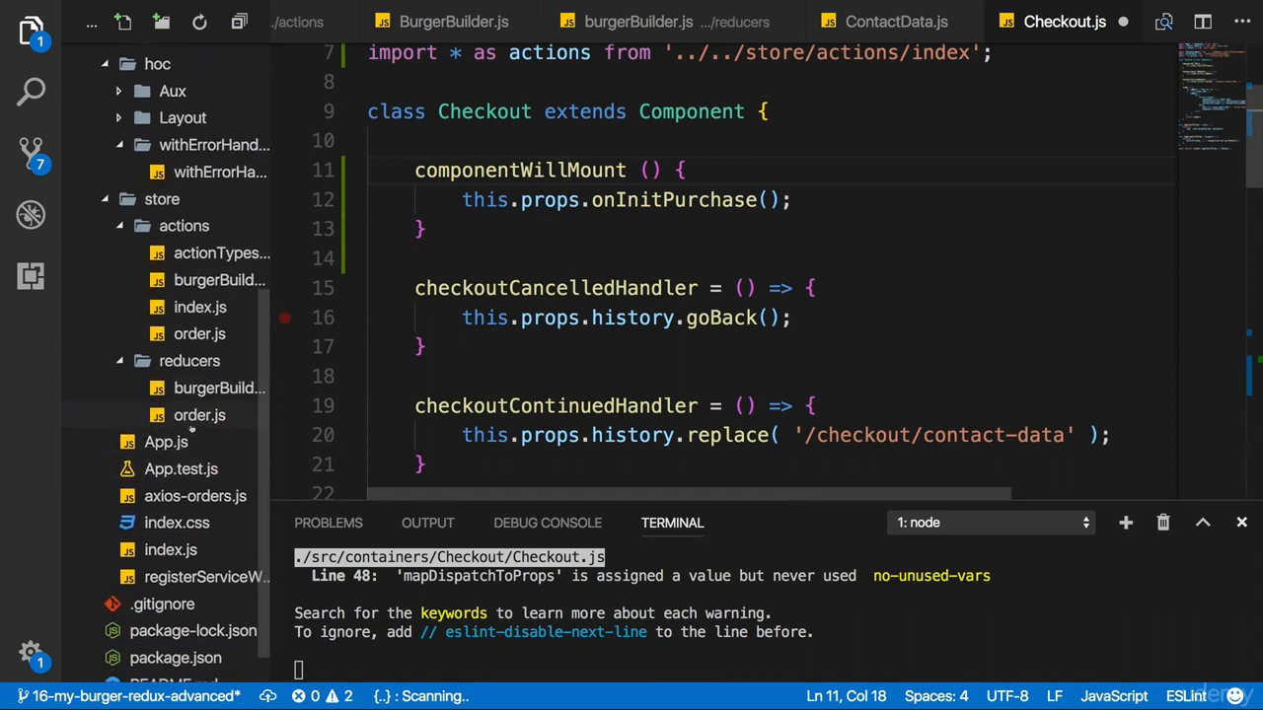
In reducers/order.js start a PURCHASE_INIT case and add purchased: false to initialState
click(200, 414)
text(case)
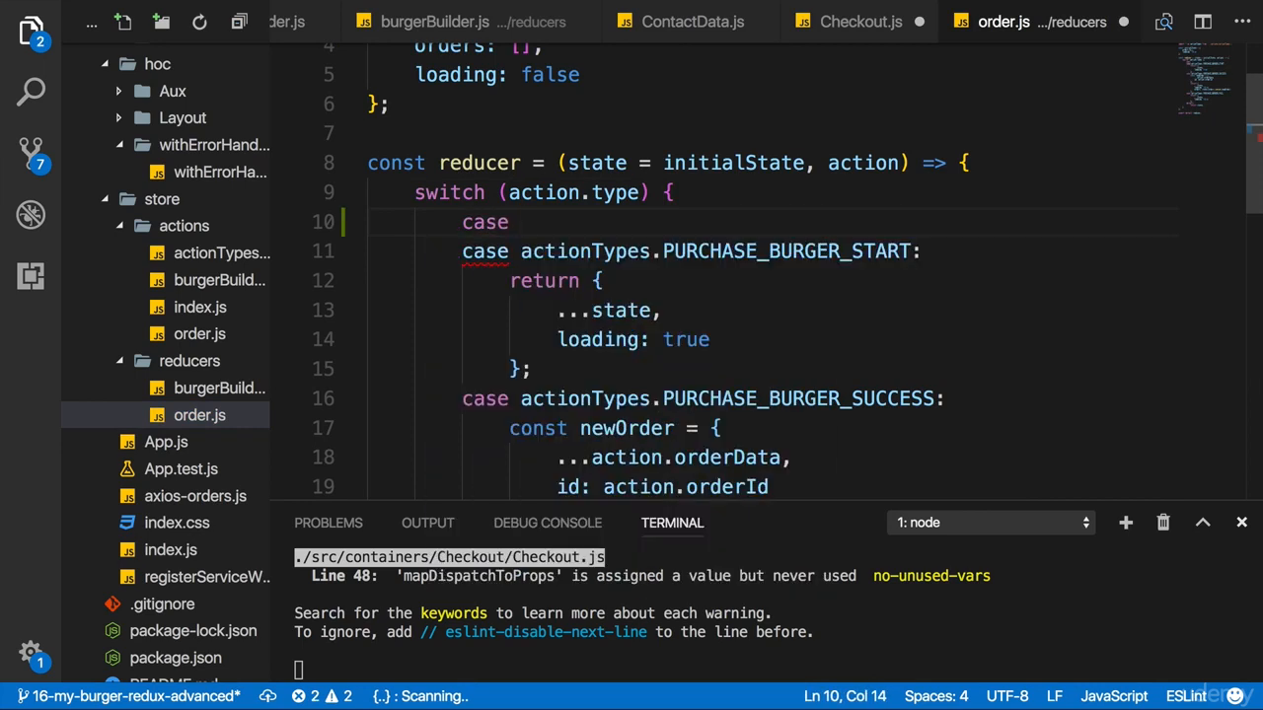
text(actionTypes.PURCHASE_INIT:)
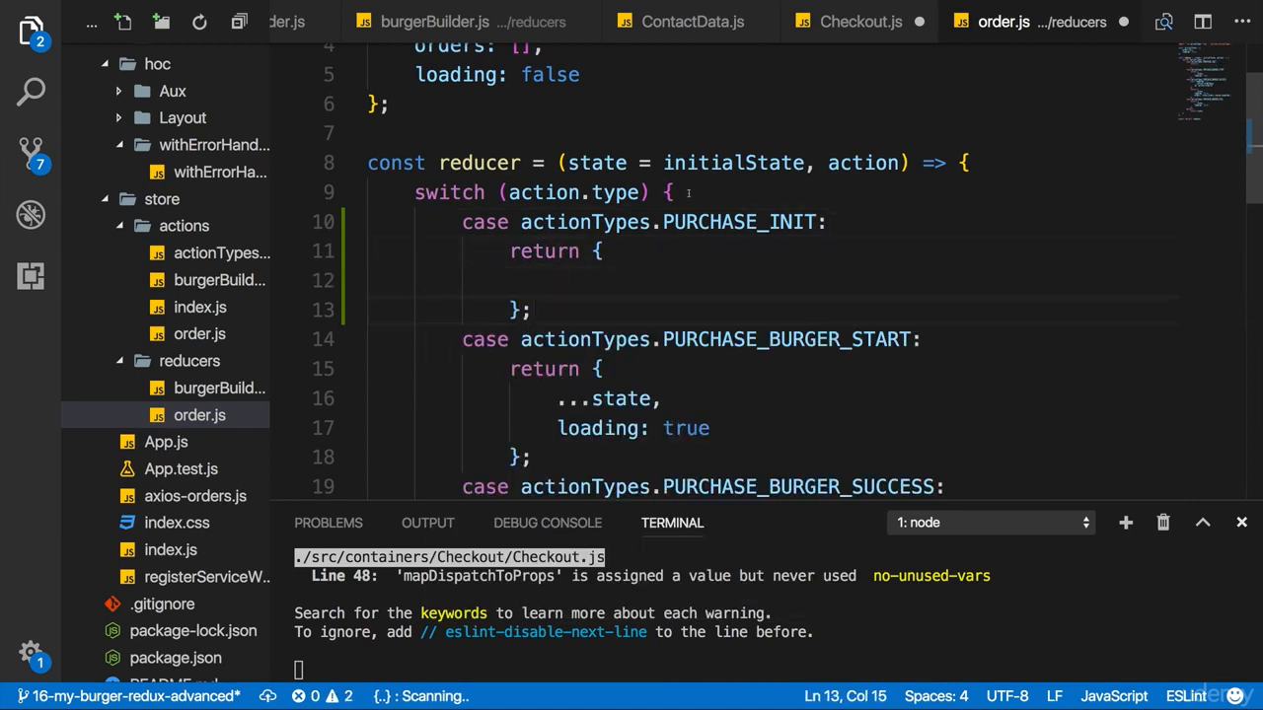
scroll(up, 3)
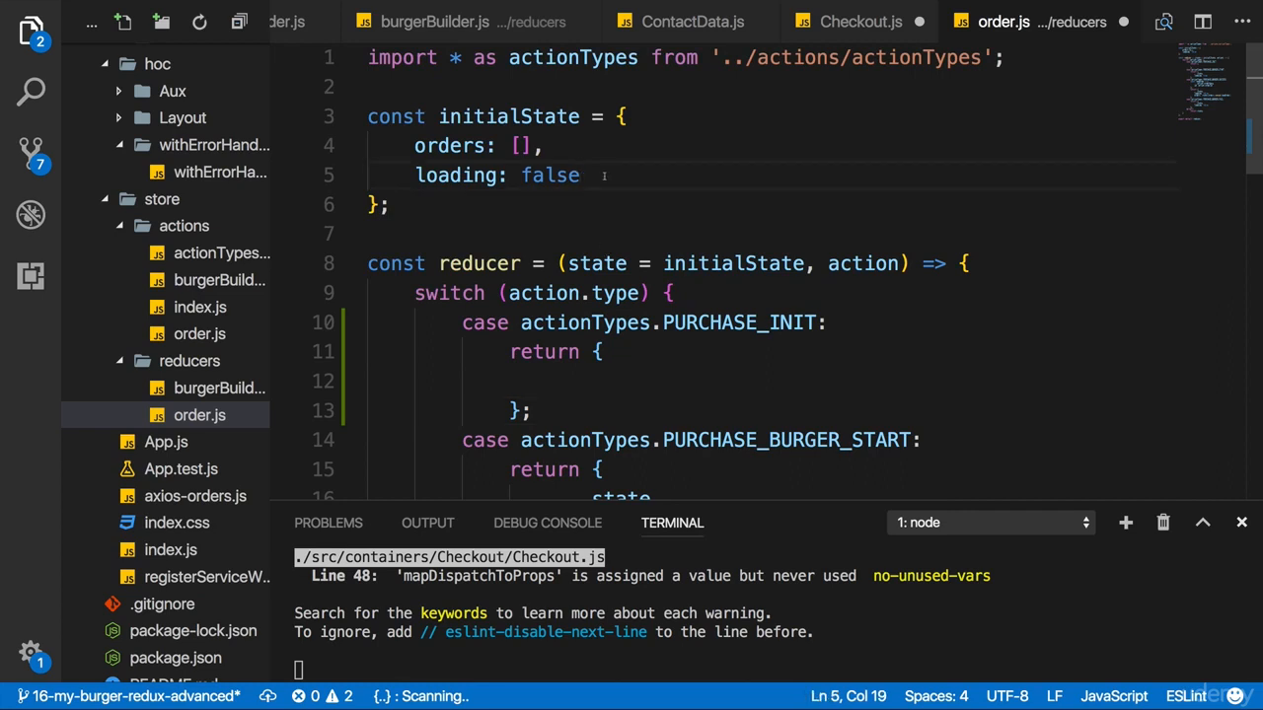
text(purchas)
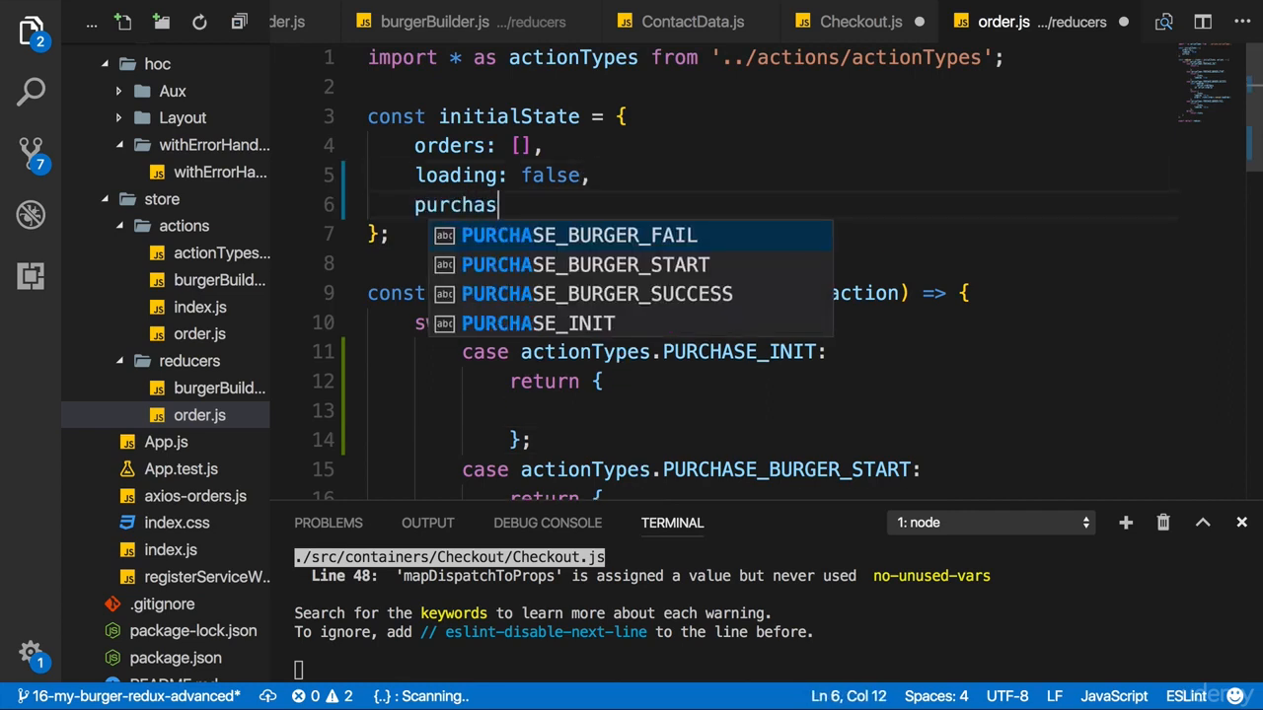
text(ing: false)
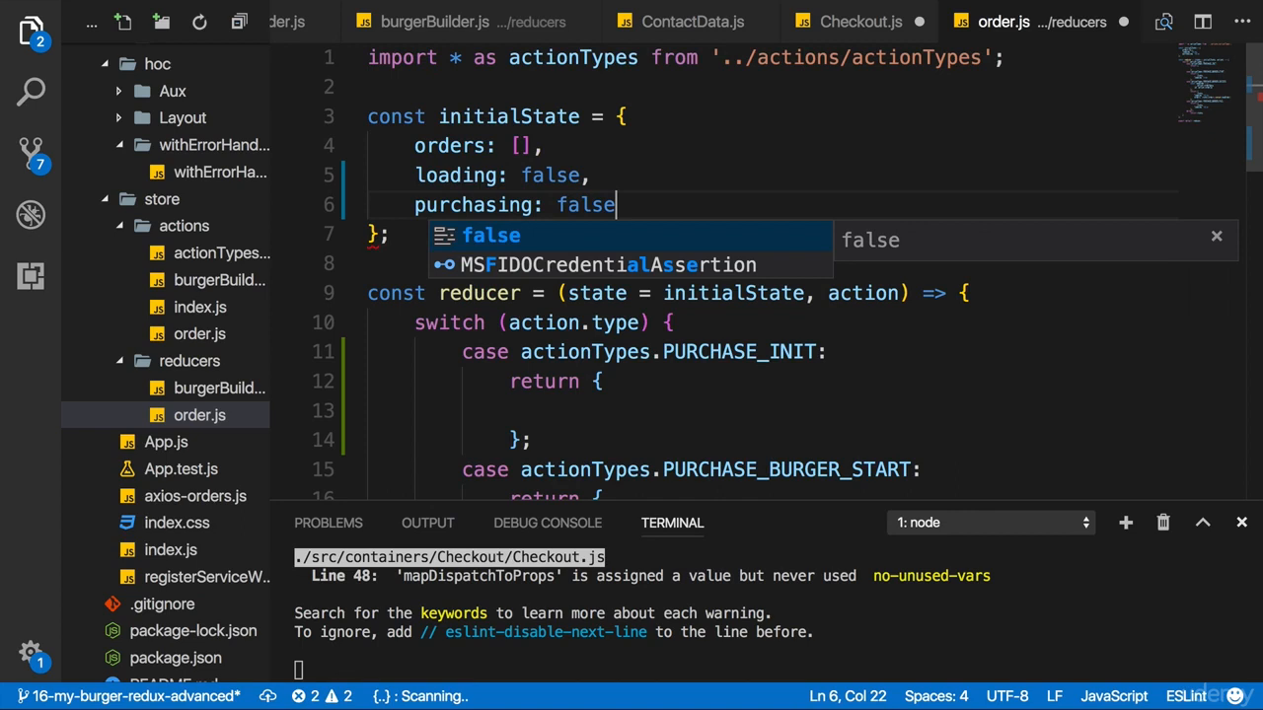
key(Escape)
text(ed)
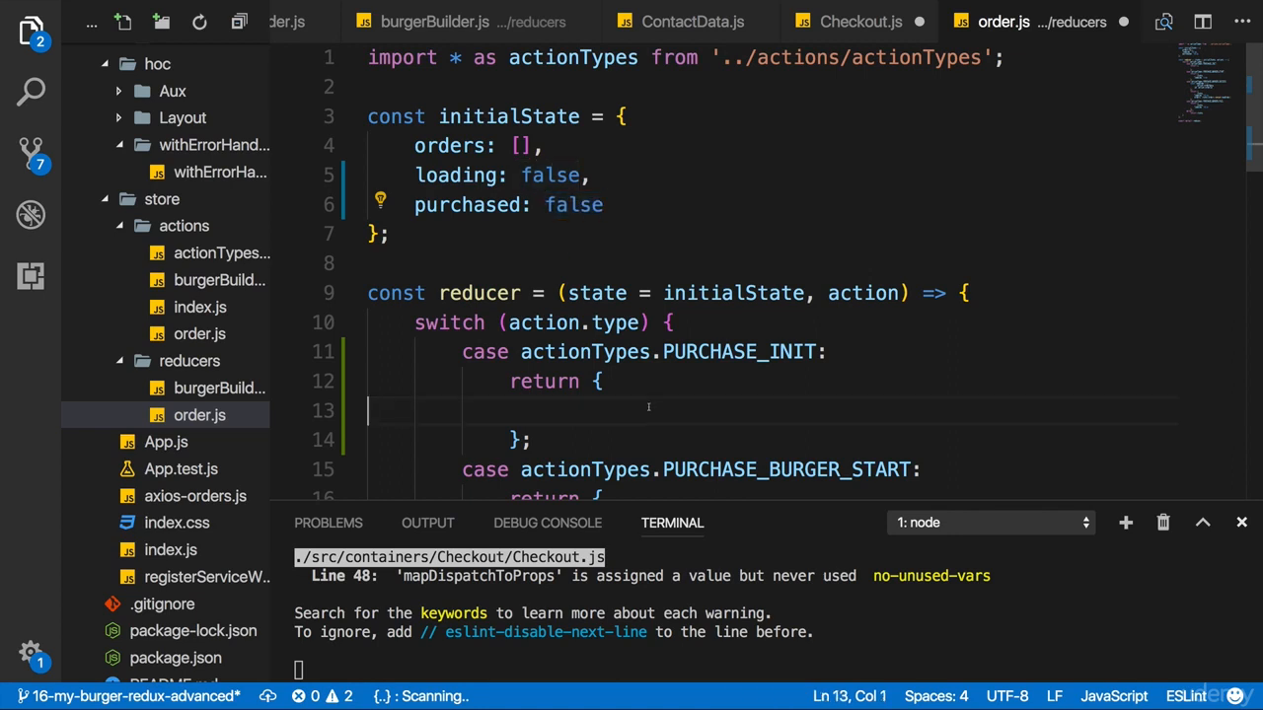
Return ...state with purchased: false in the PURCHASE_INIT case
text(...state,)
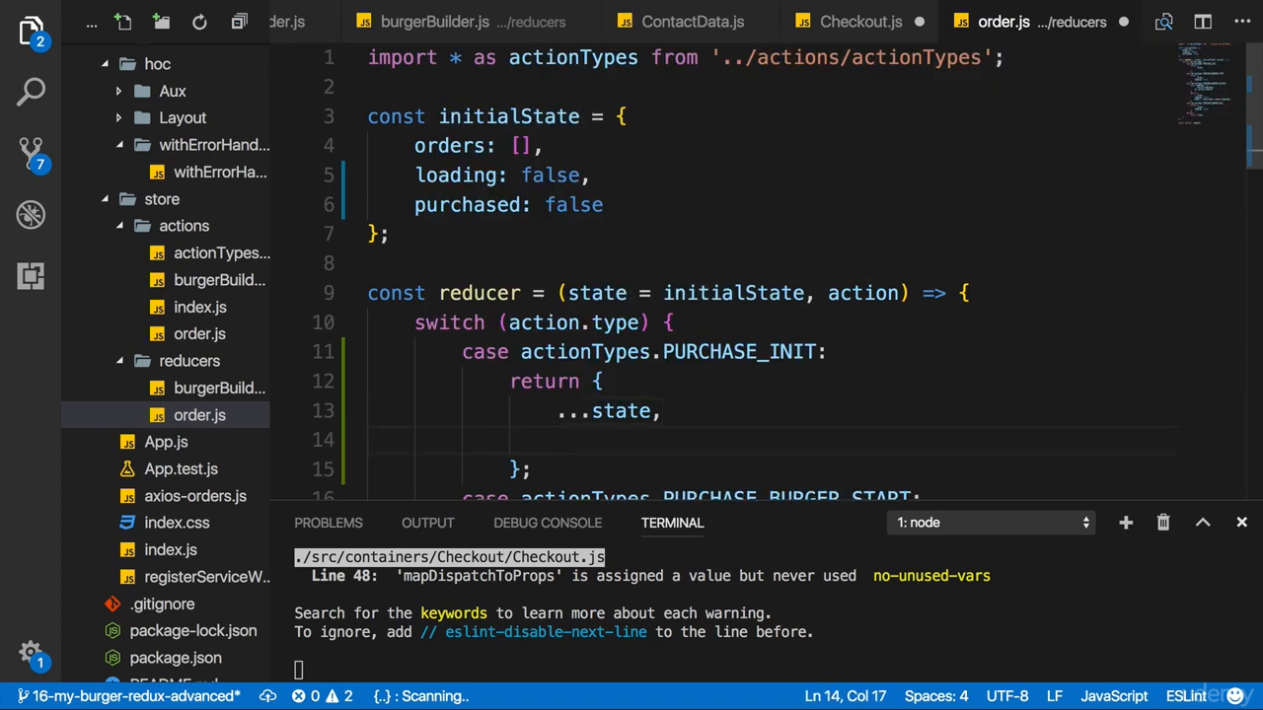
text(purchased:)
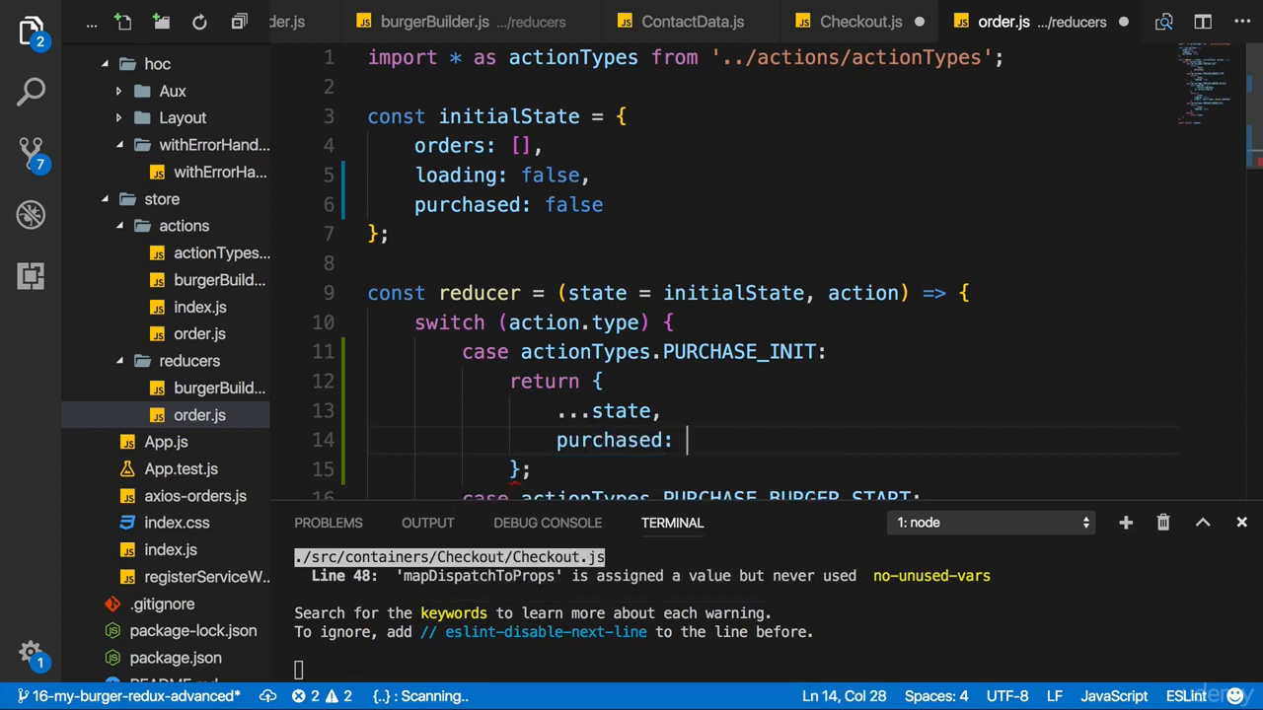
text(false)
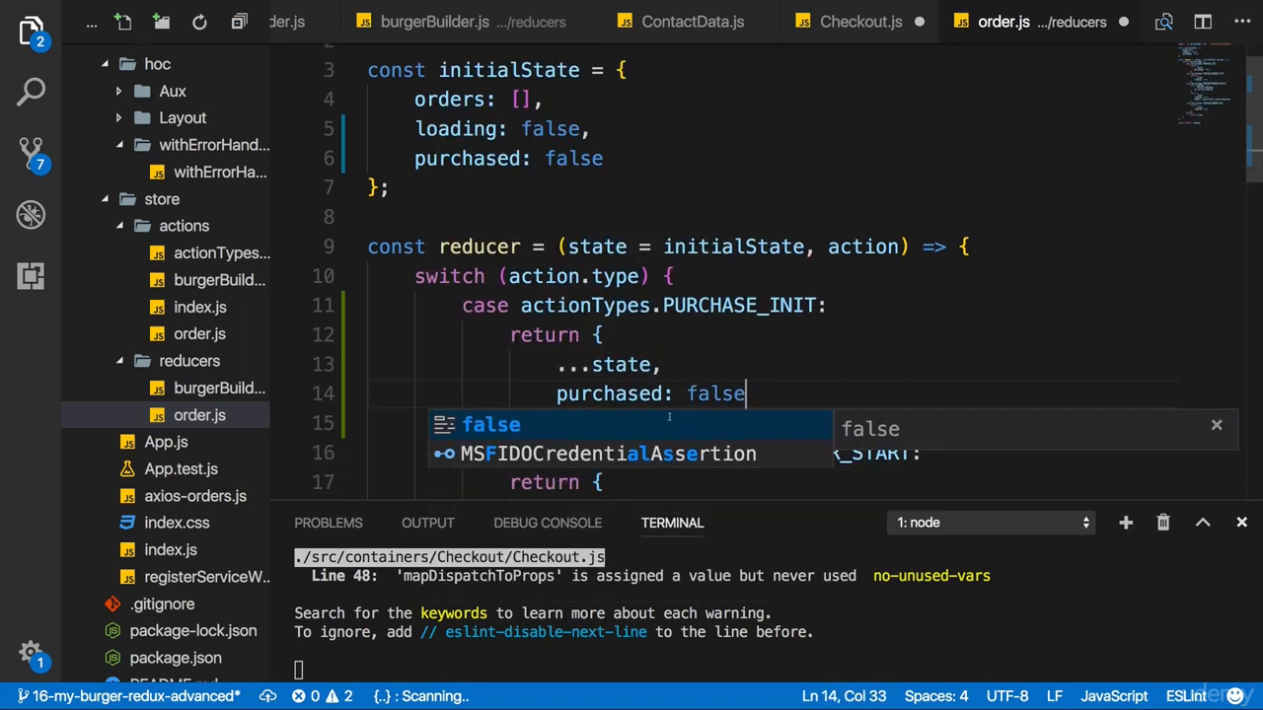
Set purchased: true in the PURCHASE_BURGER_SUCCESS case
scroll(down, 3)
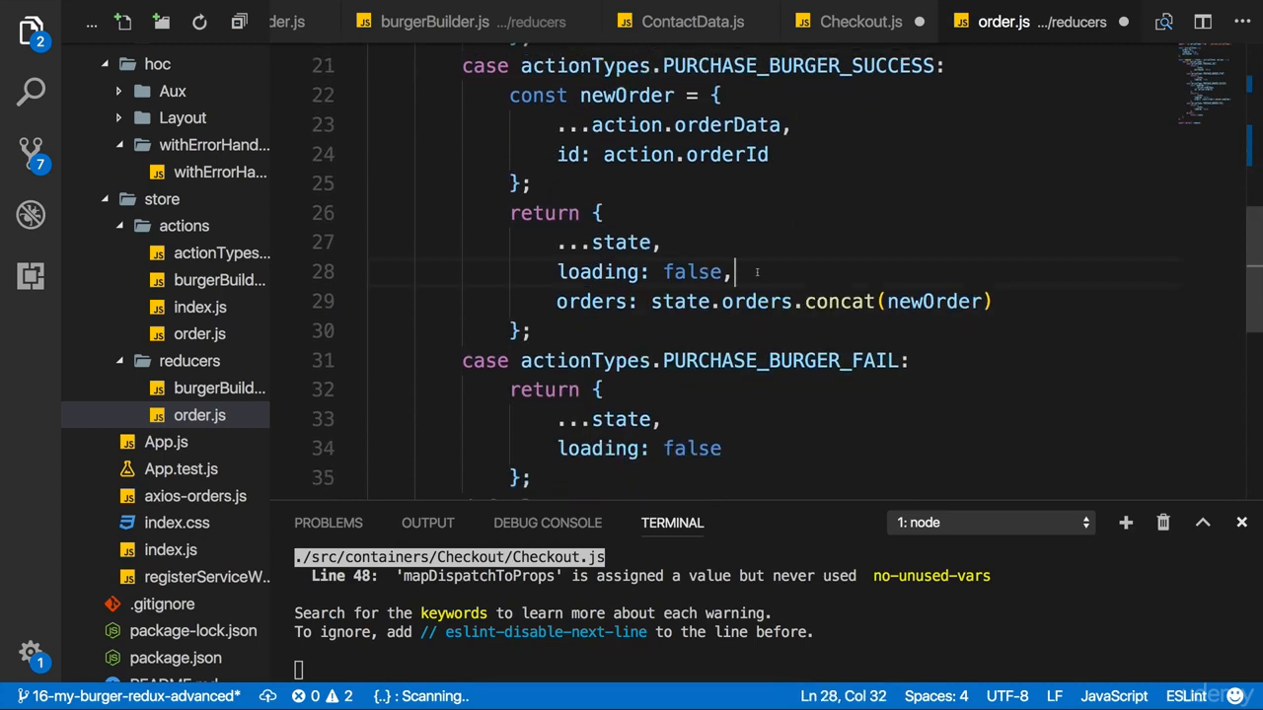
text(purchased)
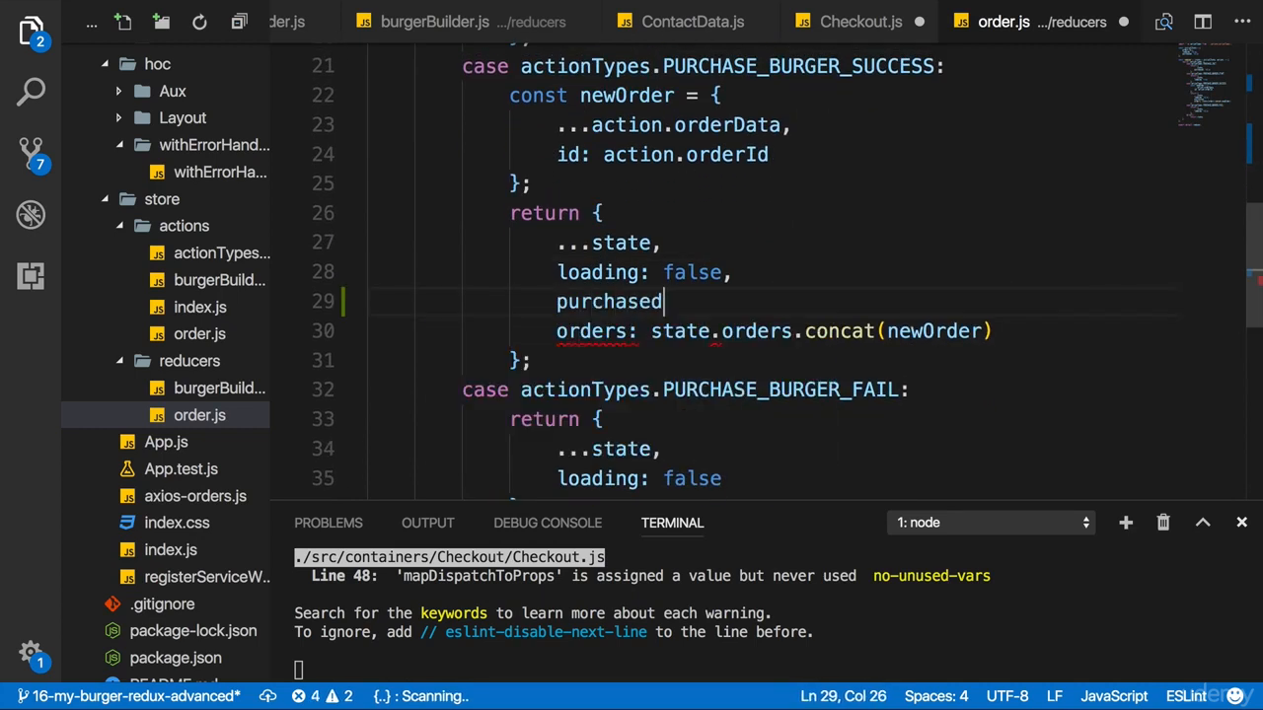
text(: true,)
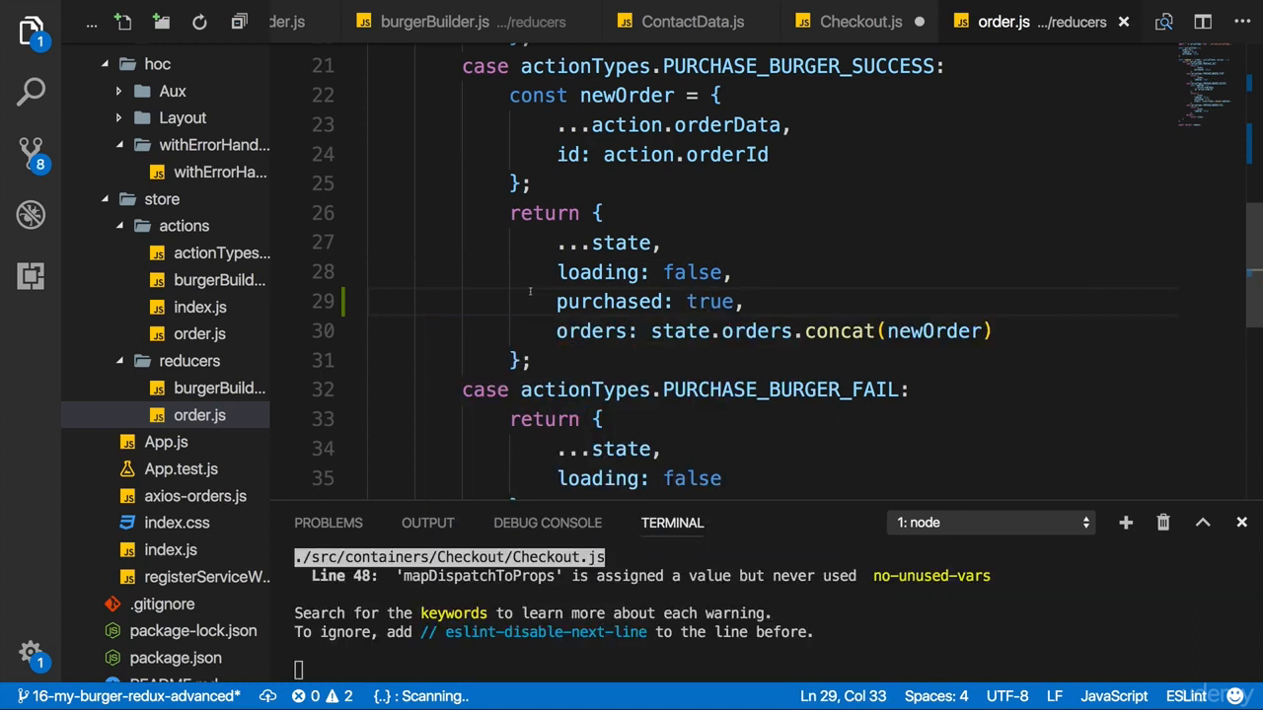
scroll(up, 3)
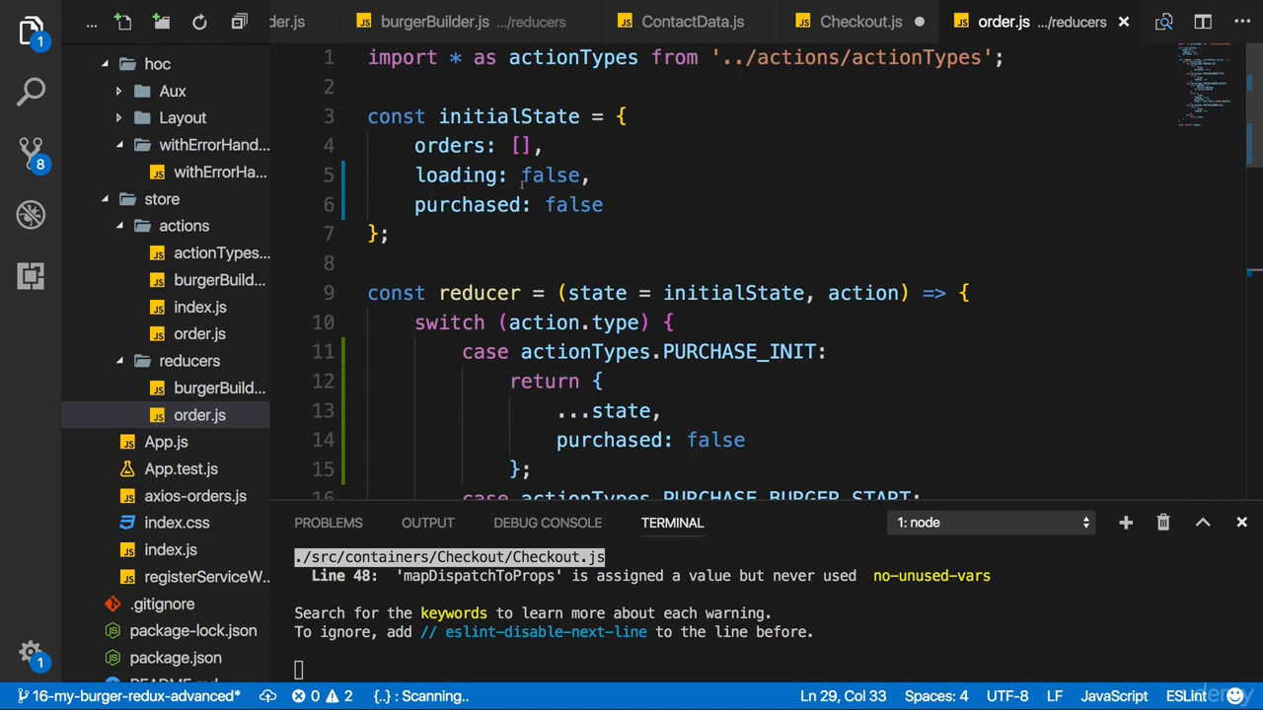
mouse_move(166, 442)
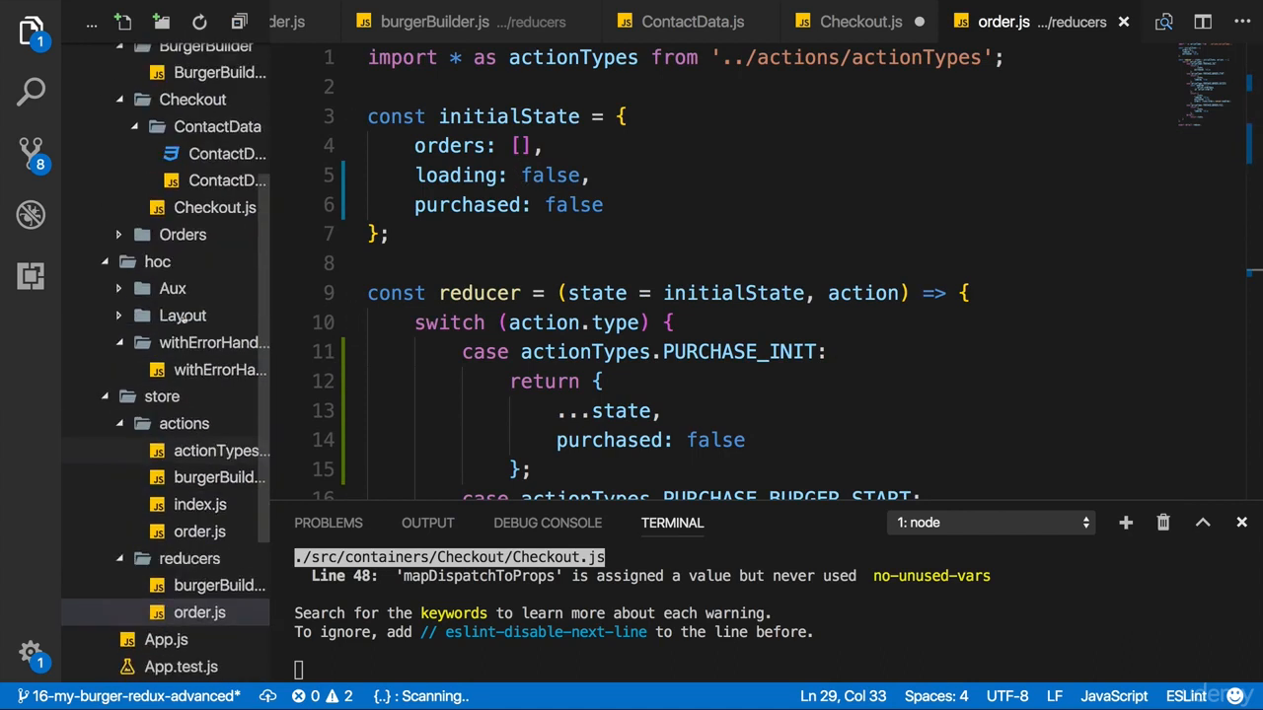
In Checkout.js render(), start a purchased constant after summary and relocate it into the ingredients check
click(860, 21)
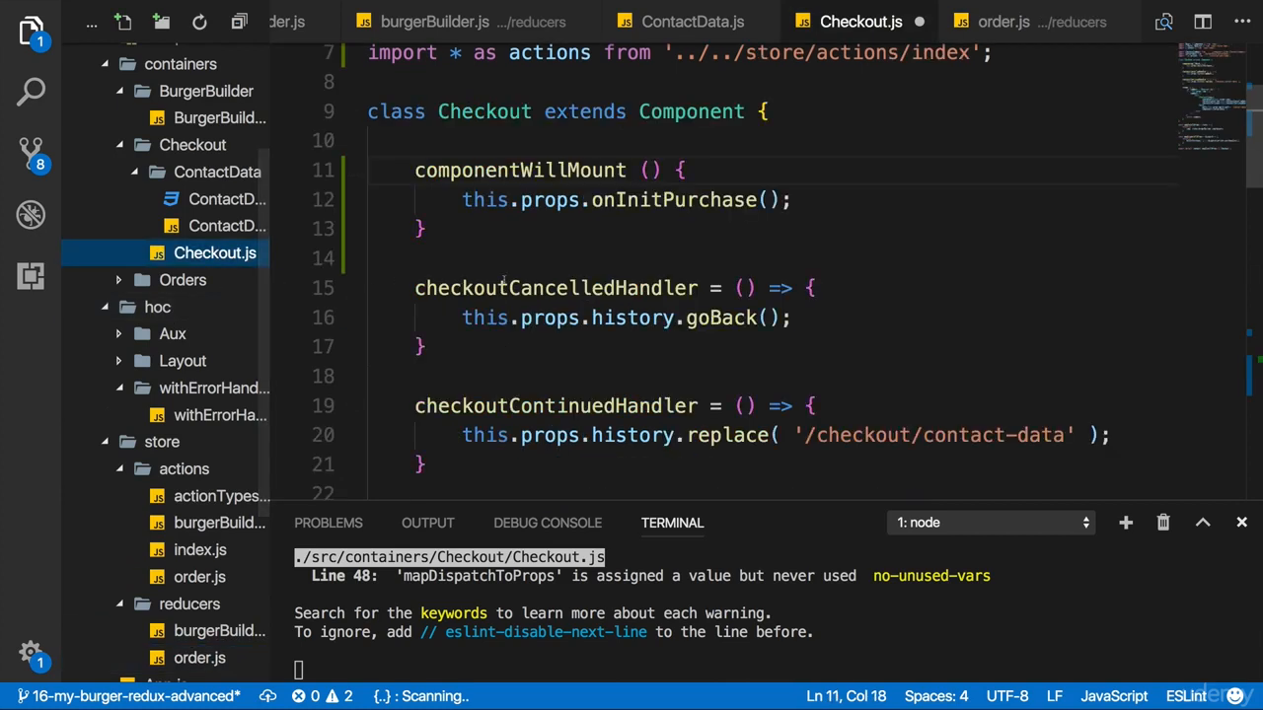
scroll(up, 3)
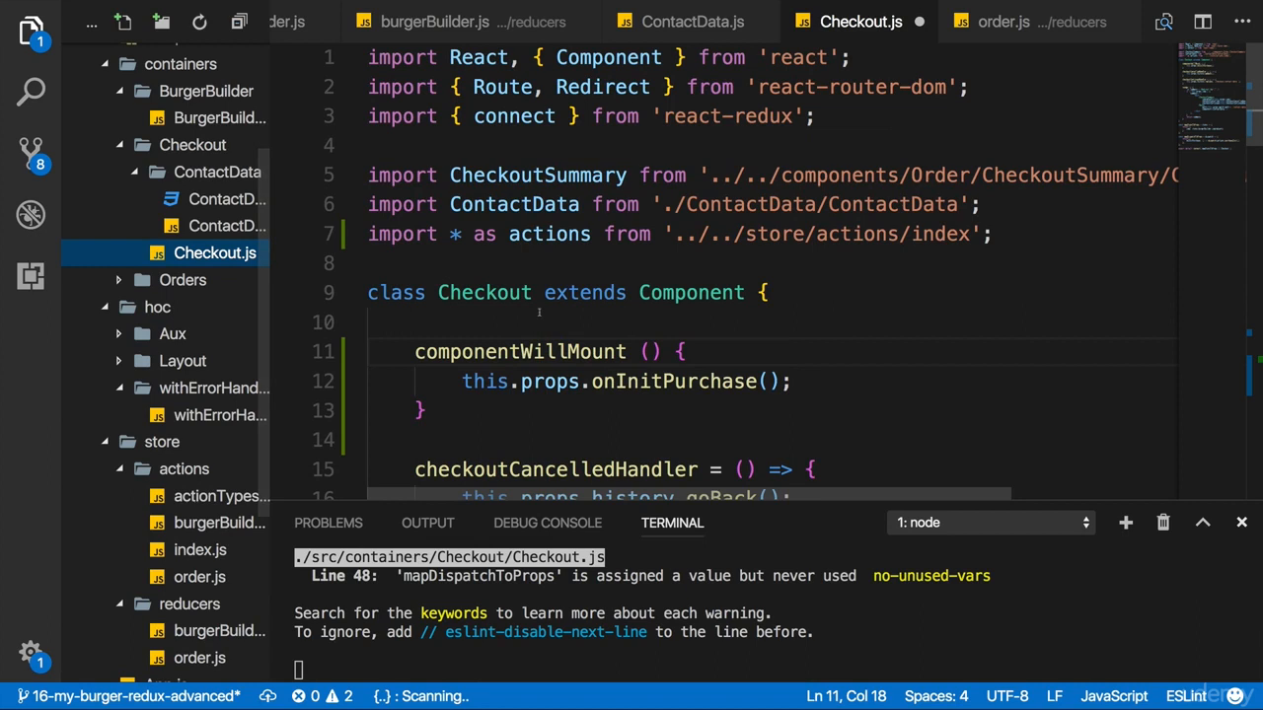
scroll(down, 3)
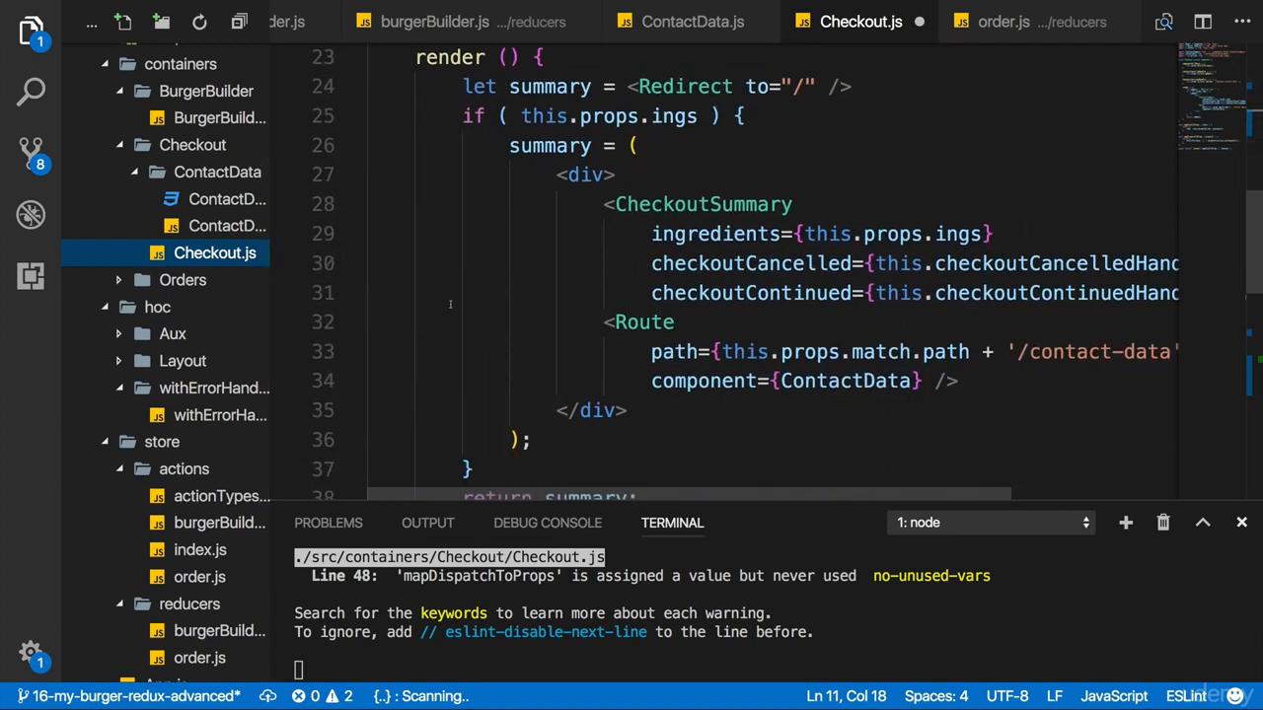
scroll(up, 3)
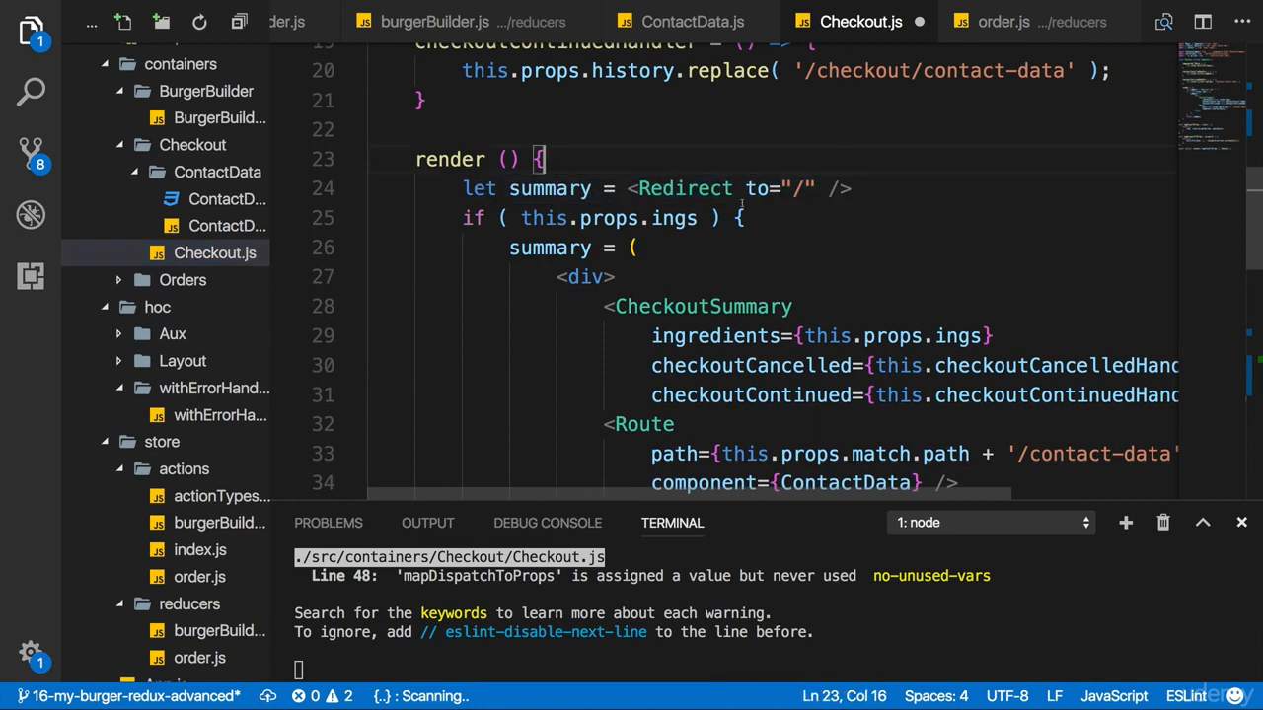
key(enter)
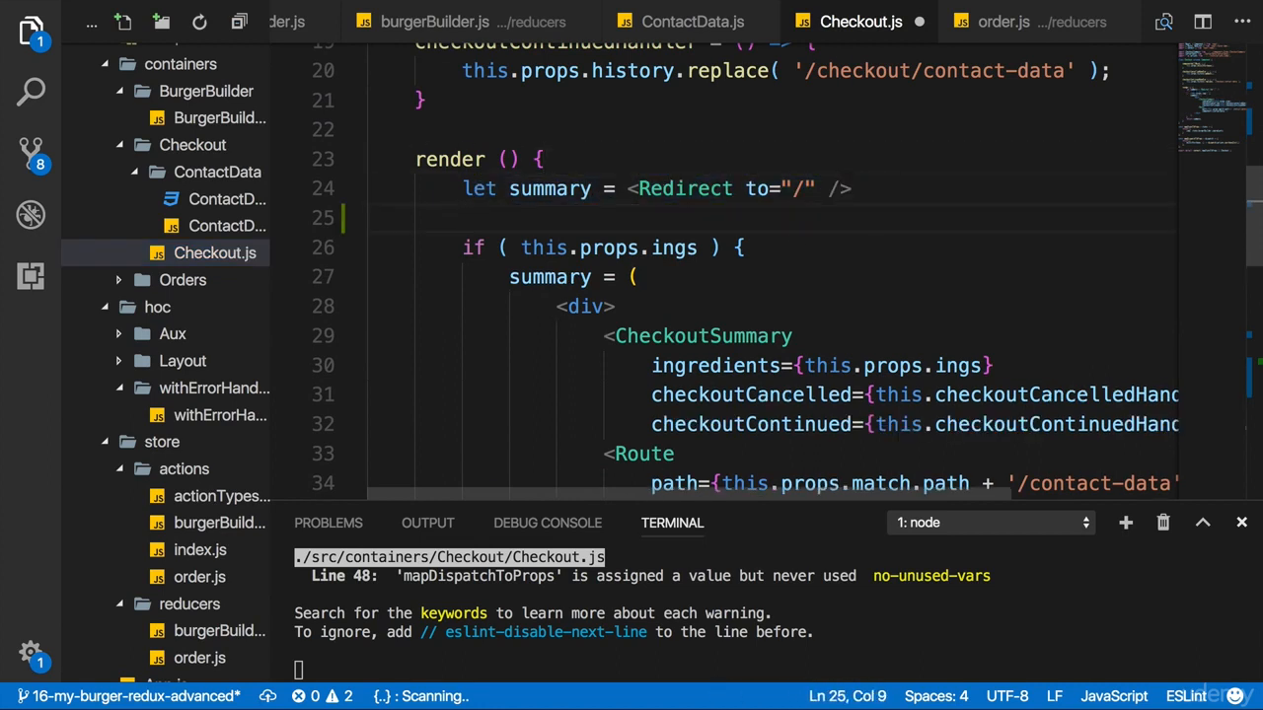
text(const)
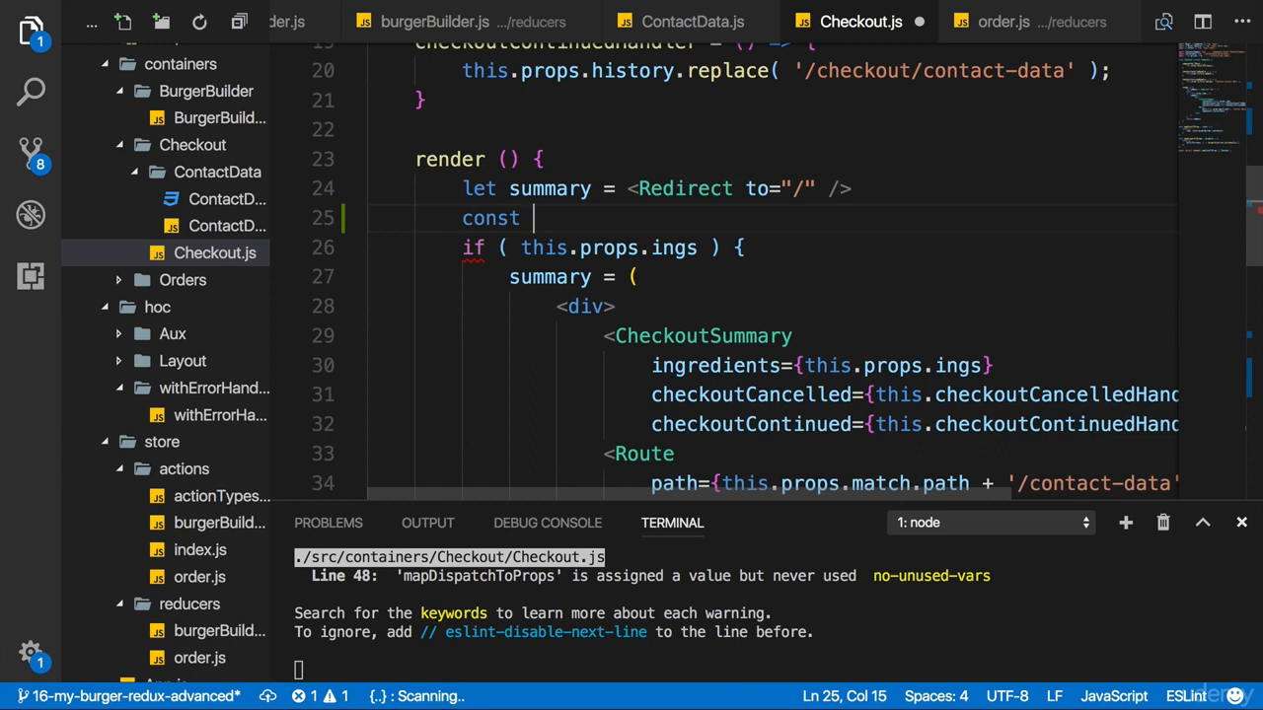
text(purchasedRedirect)
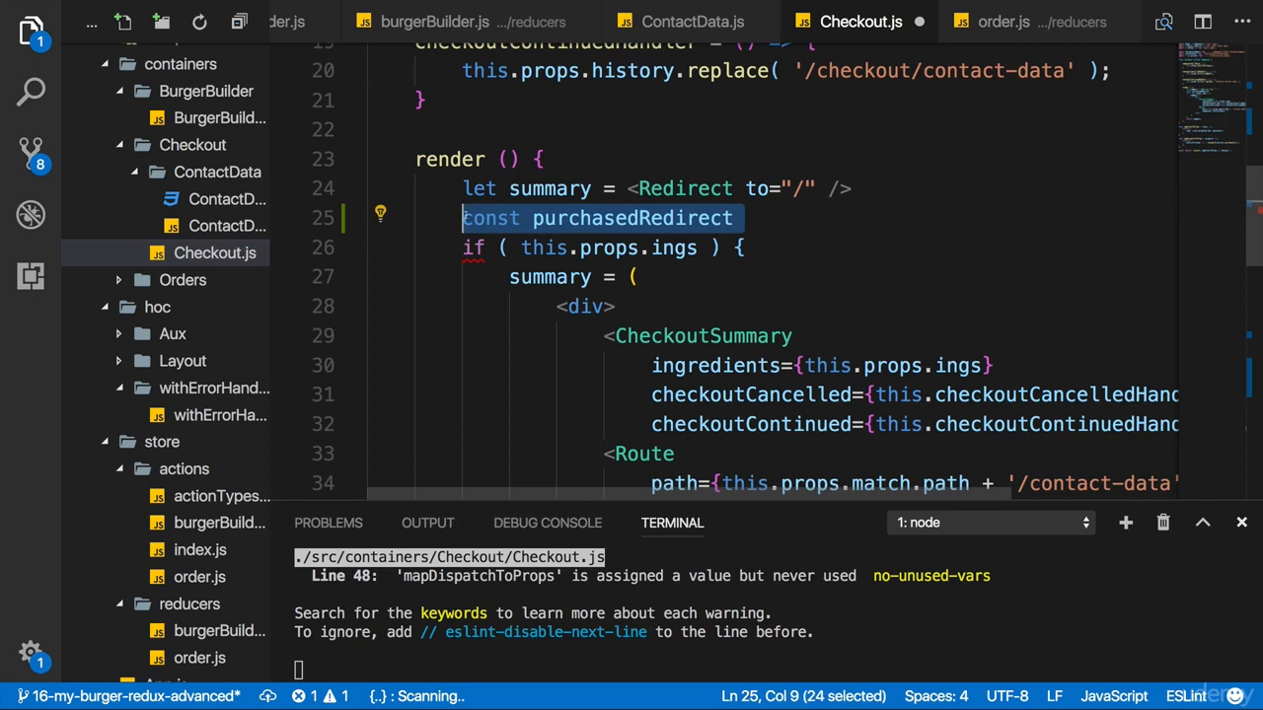
key(Delete)
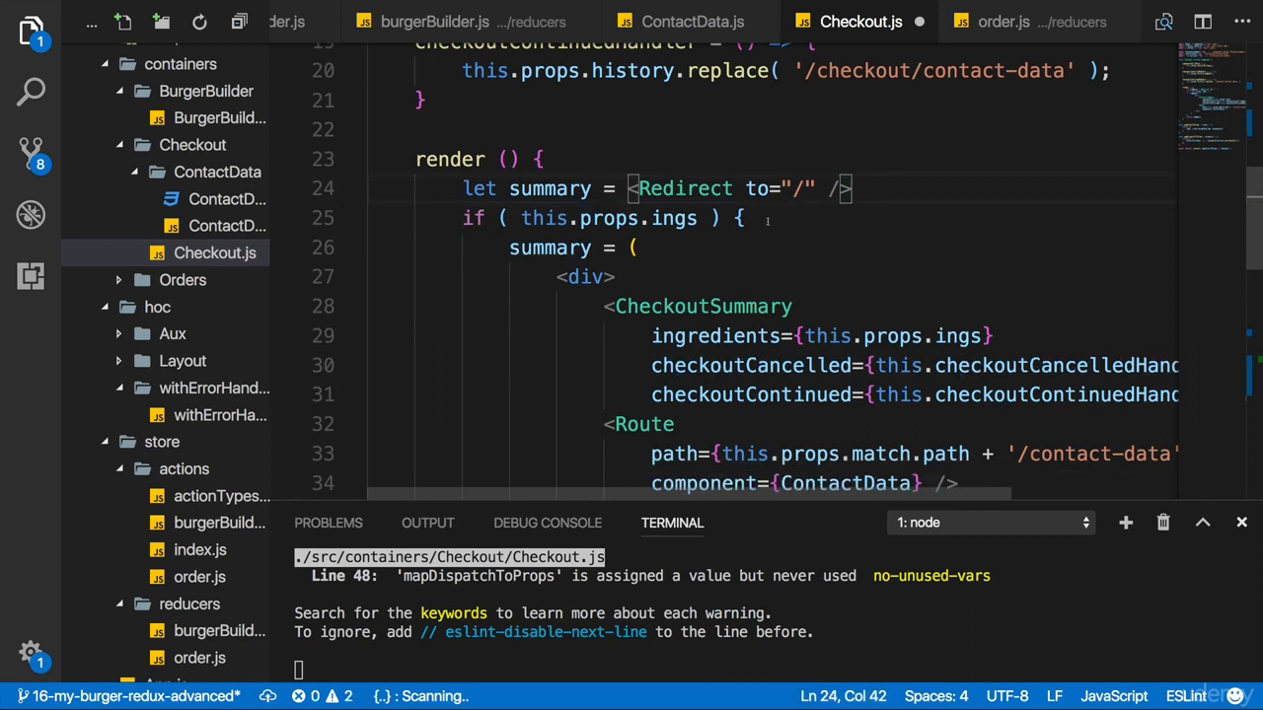
Define const purchasedRedirect = <Redirect to="/"/> inside the if (this.props.ings) block
text(const purchasedRedirect)
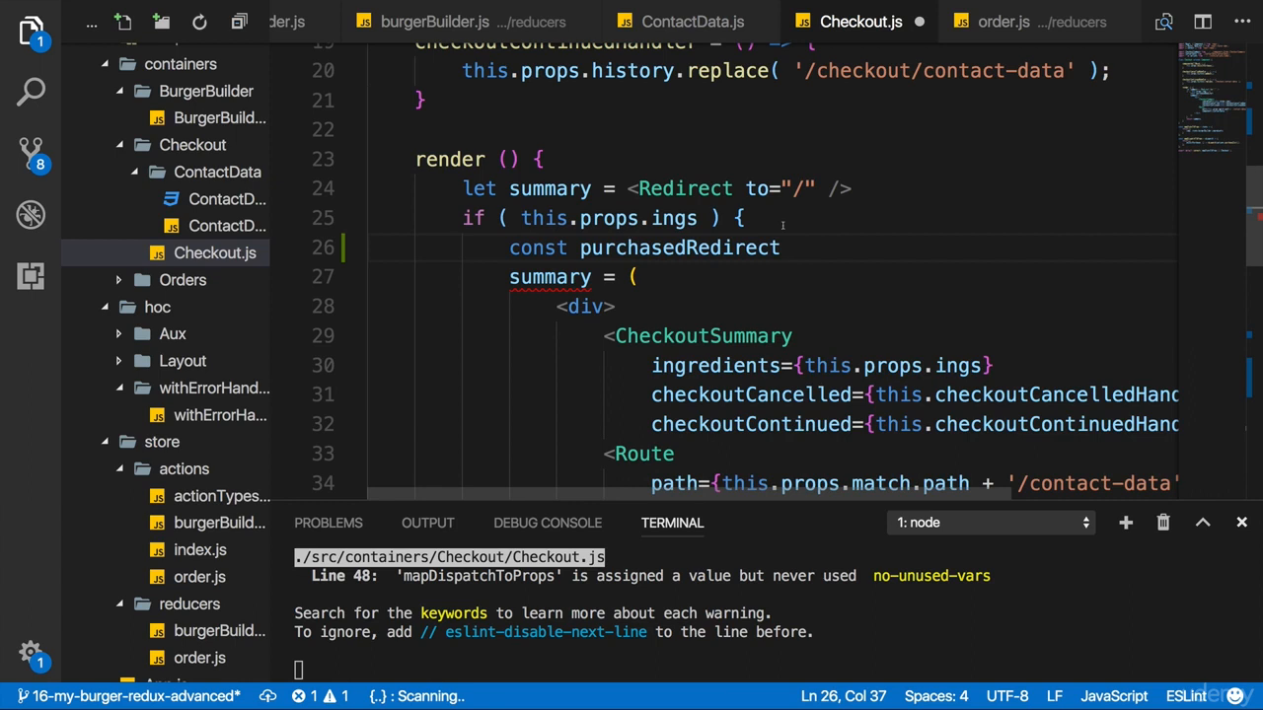
text(= <Redirect to =)
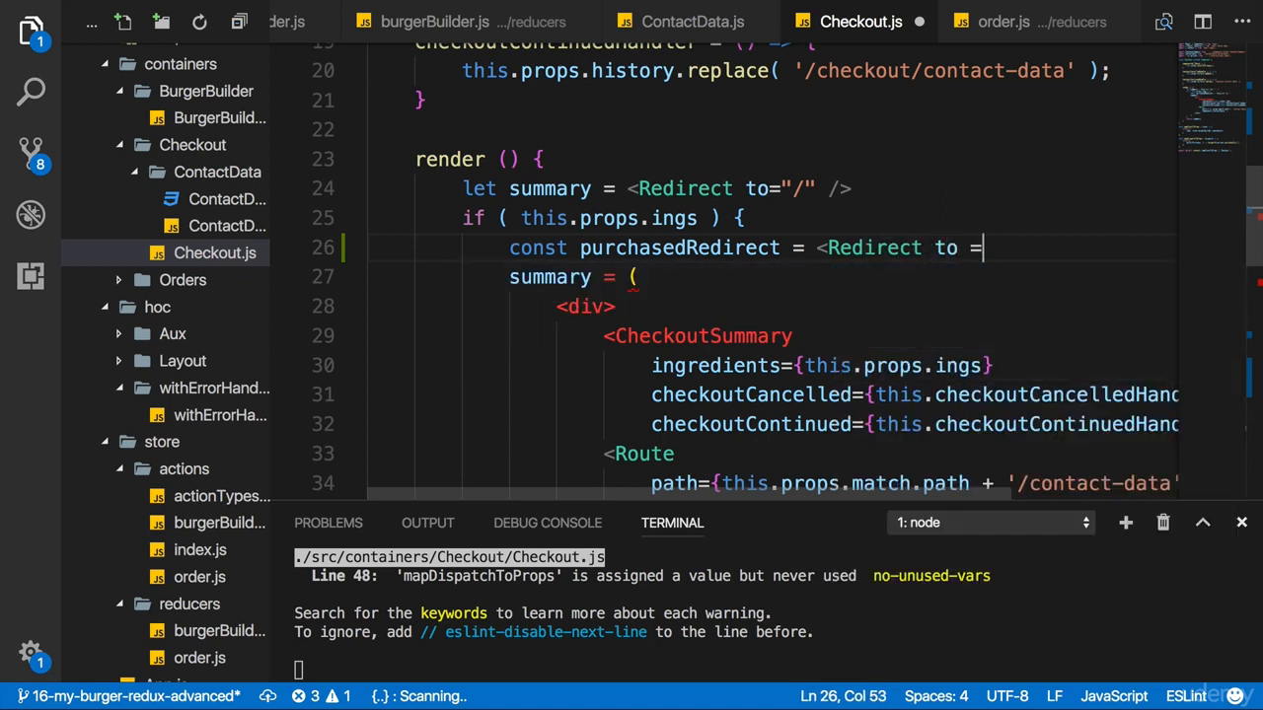
text("/")
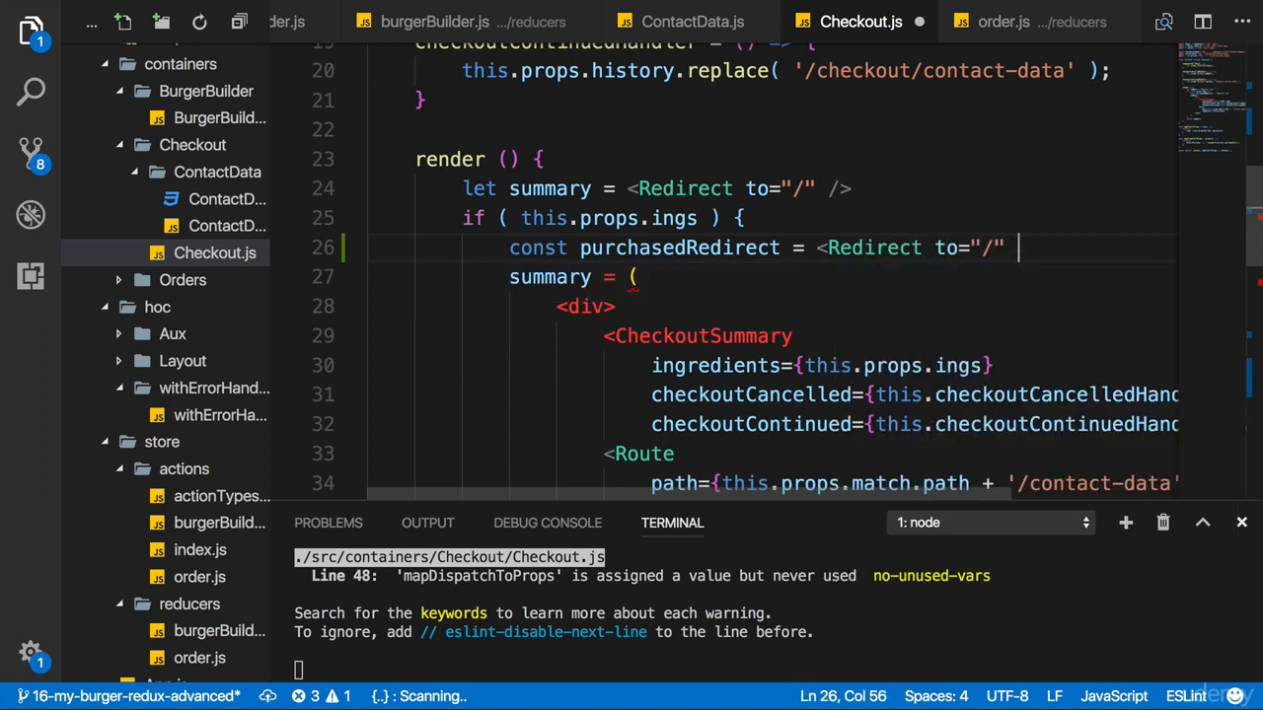
text(/>)
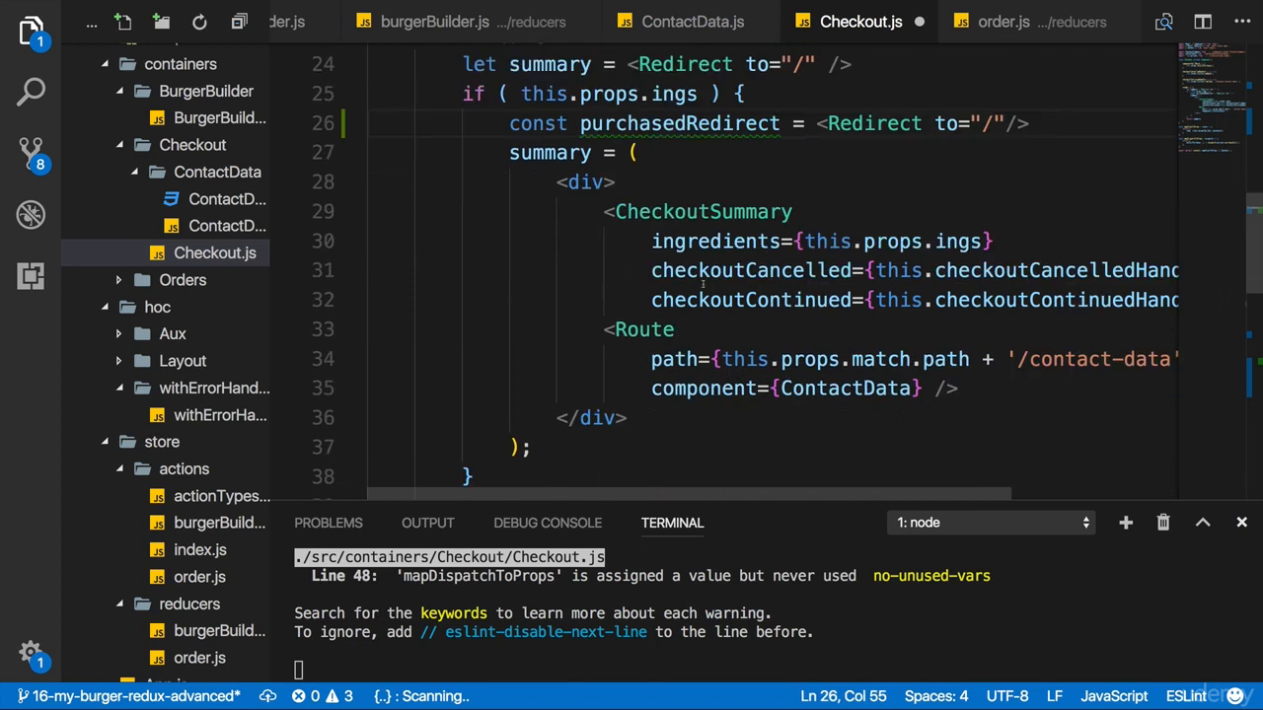
Add purchased: state.order.purchased to mapStateToProps
scroll(down, 3)
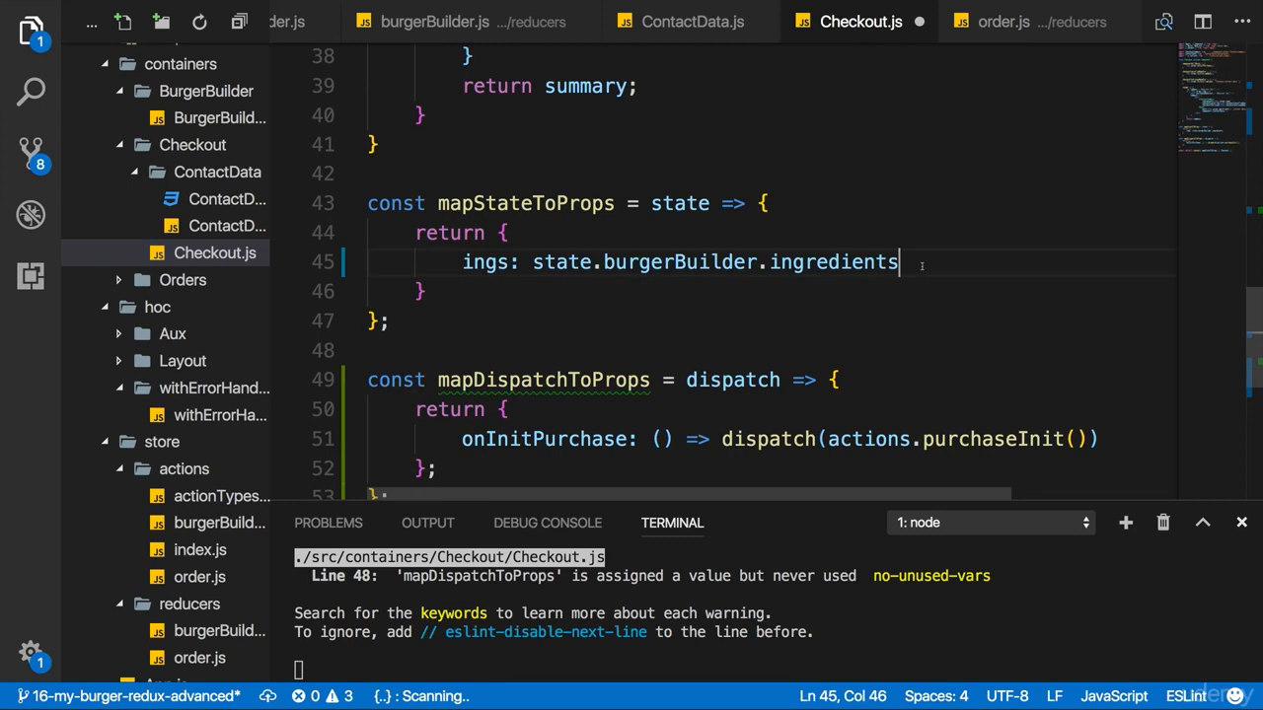
key(Enter)
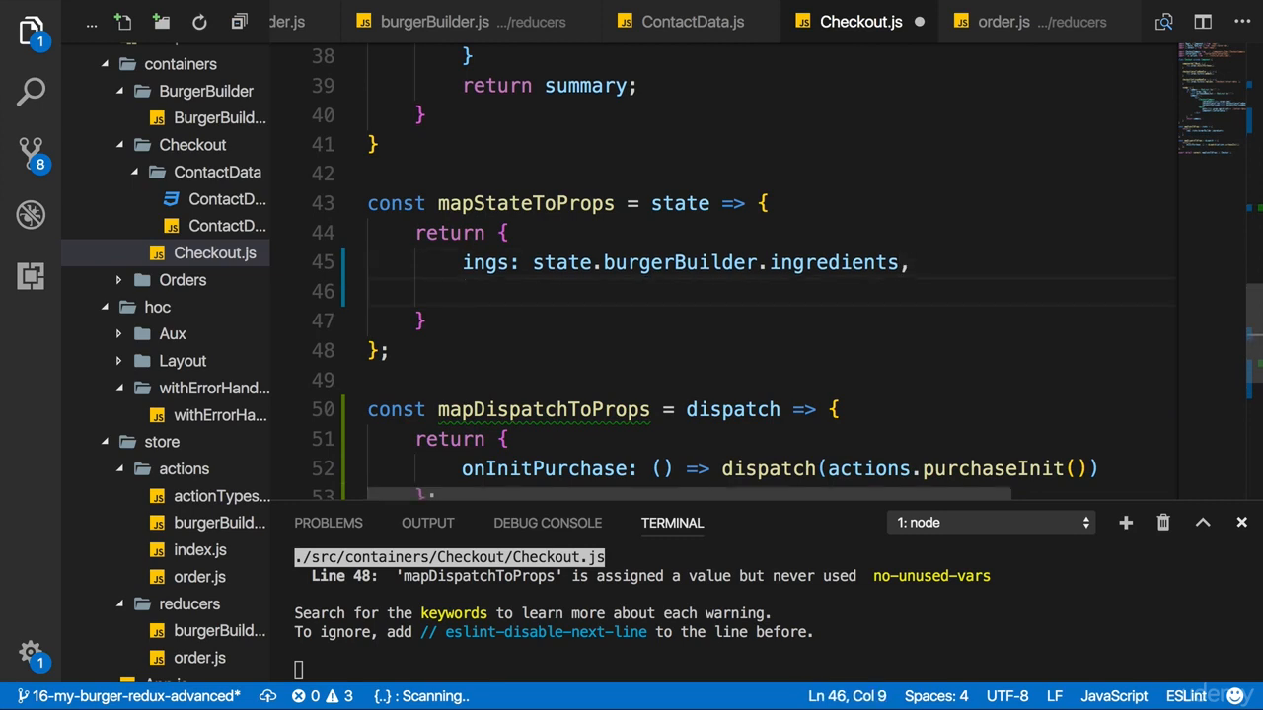
text(purchased: state)
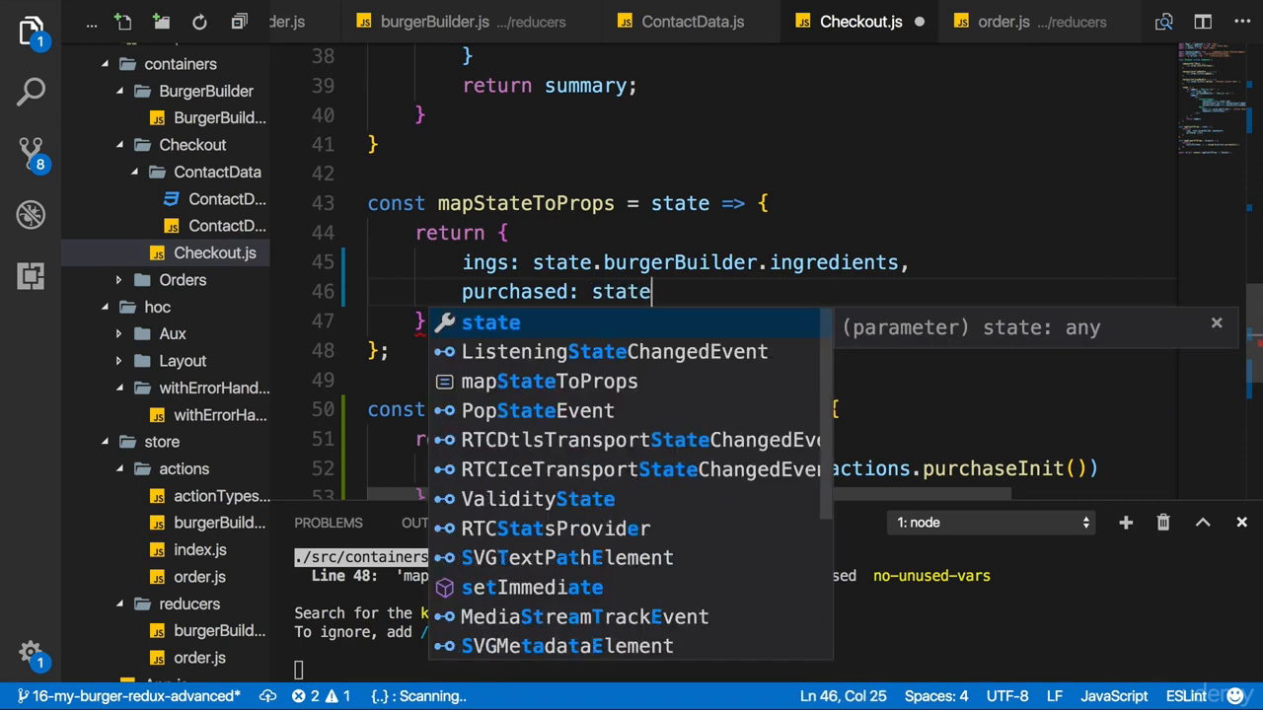
text(.order.p)
text(const purchasedRedirect = <Redirect to="/"/>)
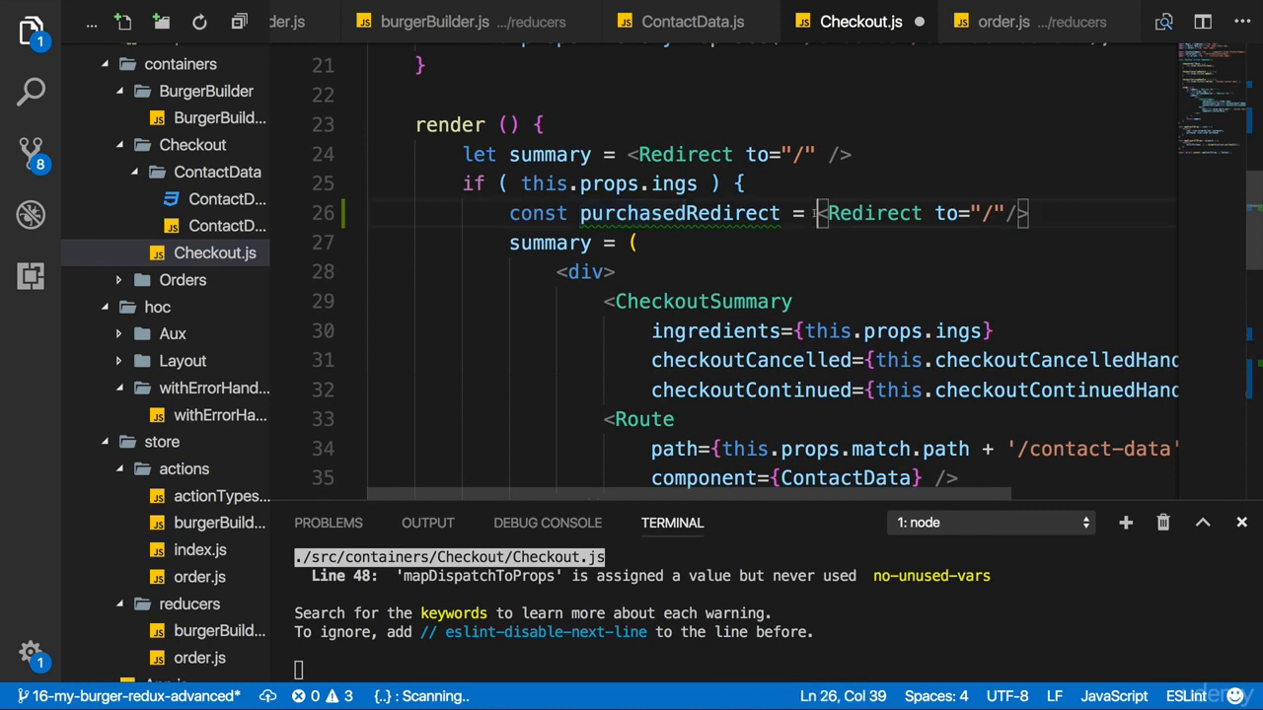
Make purchasedRedirect a ternary on this.props.purchased, render {purchasedRedirect} in the summary div, and save
text(this.props.purchased ?)
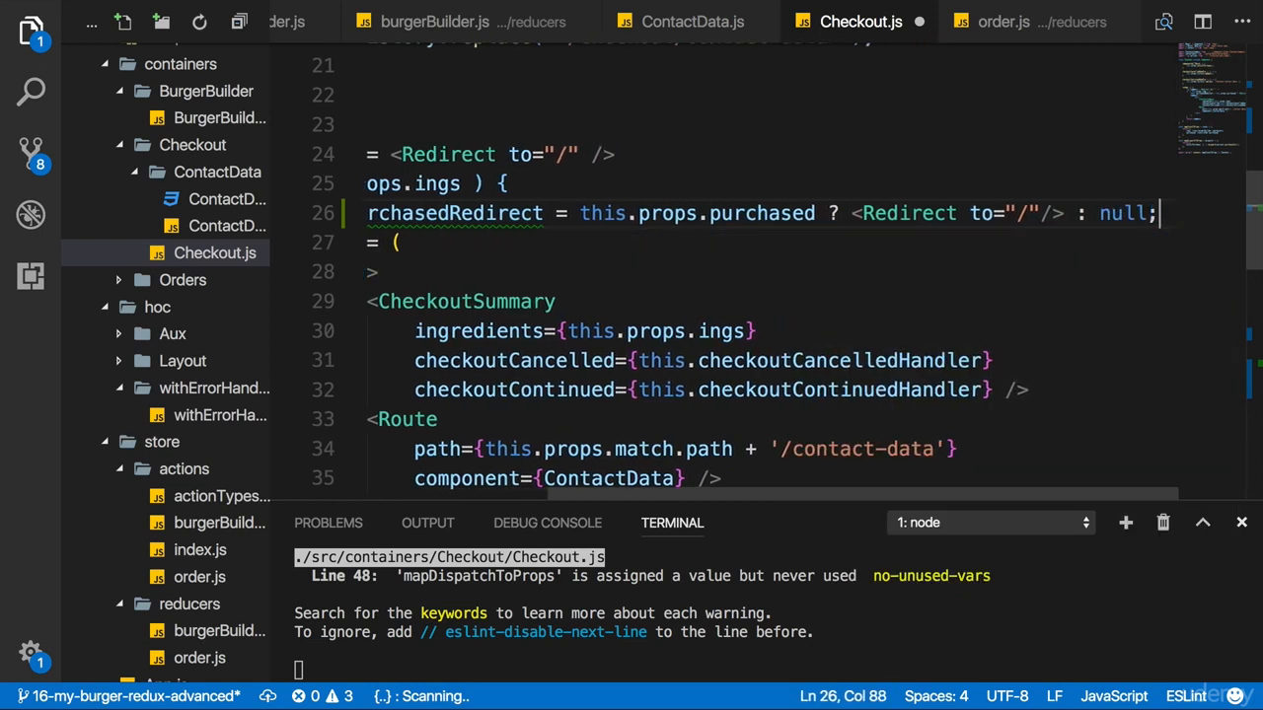
double_click(667, 209)
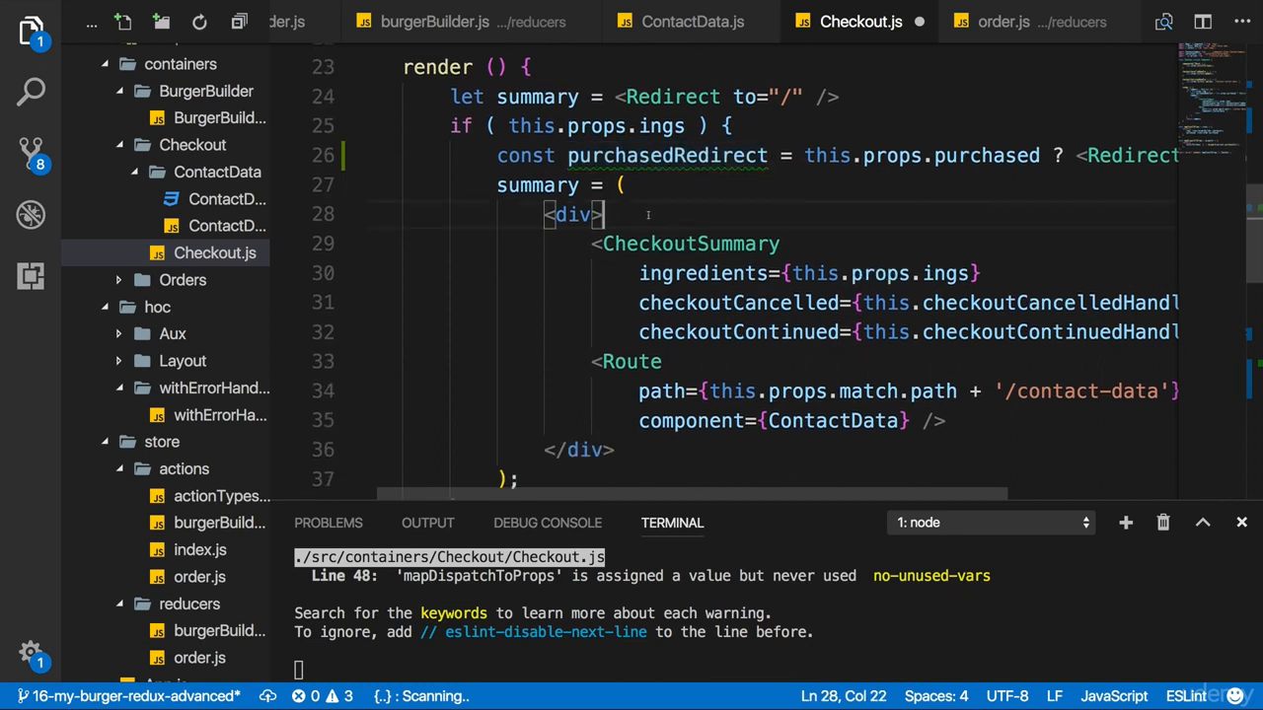
text({purchasedRedirect})
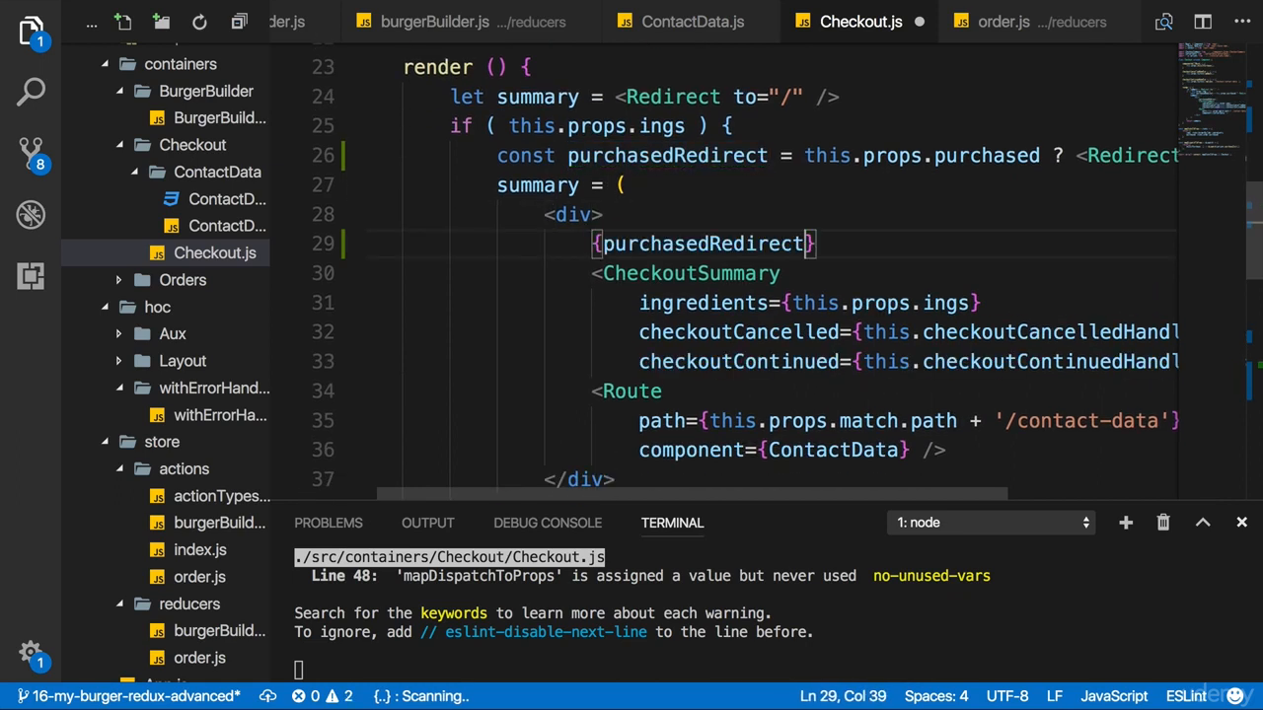
click(819, 244)
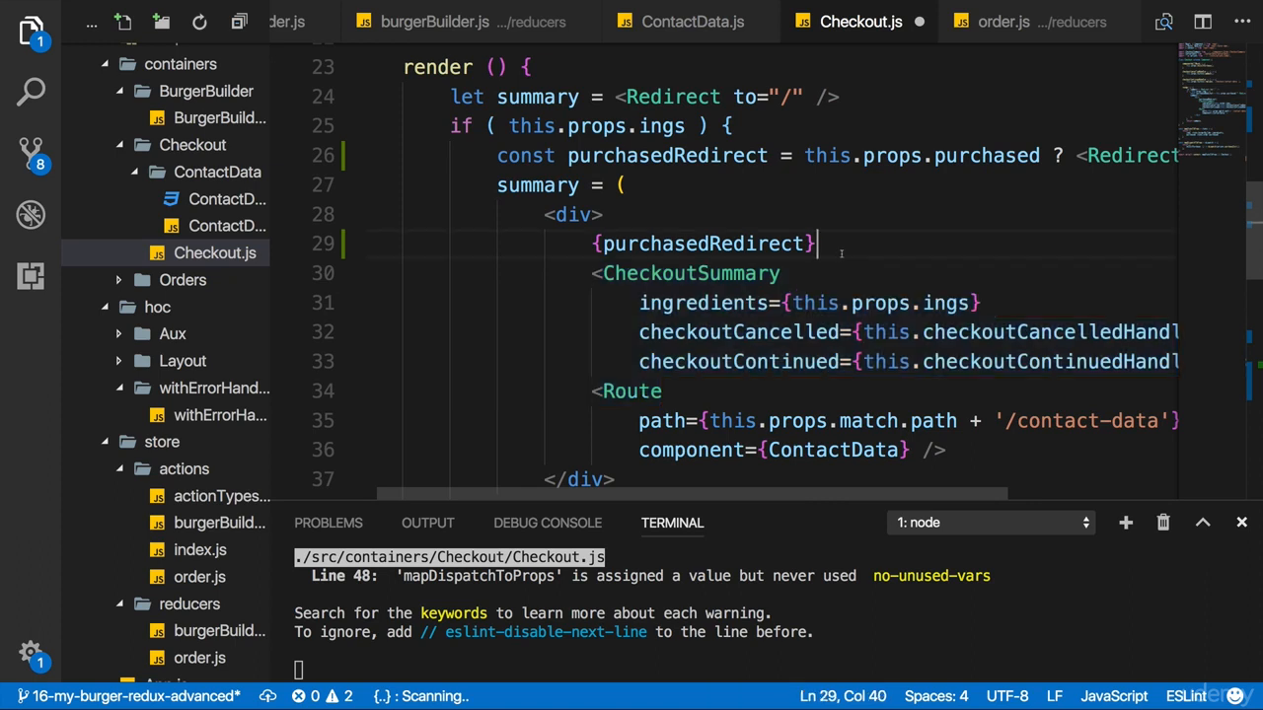
key(ctrl+s)
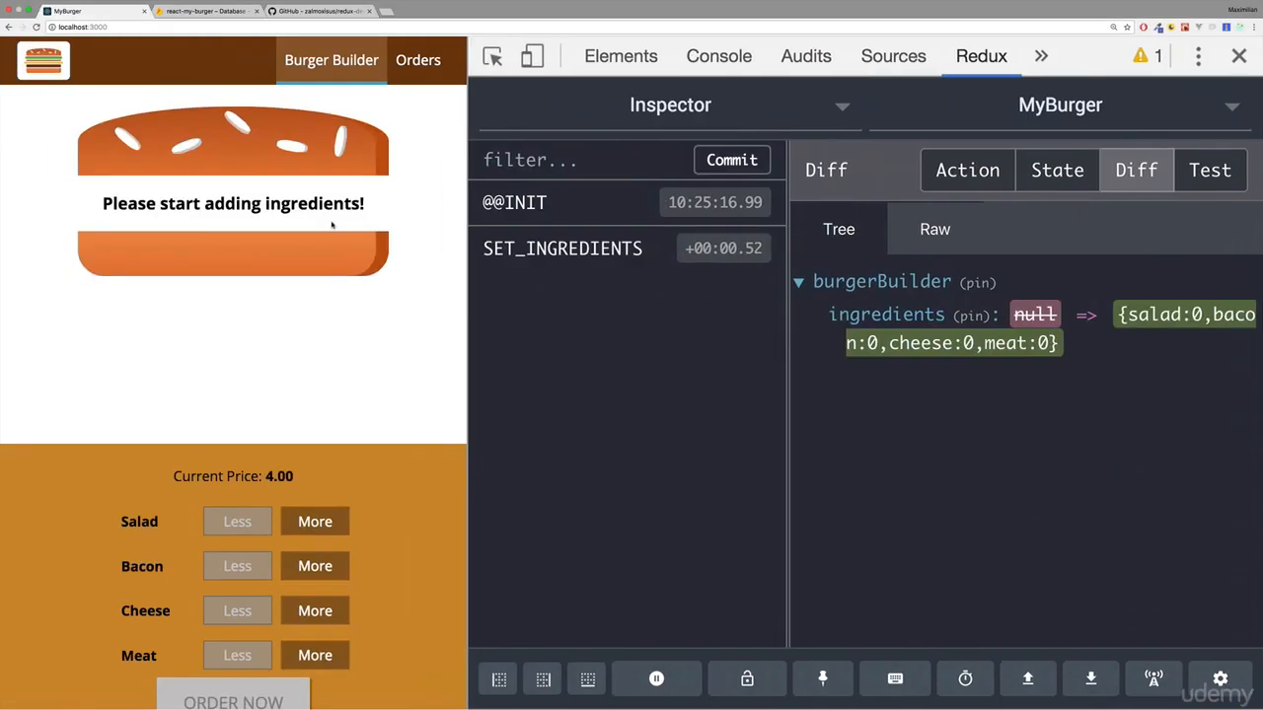
Check the Console and Redux tabs, then order a salad, bacon, cheese and meat burger totaling 6.90
click(719, 55)
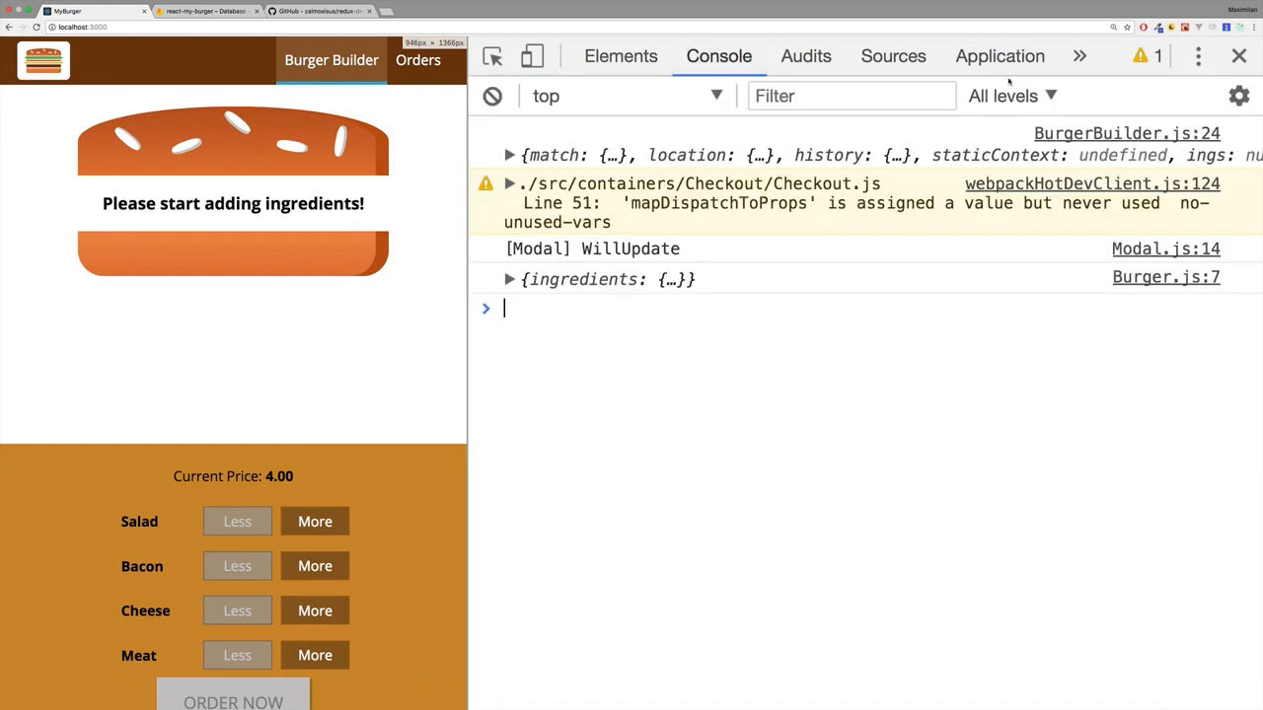
click(1079, 56)
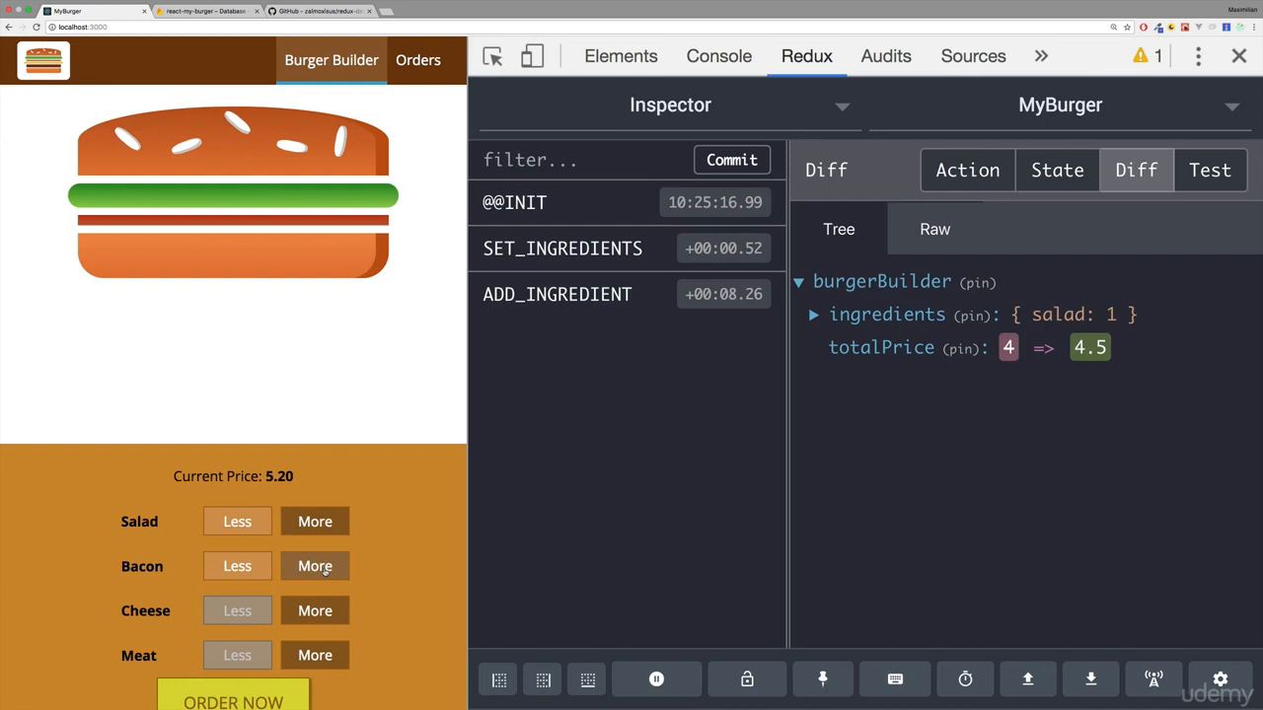
click(233, 702)
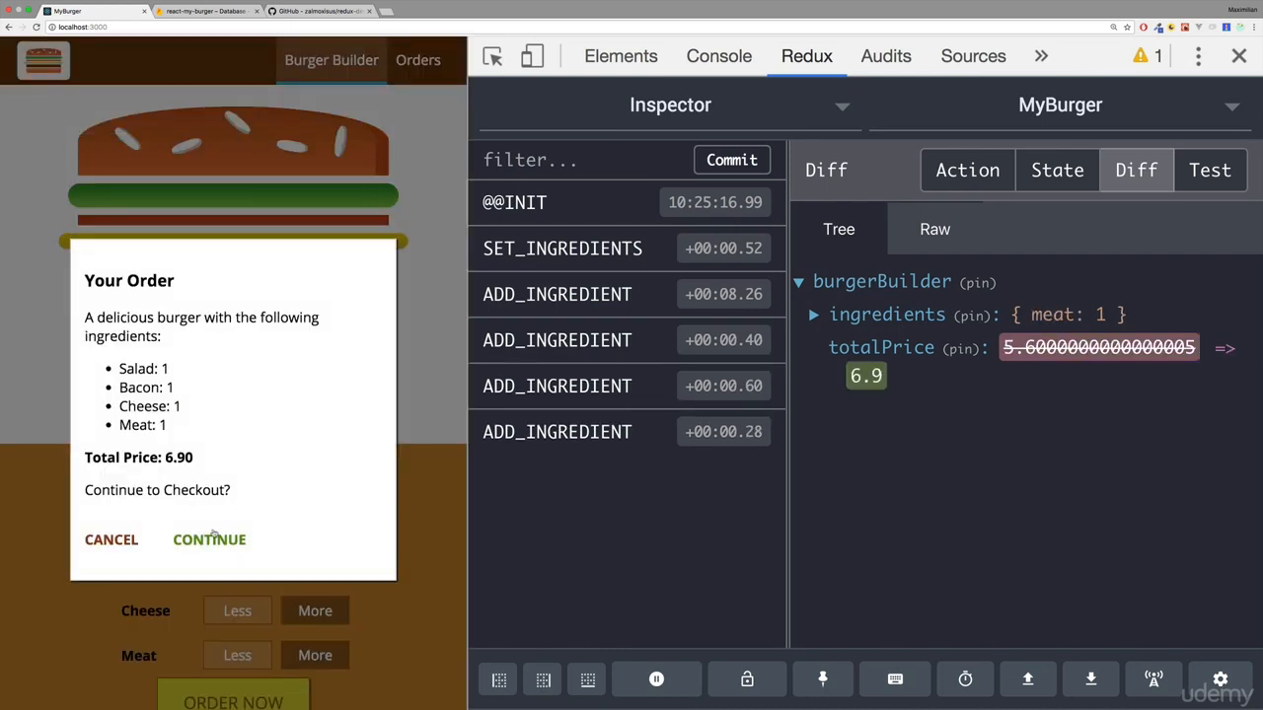
click(209, 540)
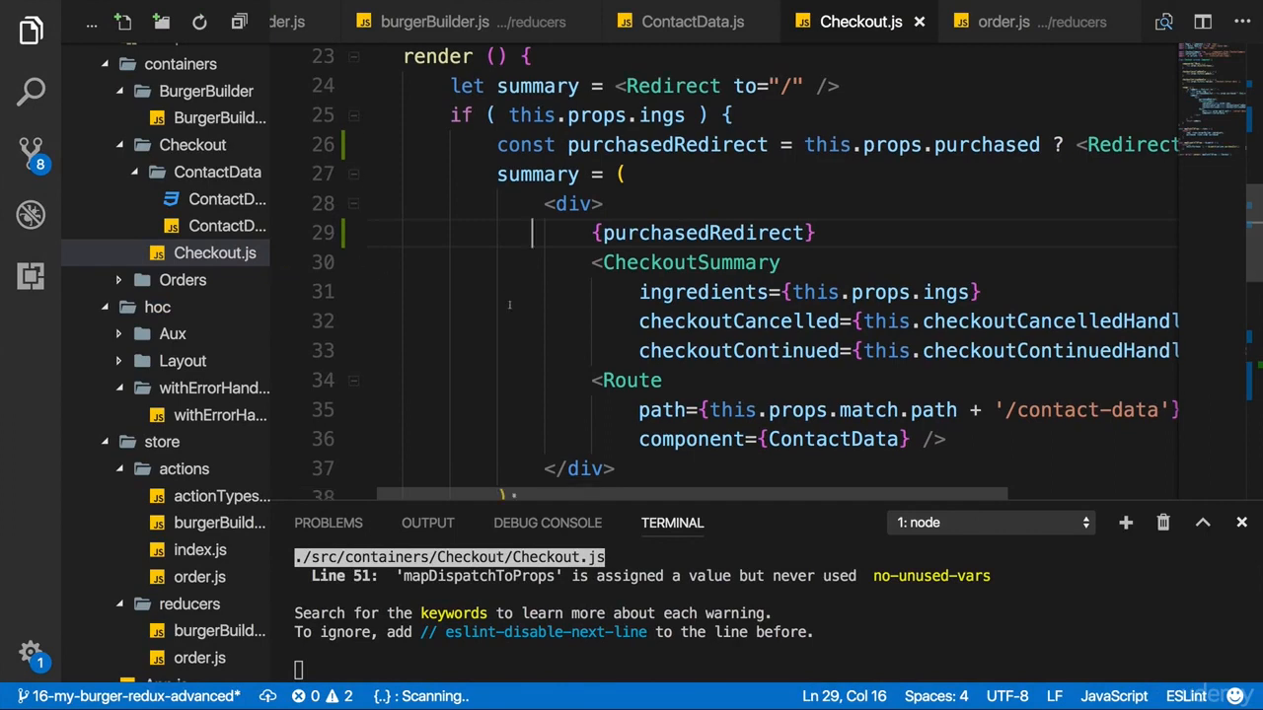
Add mapDispatchToProps after mapStateToProps in Checkout's connect() export
scroll(down, 3)
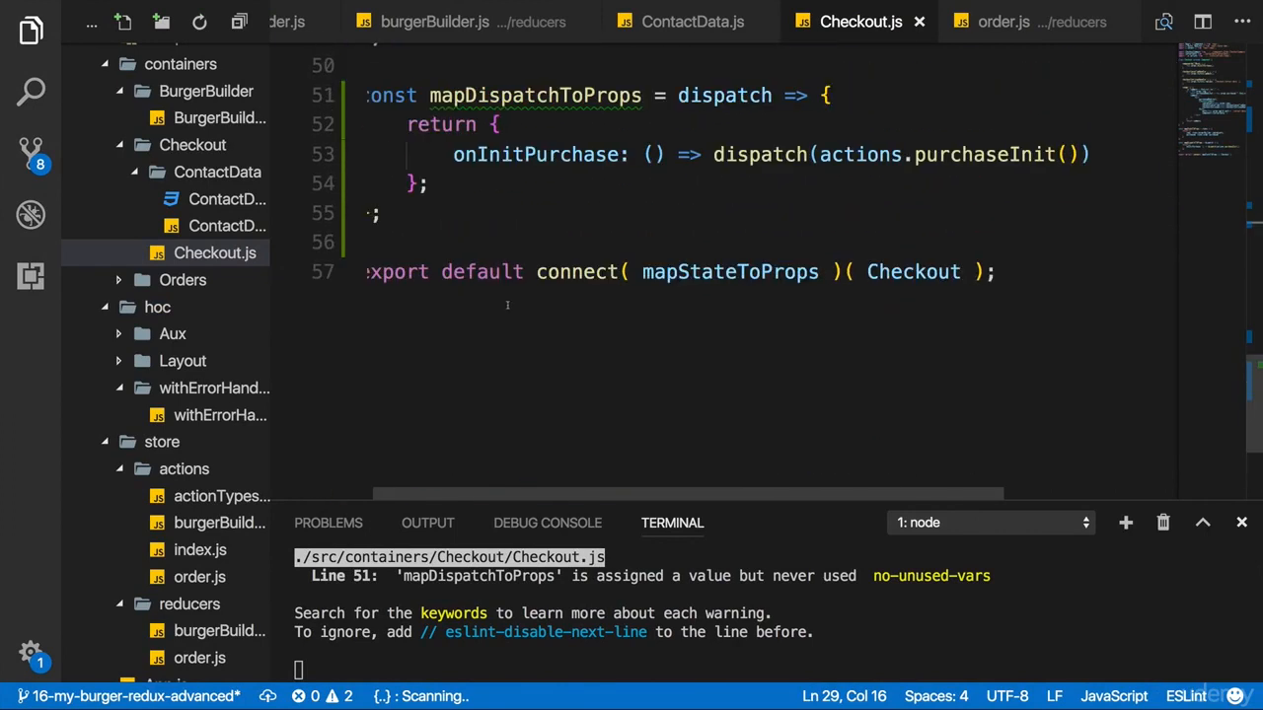
double_click(536, 195)
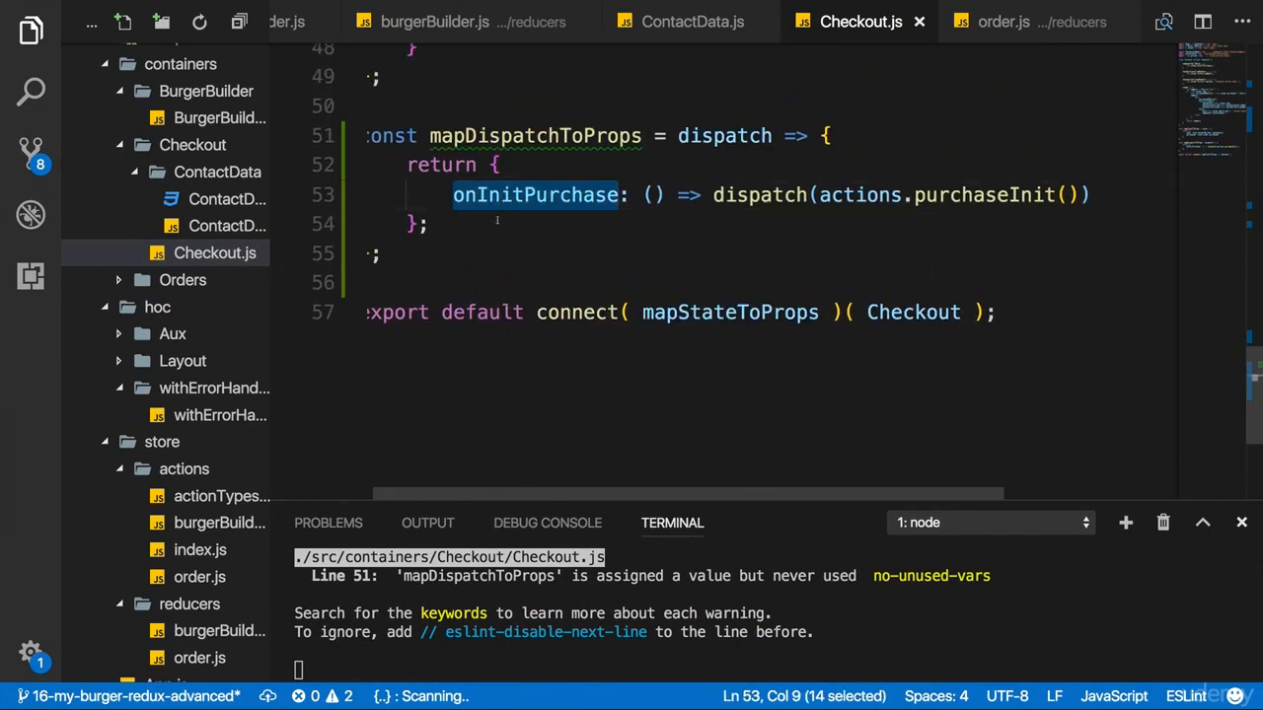
mouse_move(726, 134)
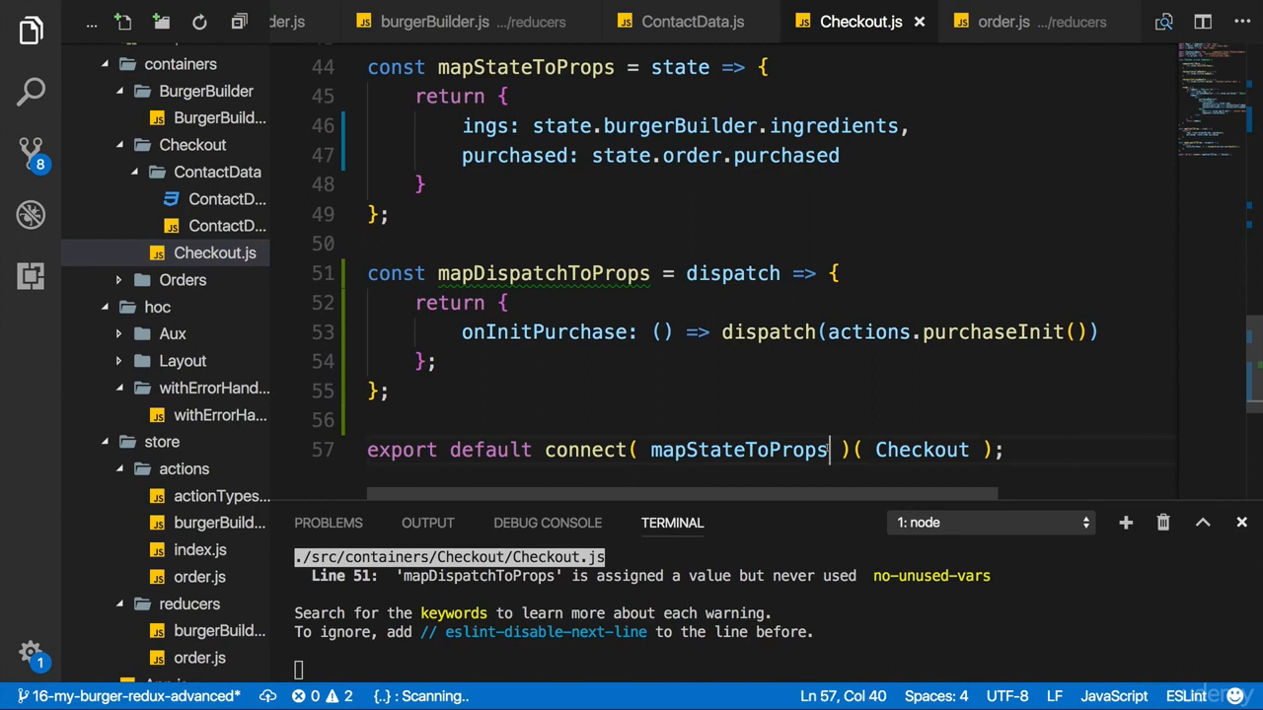
text(, ma)
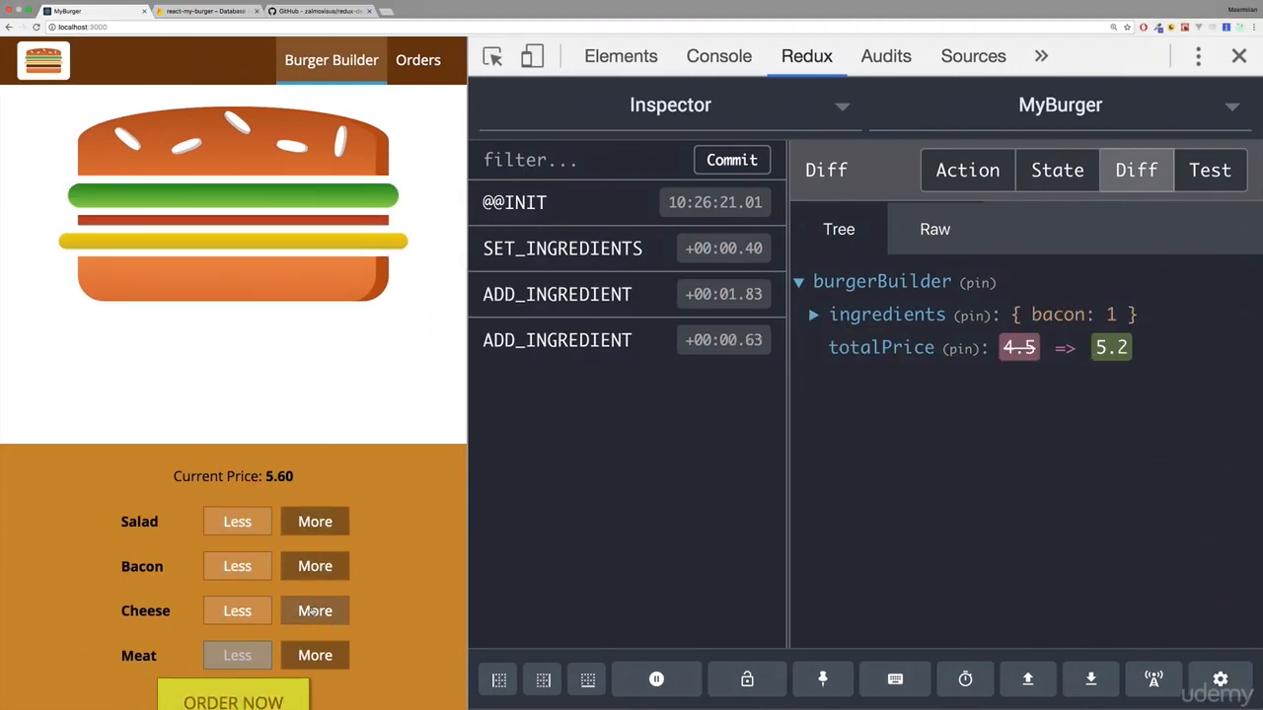
Order the burger, continue to checkout and start filling the contact form
click(233, 700)
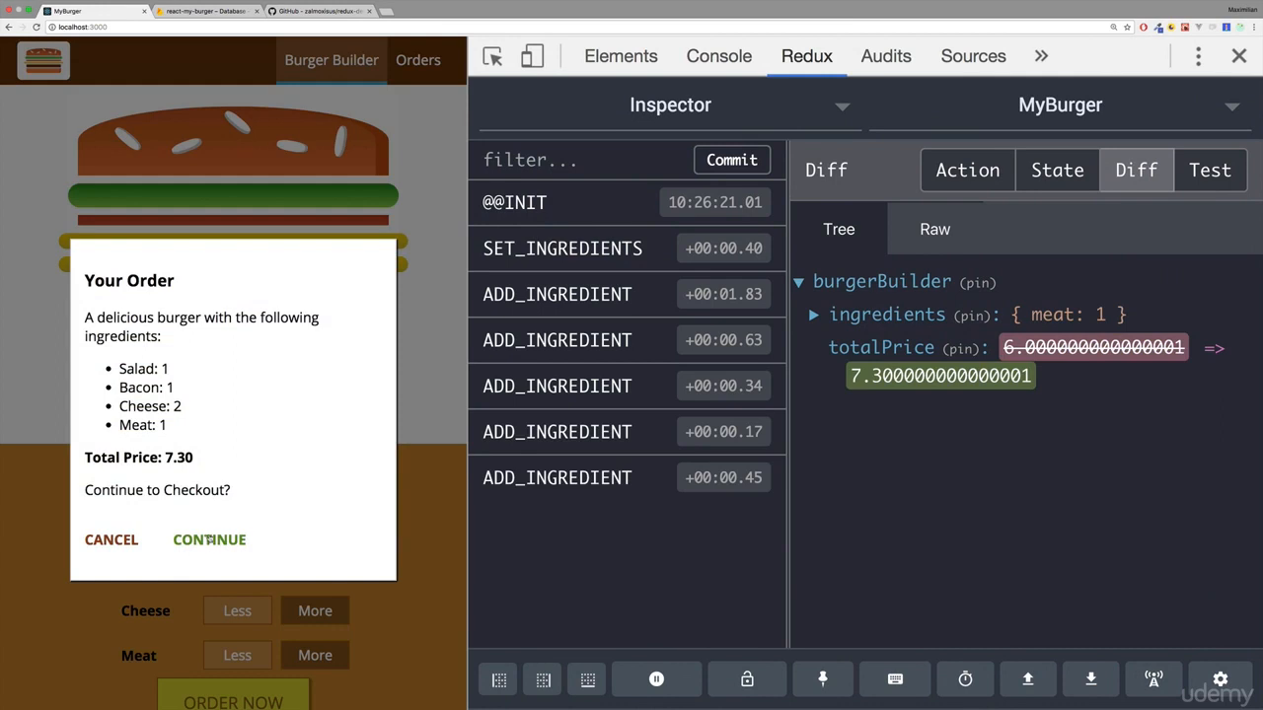
click(209, 540)
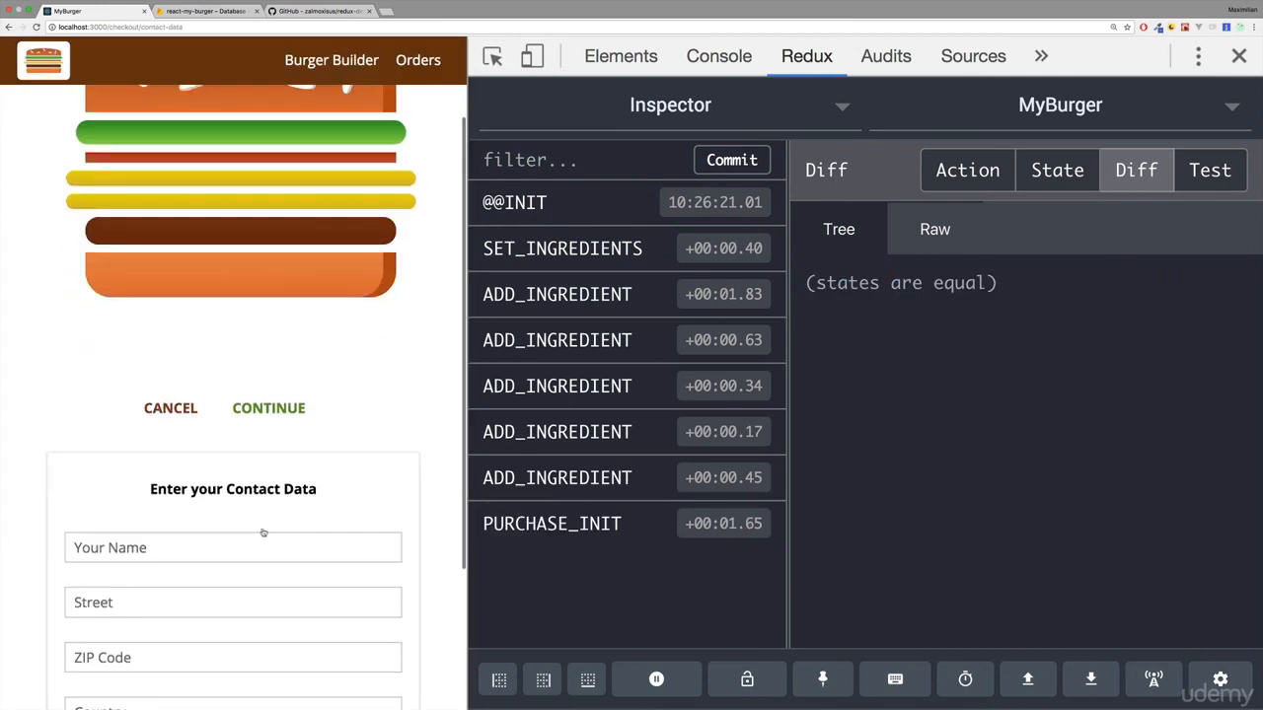
scroll(down, 3)
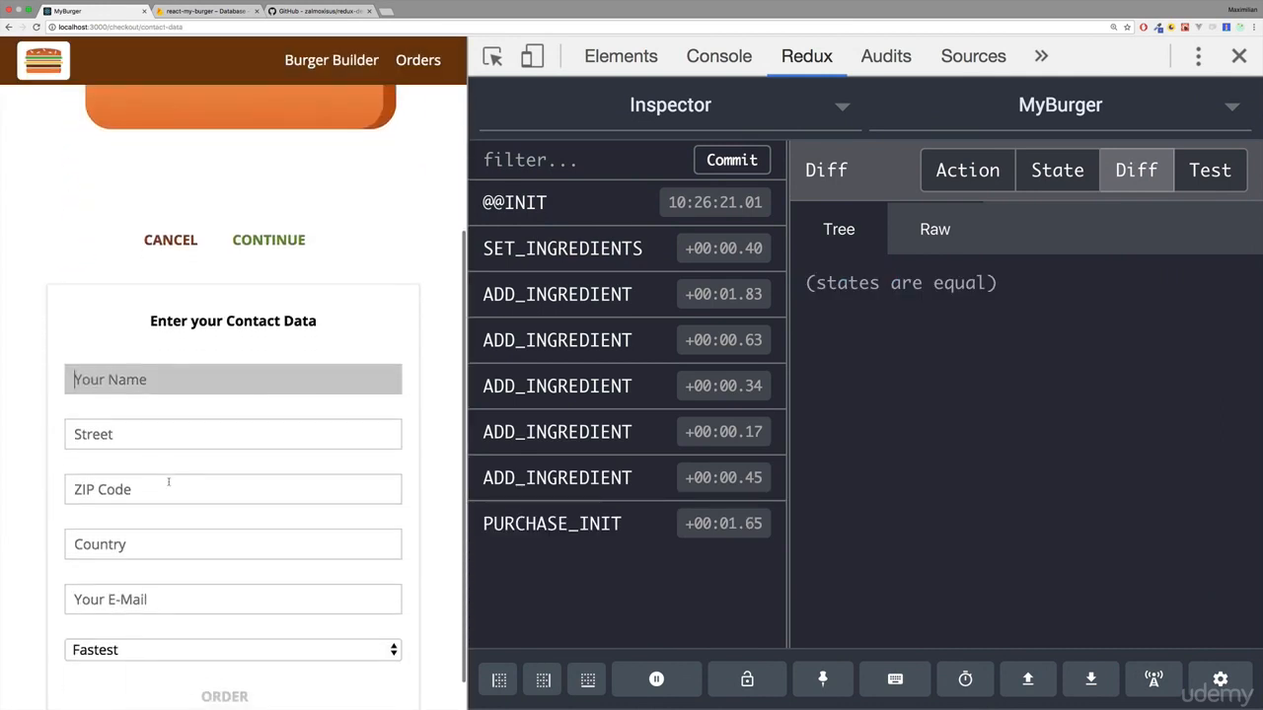
text(55555)
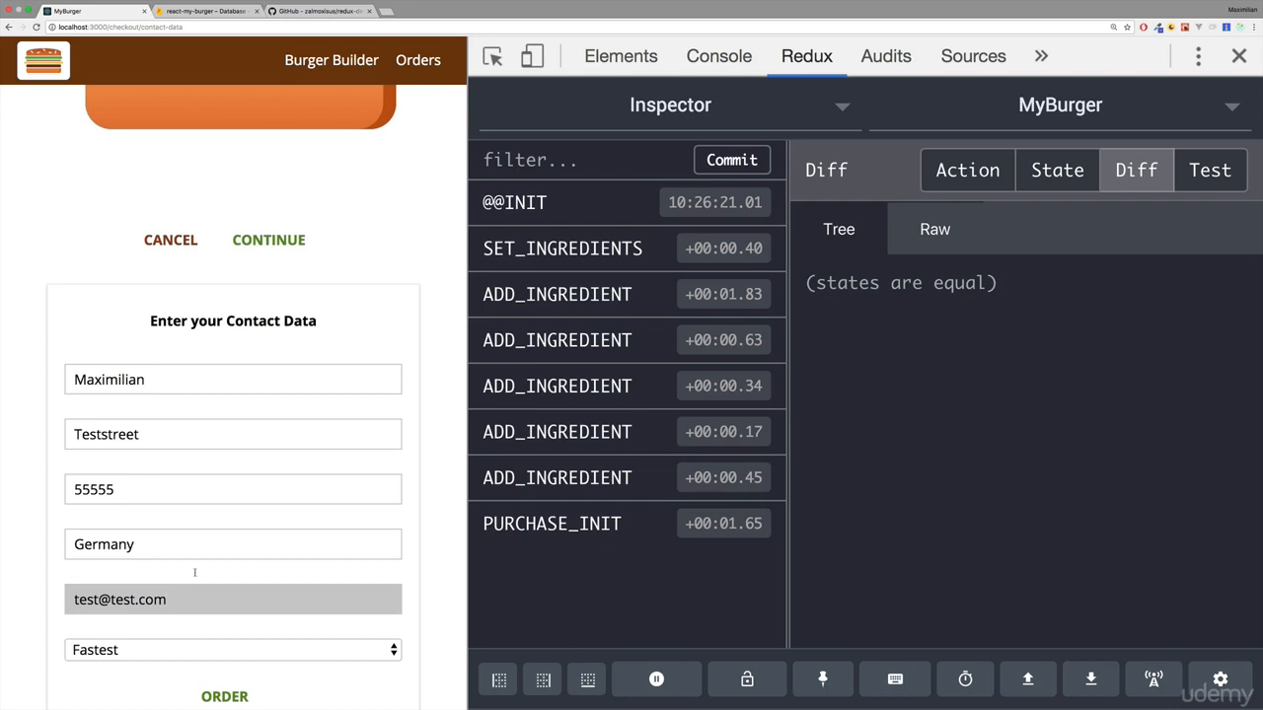
Return to the builder and add an ingredient to begin another order
click(331, 59)
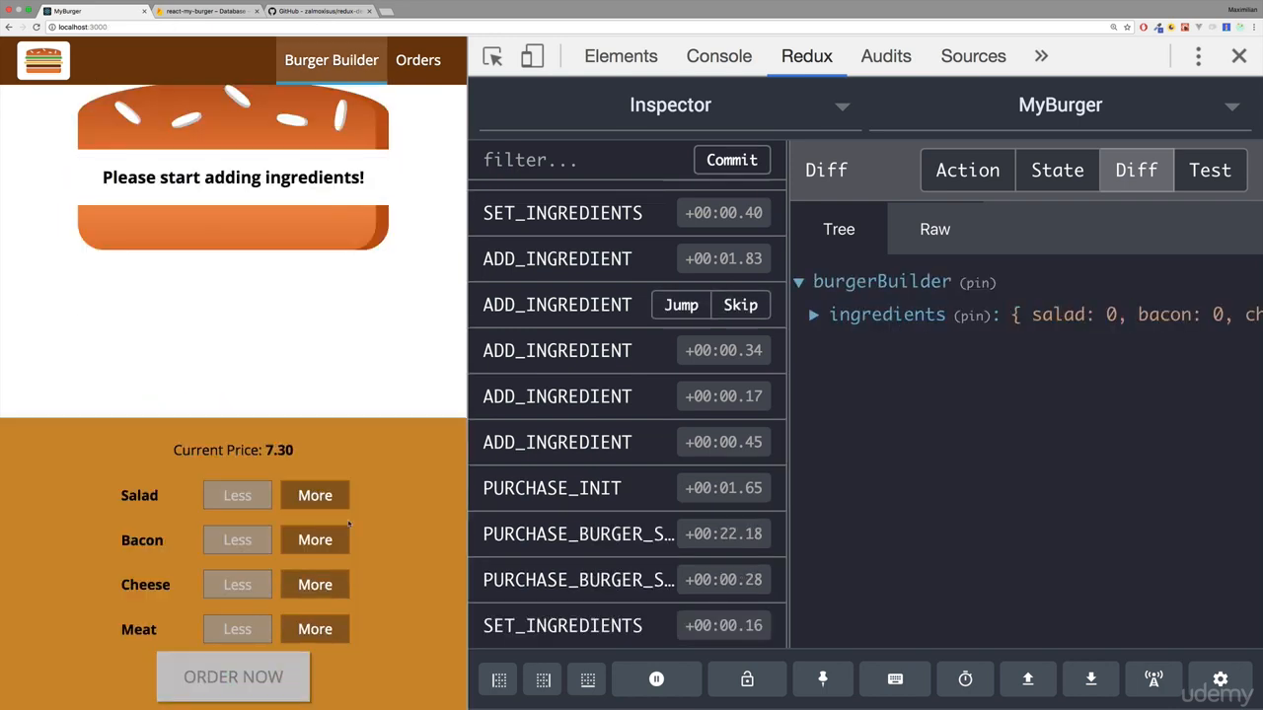
mouse_move(351, 422)
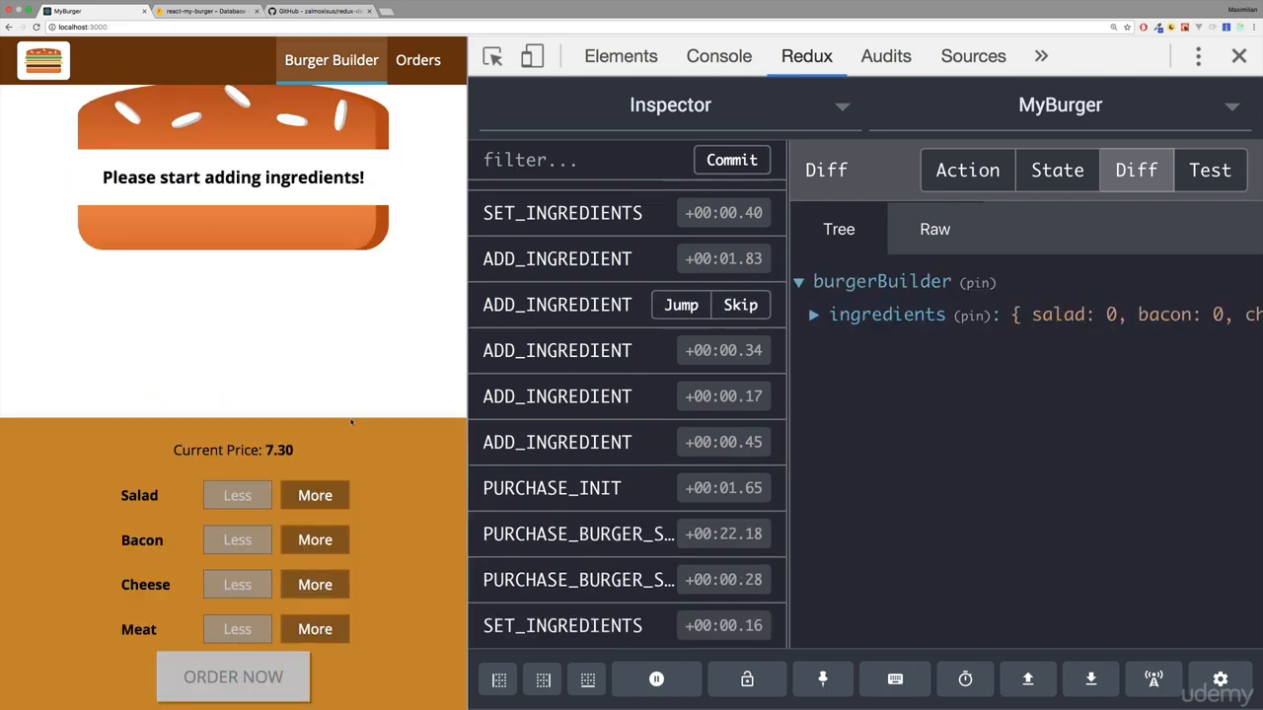
click(316, 541)
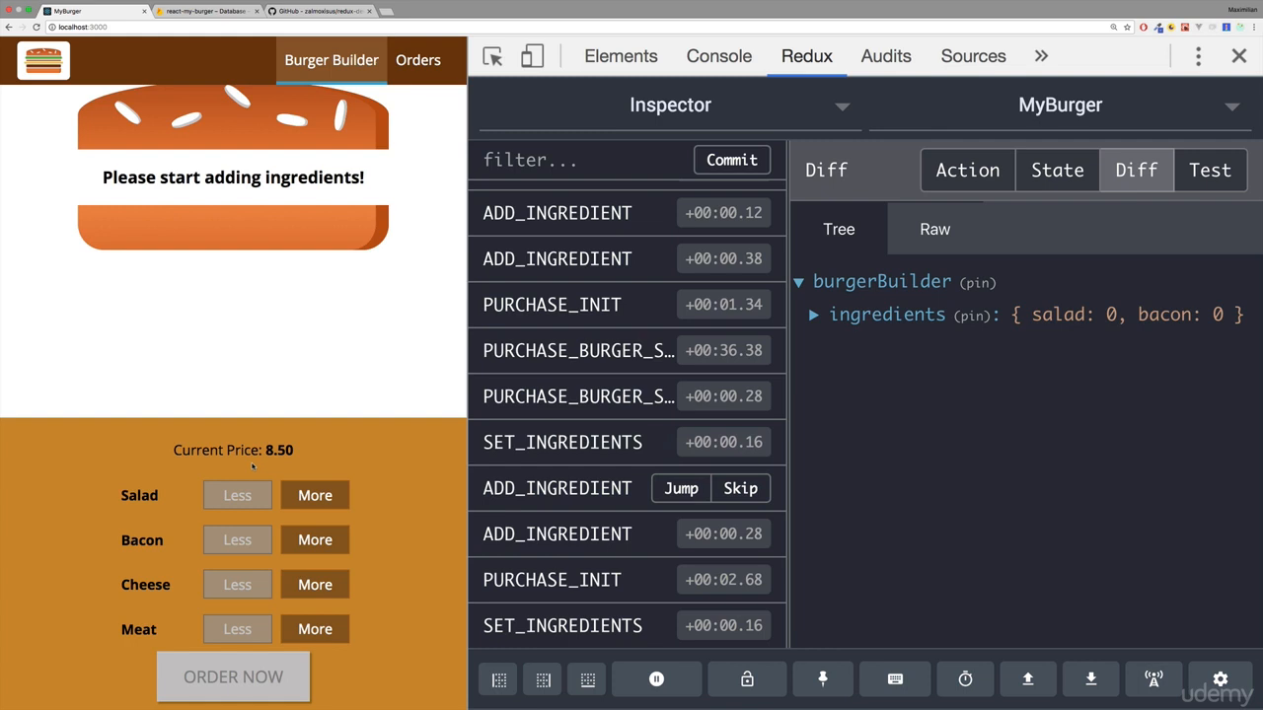
mouse_move(257, 399)
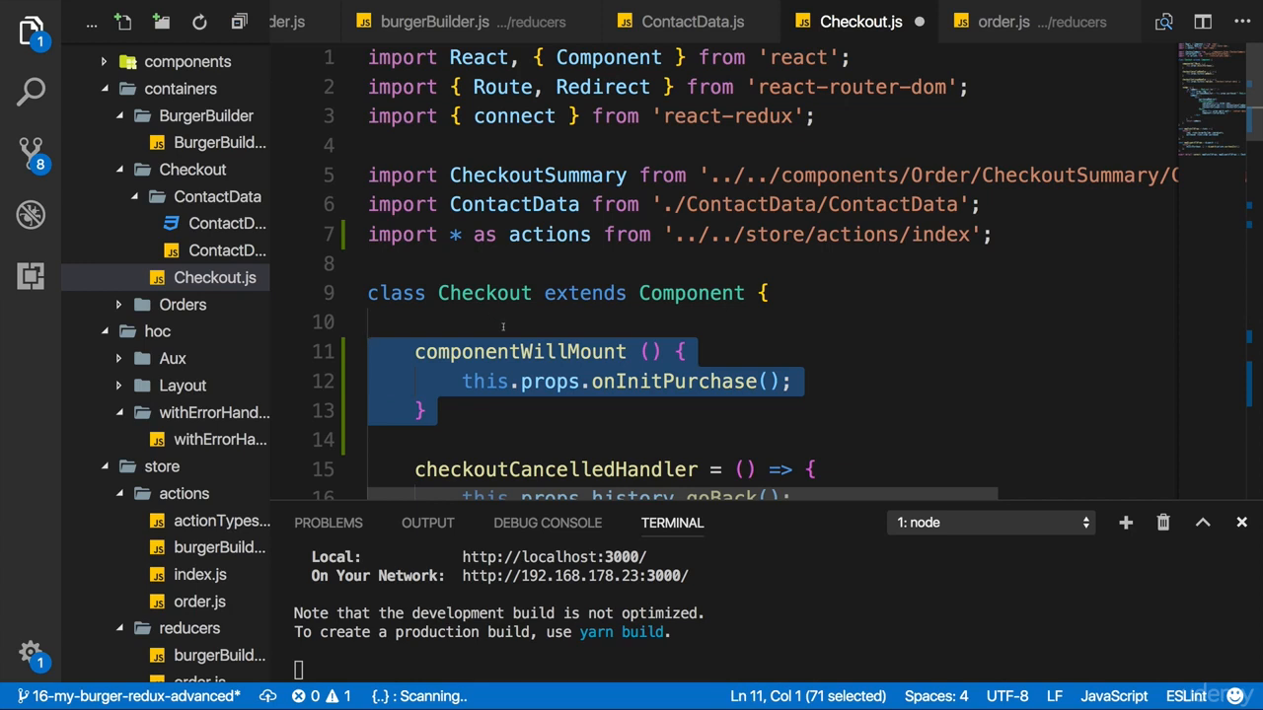
Connect Checkout with mapStateToProps only, dropping the dispatch mapping, and save the file
scroll(down, 3)
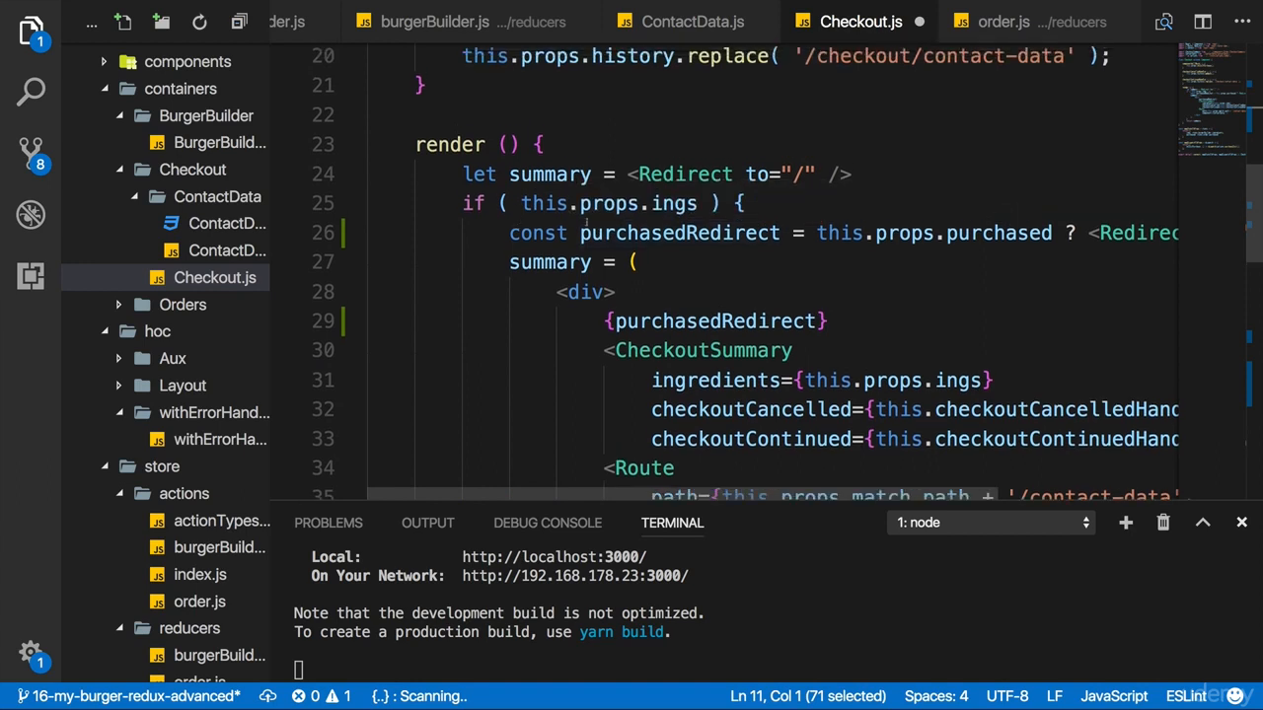
scroll(up, 3)
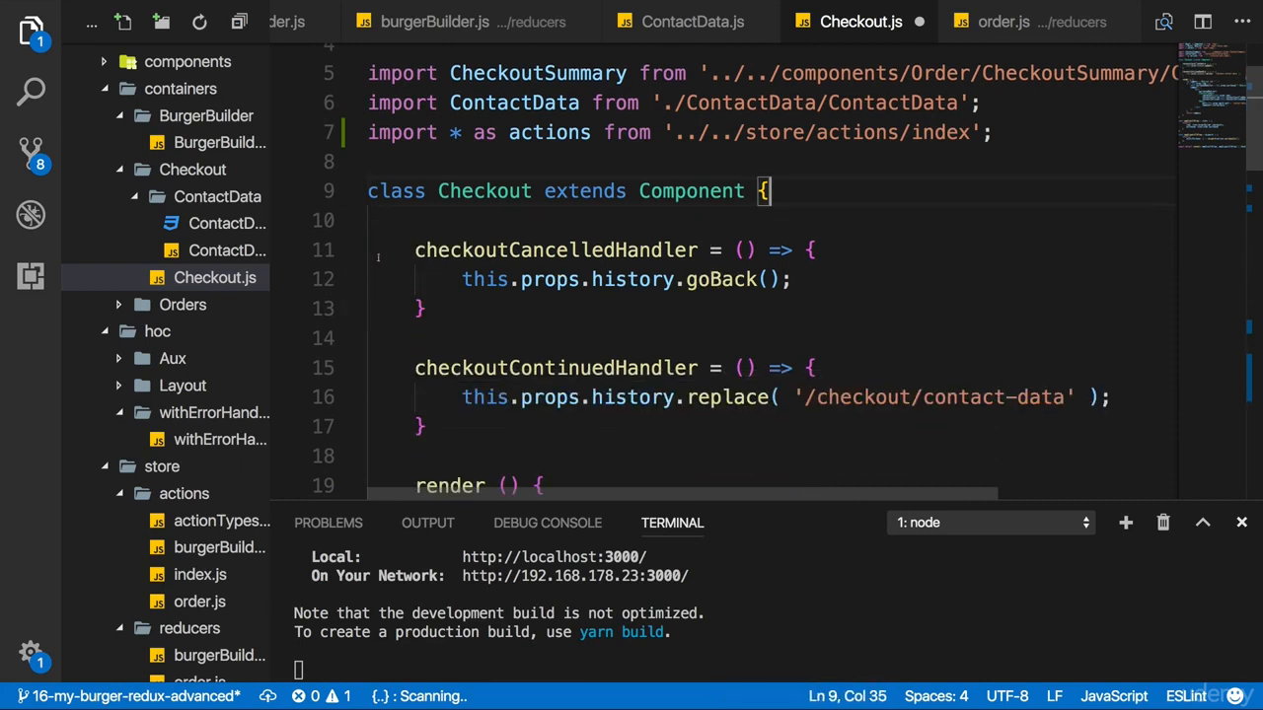
scroll(down, 3)
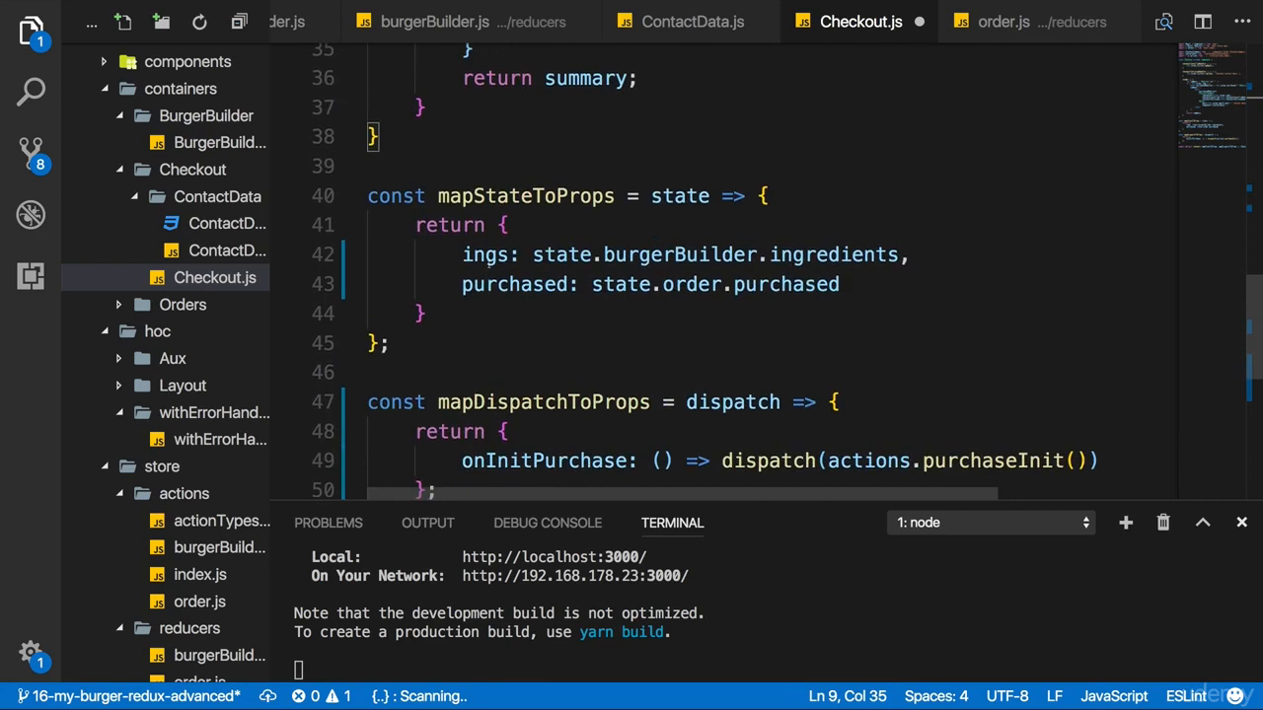
scroll(down, 3)
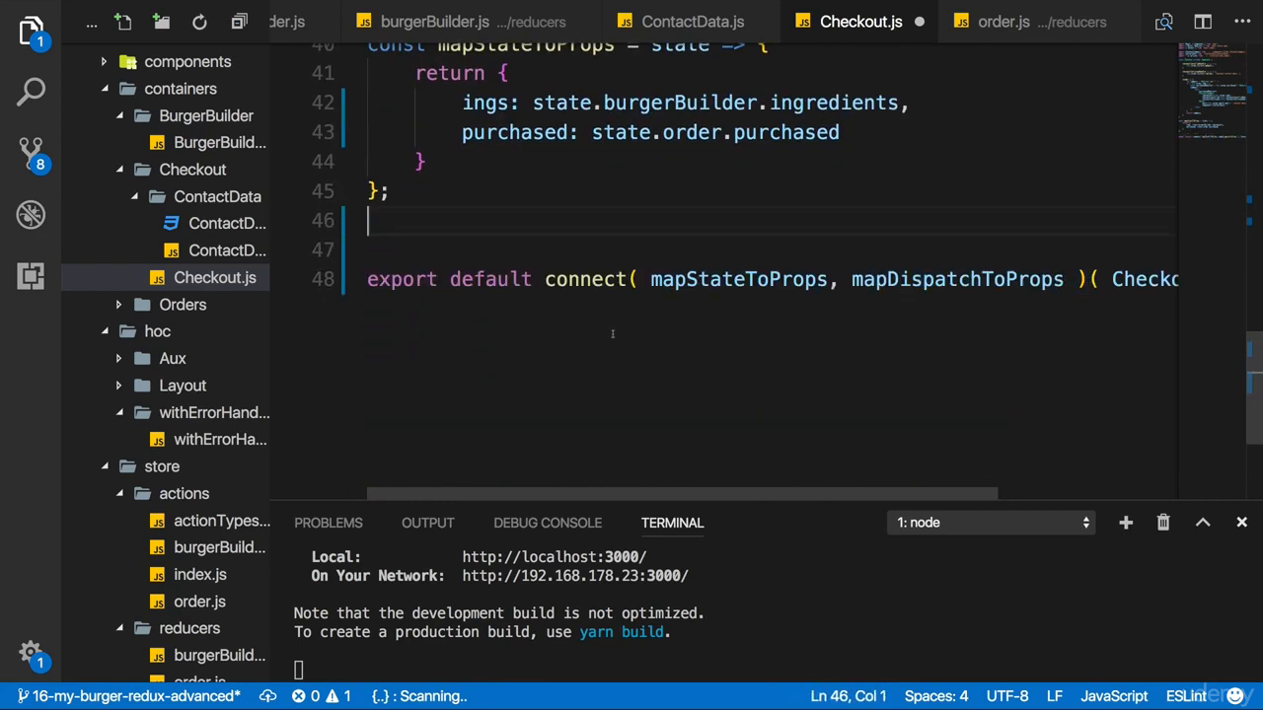
key(Backspace)
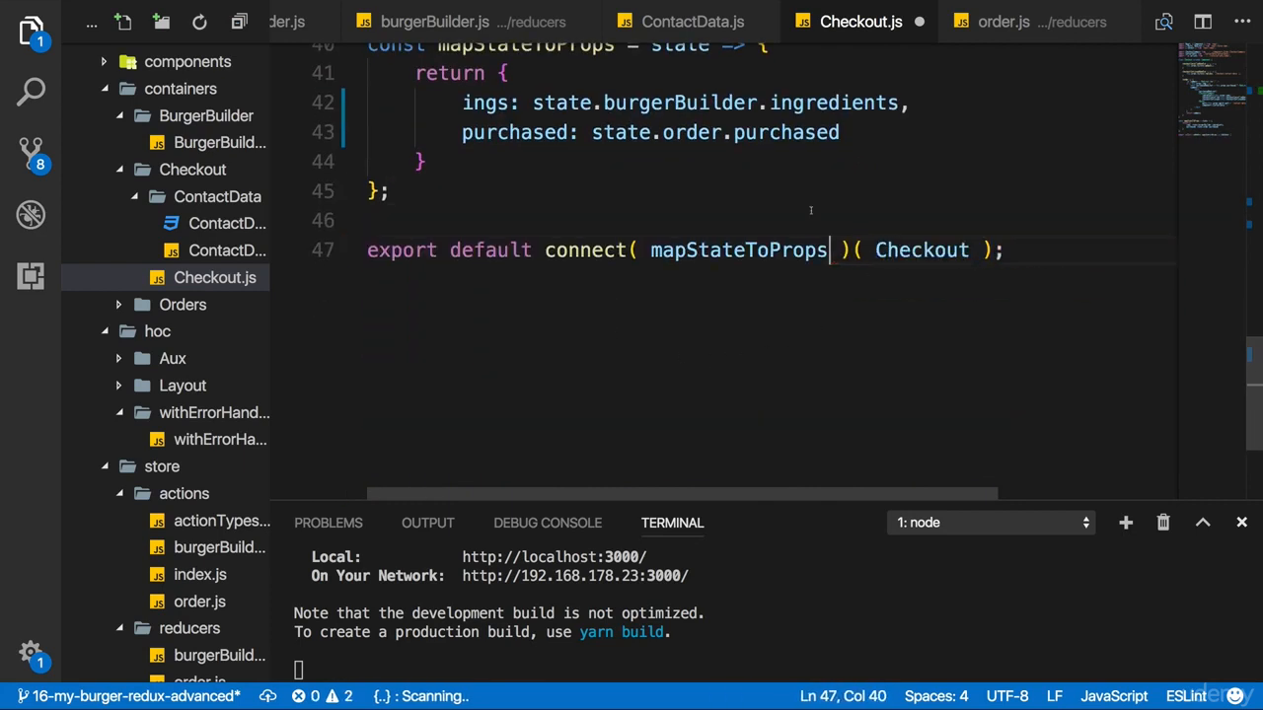
key(ctrl+s)
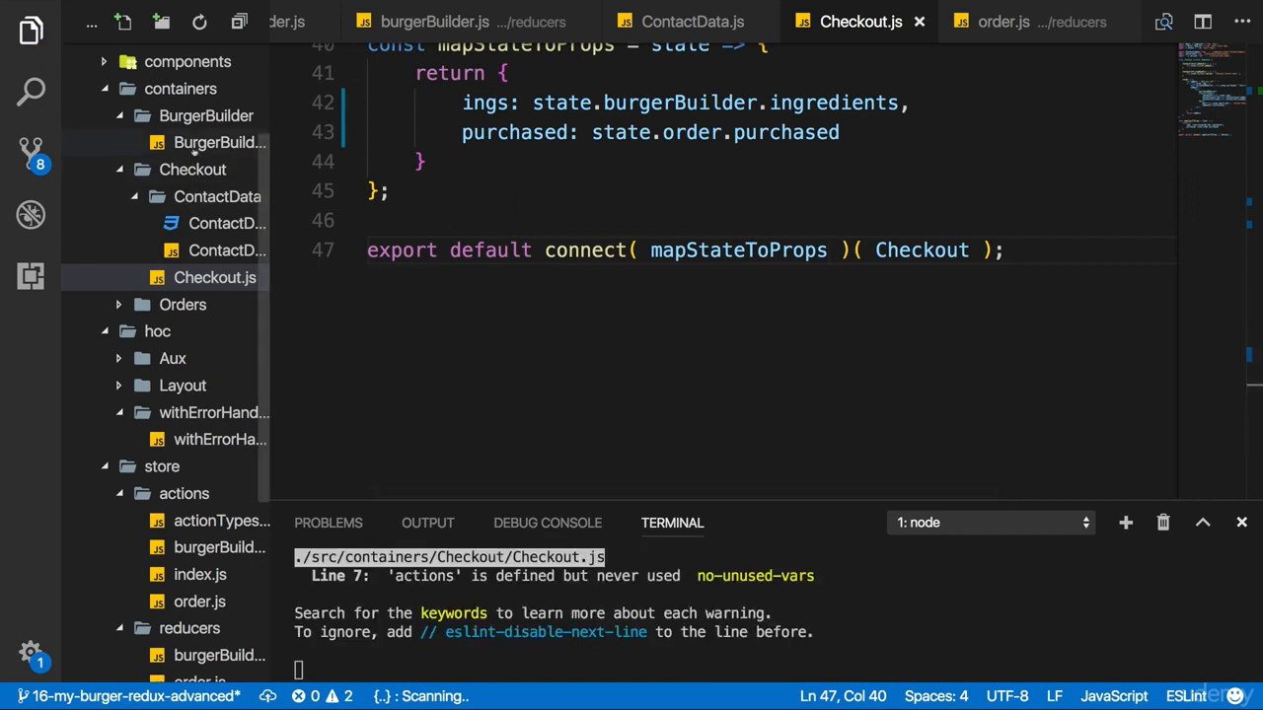
Switch to BurgerBuilder.js and locate its mapDispatchToProps
click(219, 142)
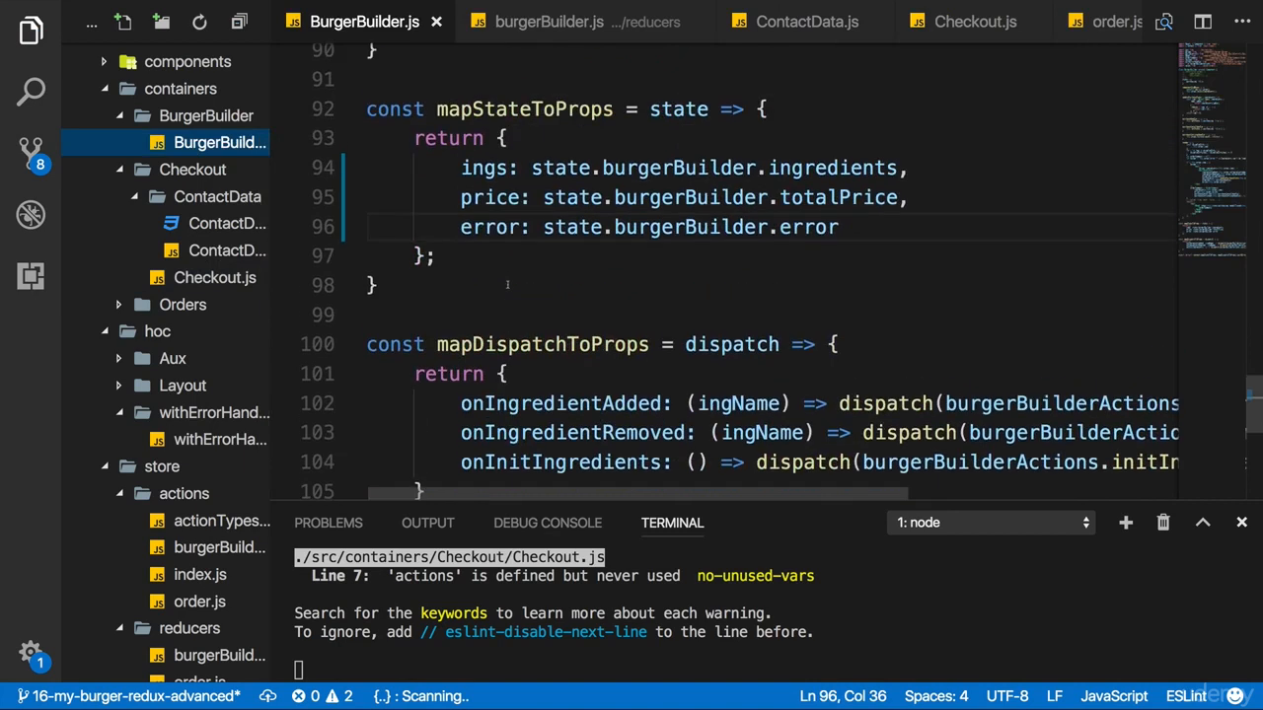
scroll(up, 3)
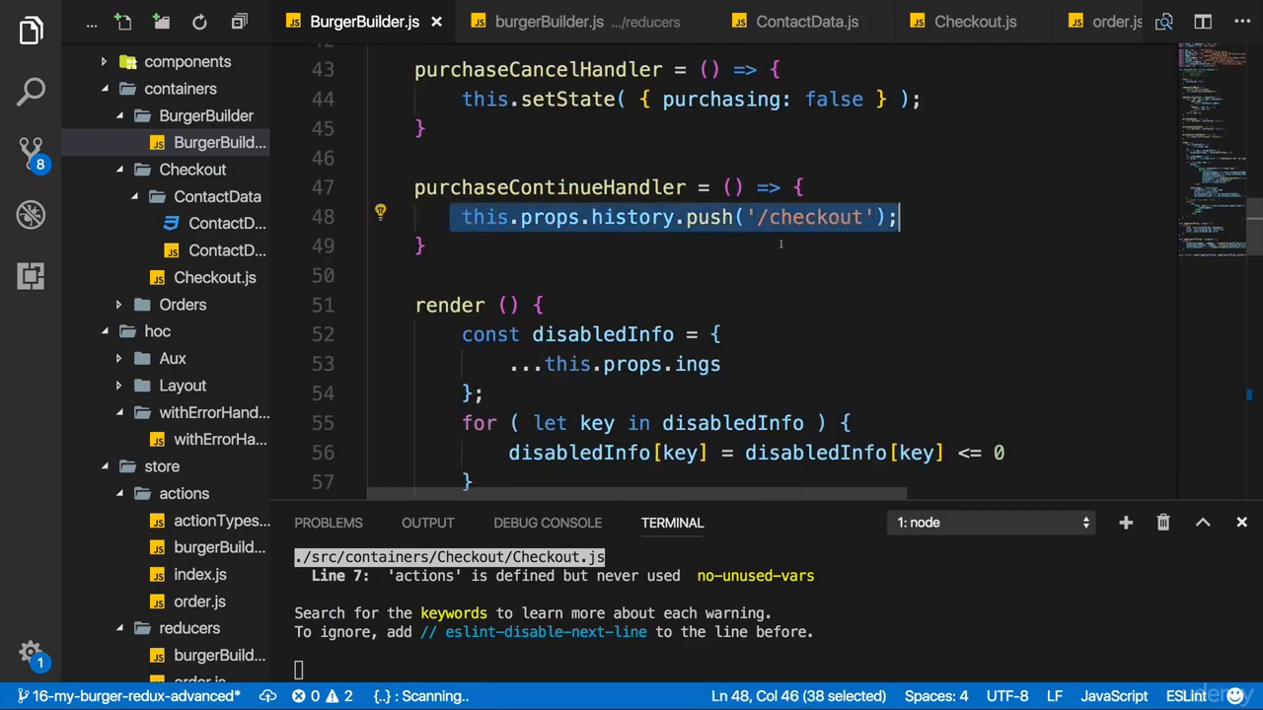
scroll(down, 3)
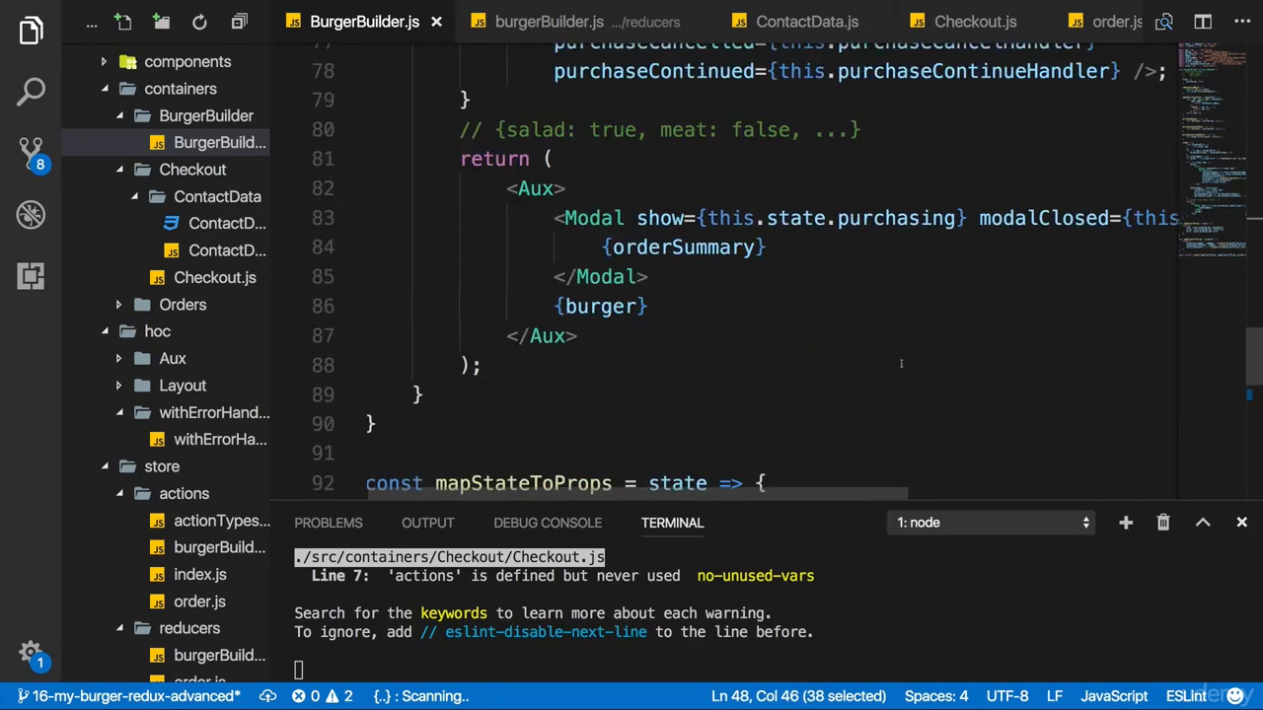
scroll(down, 3)
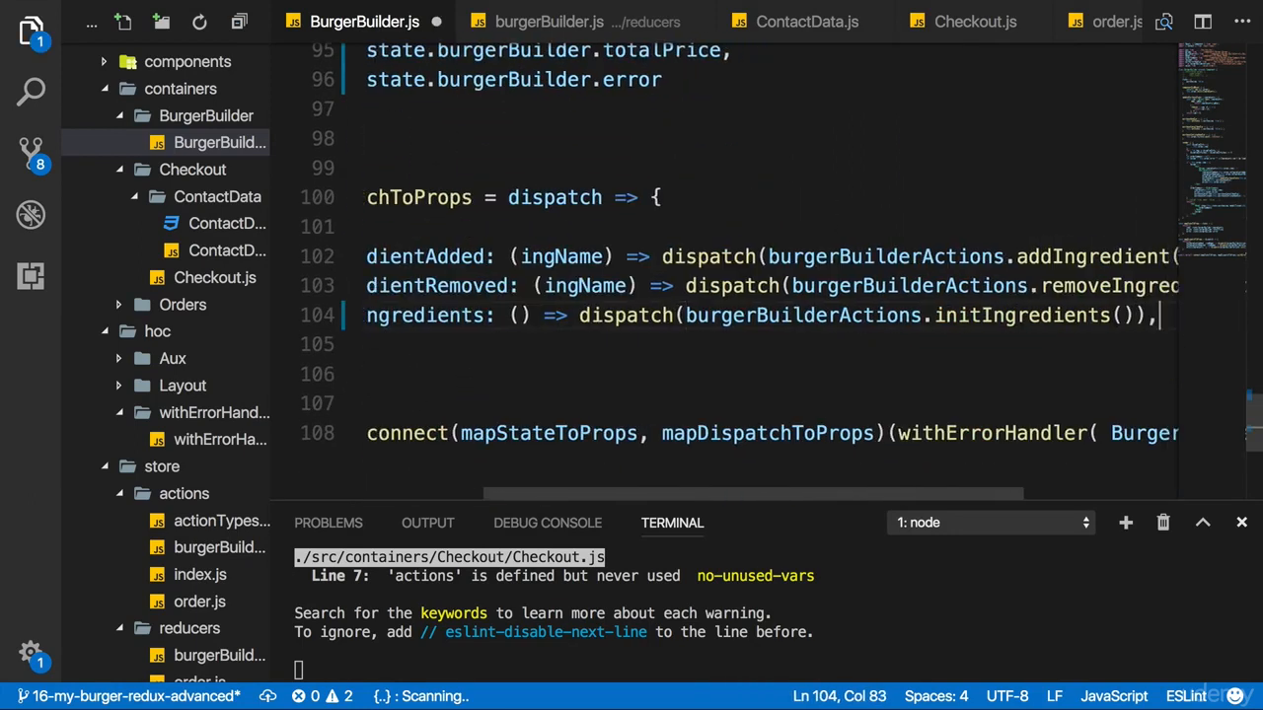
Add onInitPurchase: () => dispatch(actions.purchaseInit()), renaming burgerBuilderActions to actions
text(onInitPurchase)
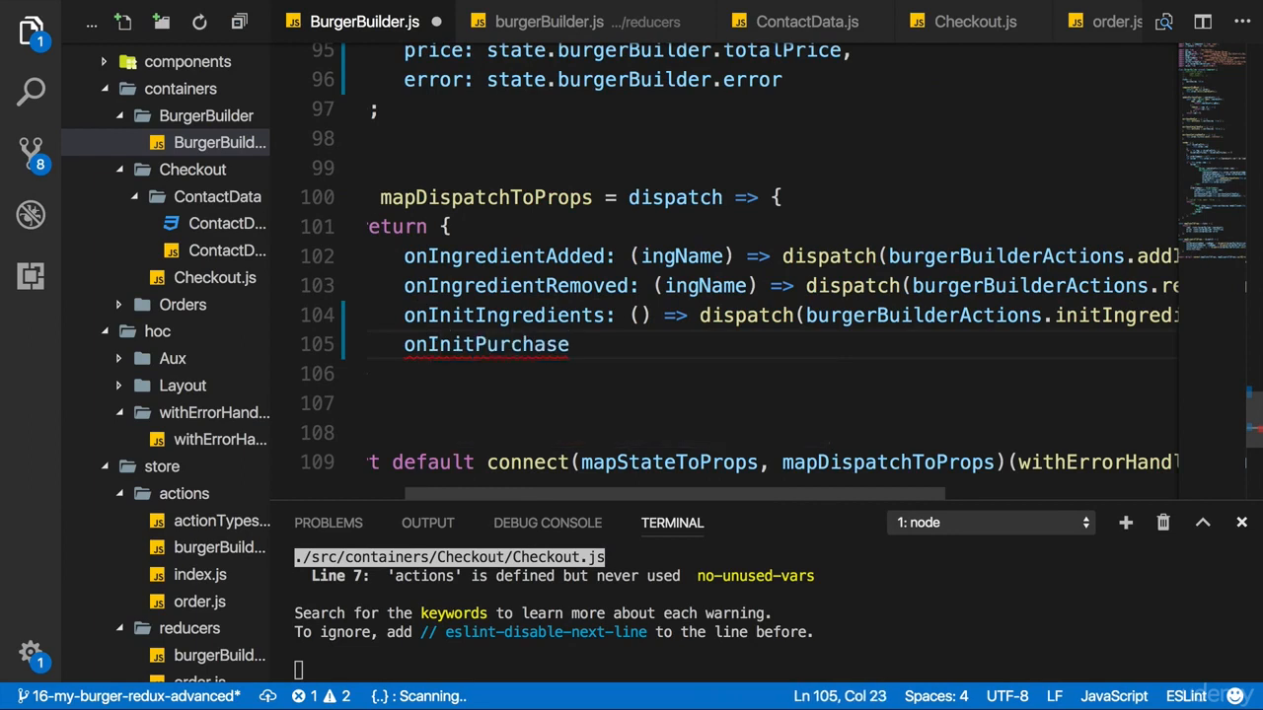
text(: () => dispt)
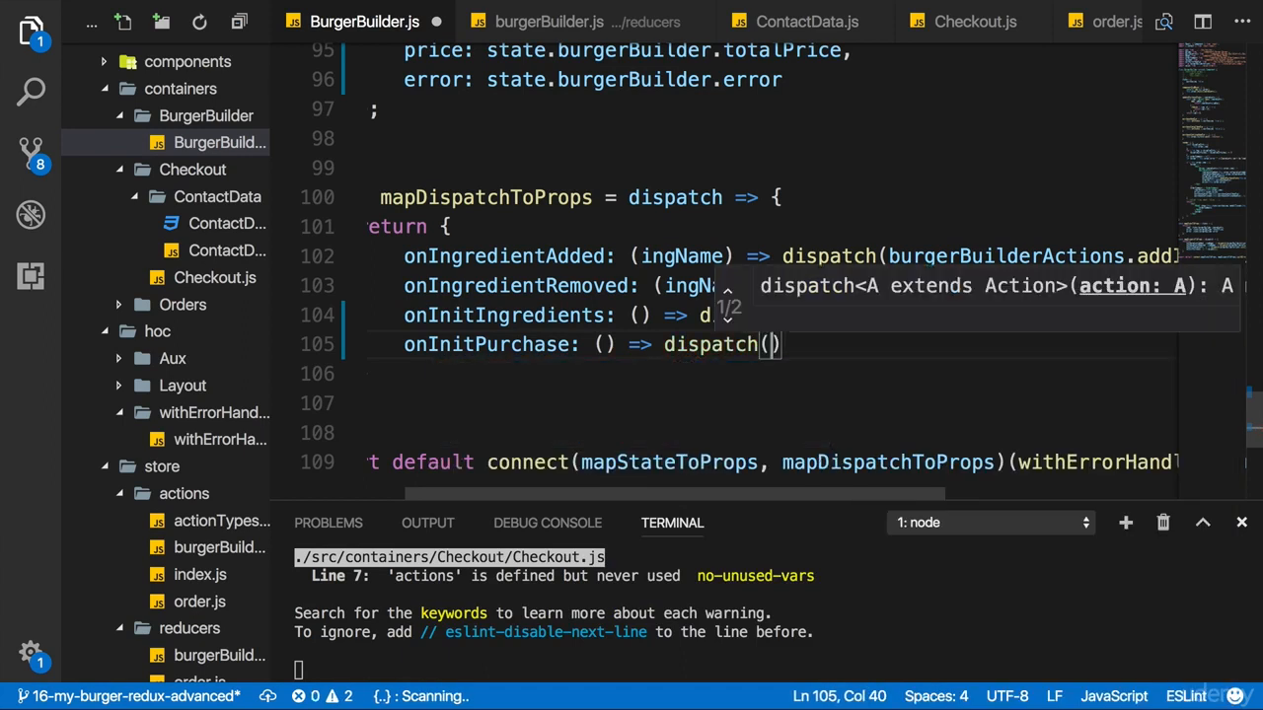
text(actions)
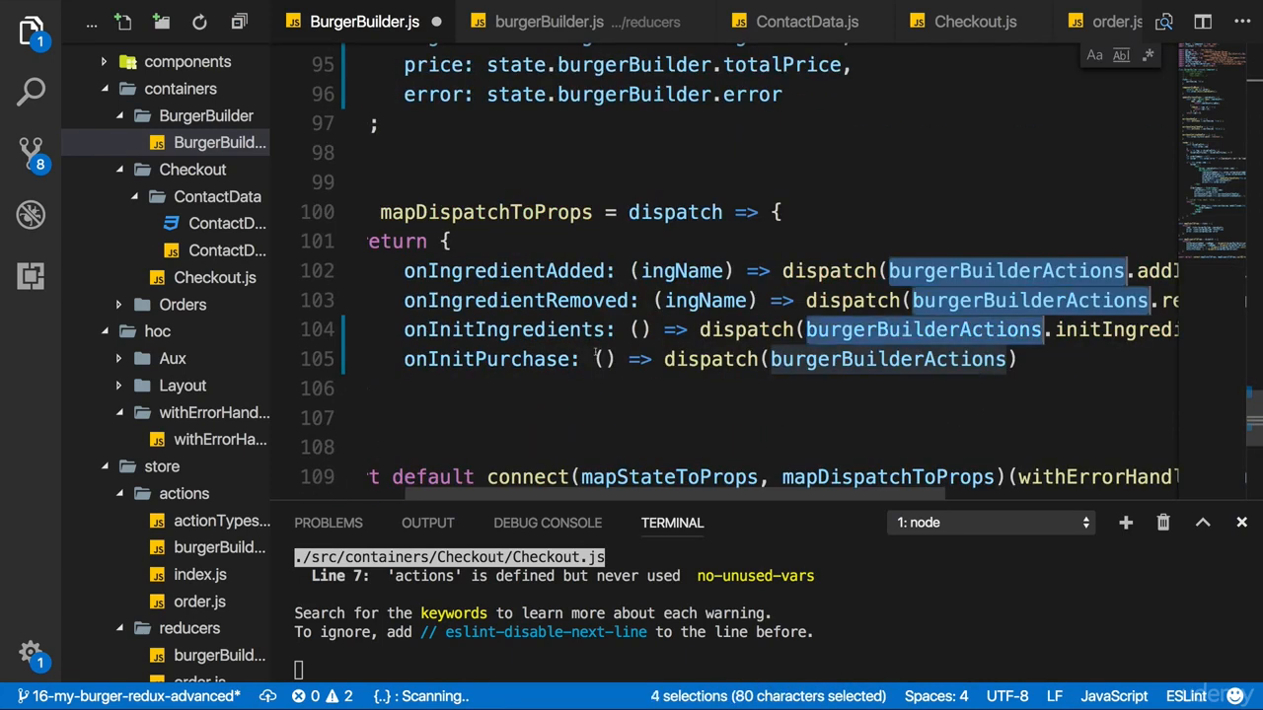
text(actions)
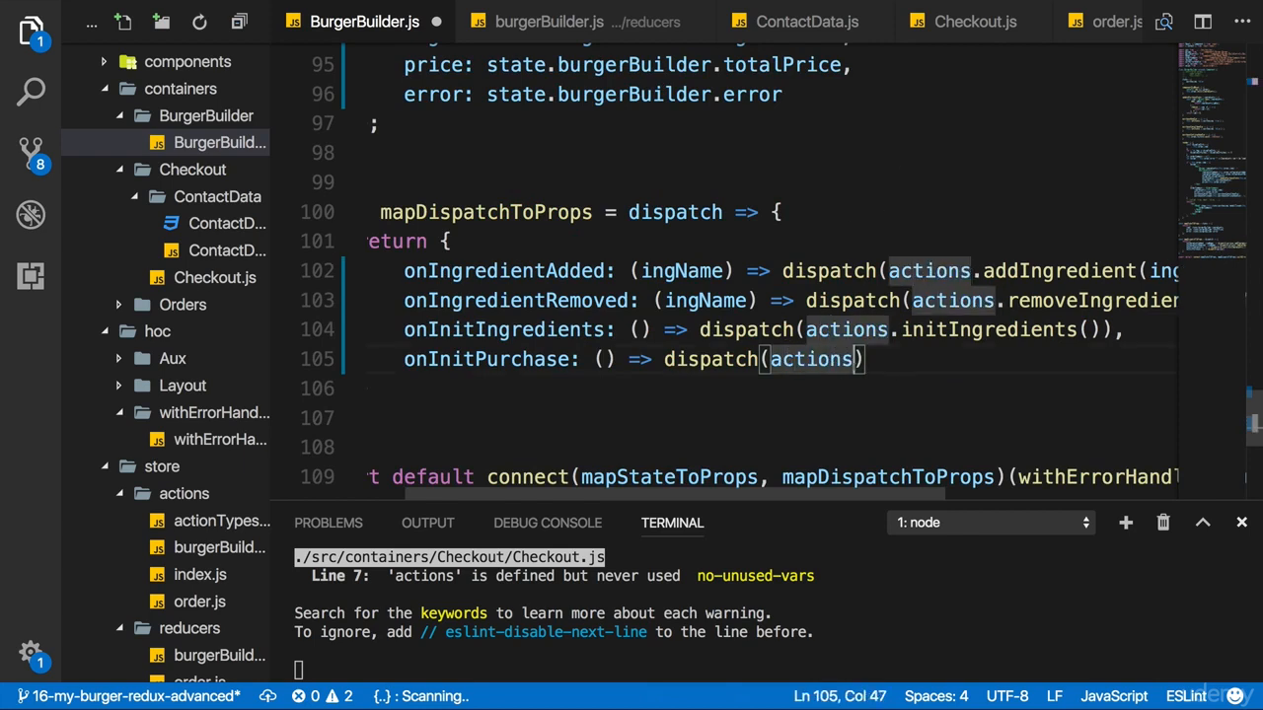
text(.purchaseInit)
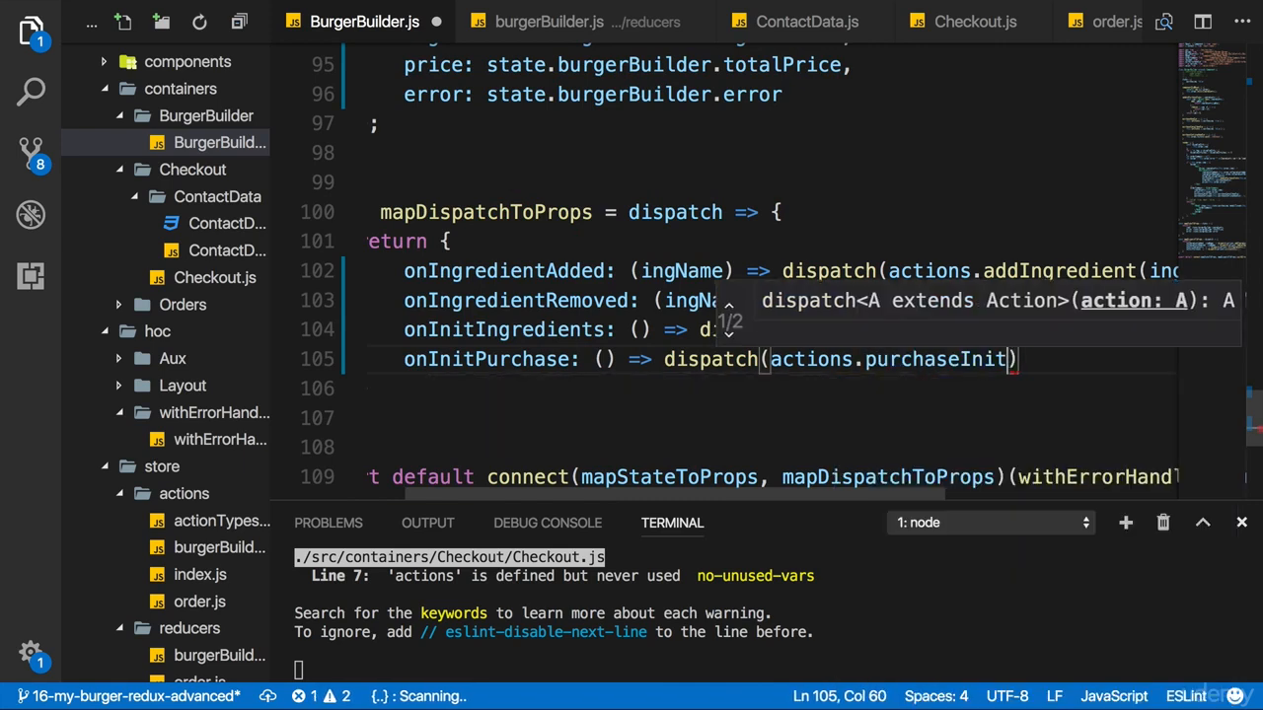
text(())
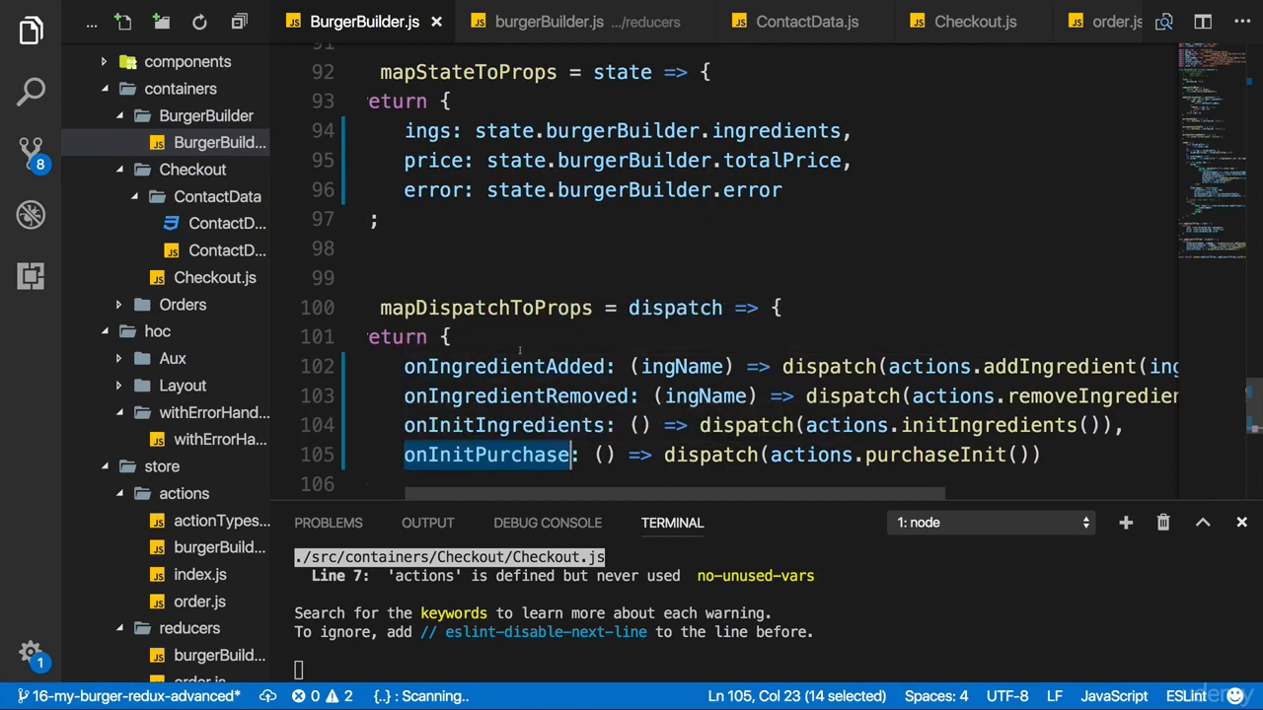
scroll(up, 3)
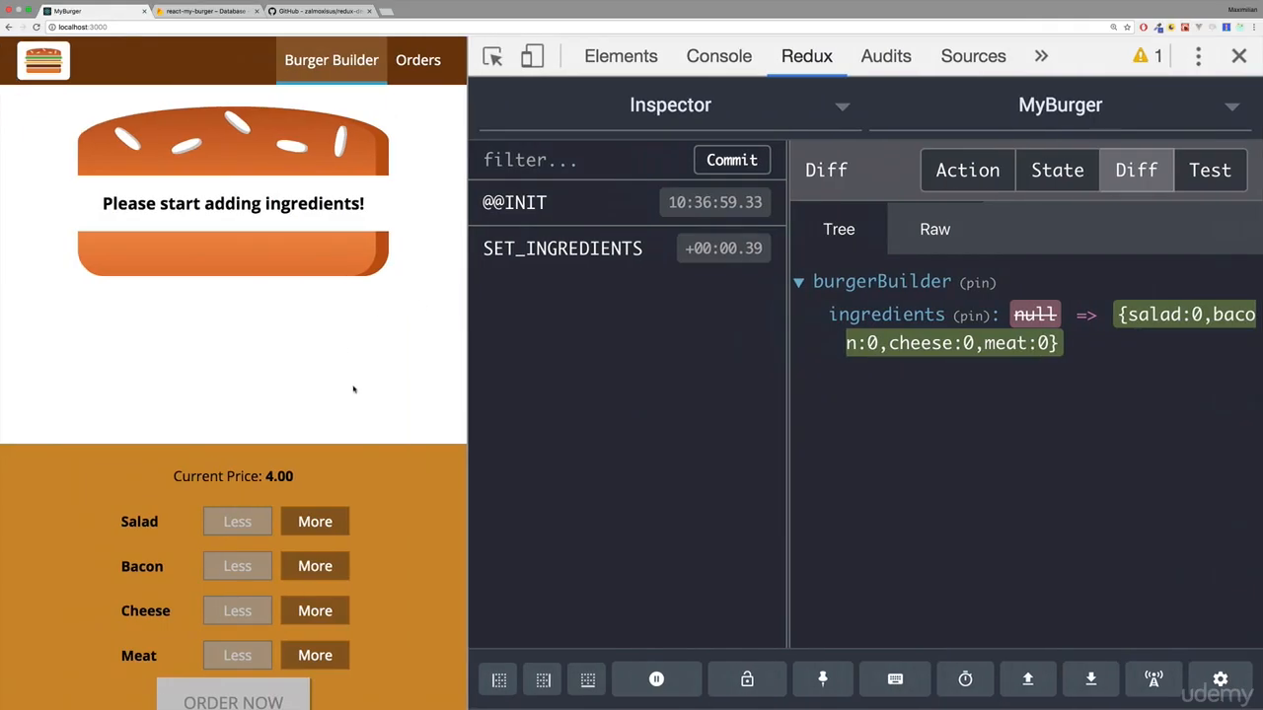
Order a salad burger and reach the checkout contact form without a redirect
click(315, 520)
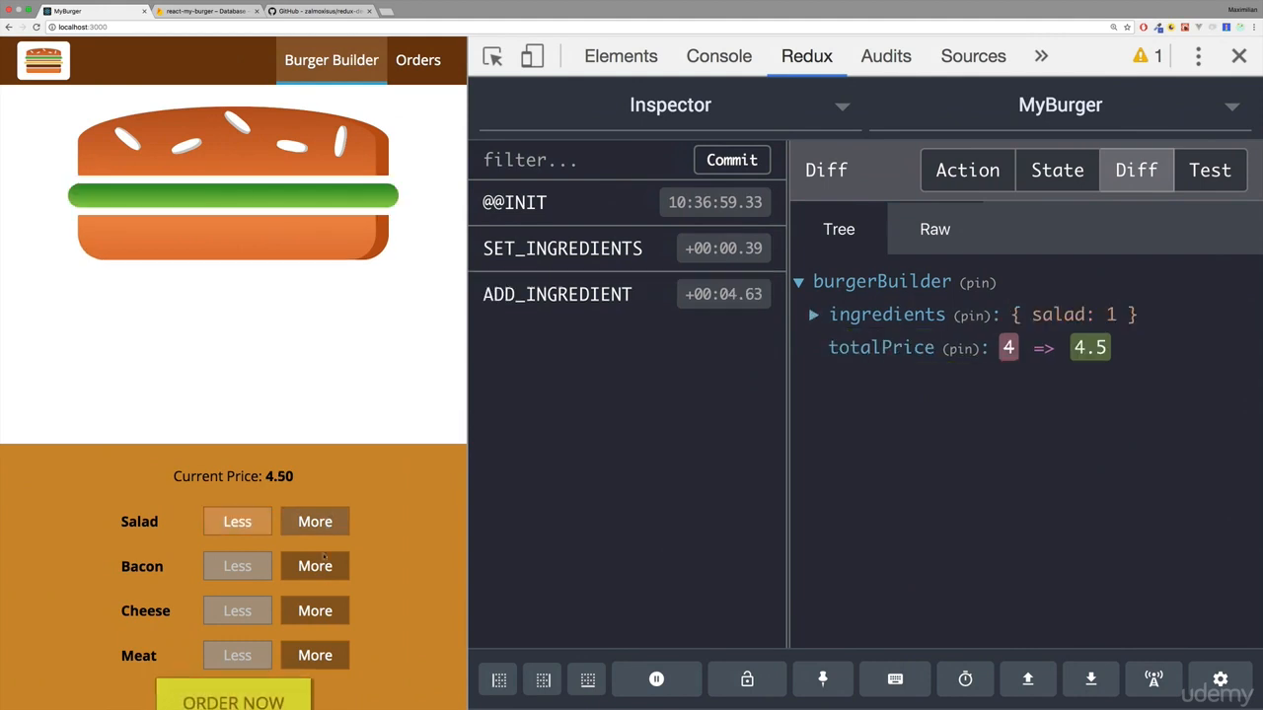
click(233, 702)
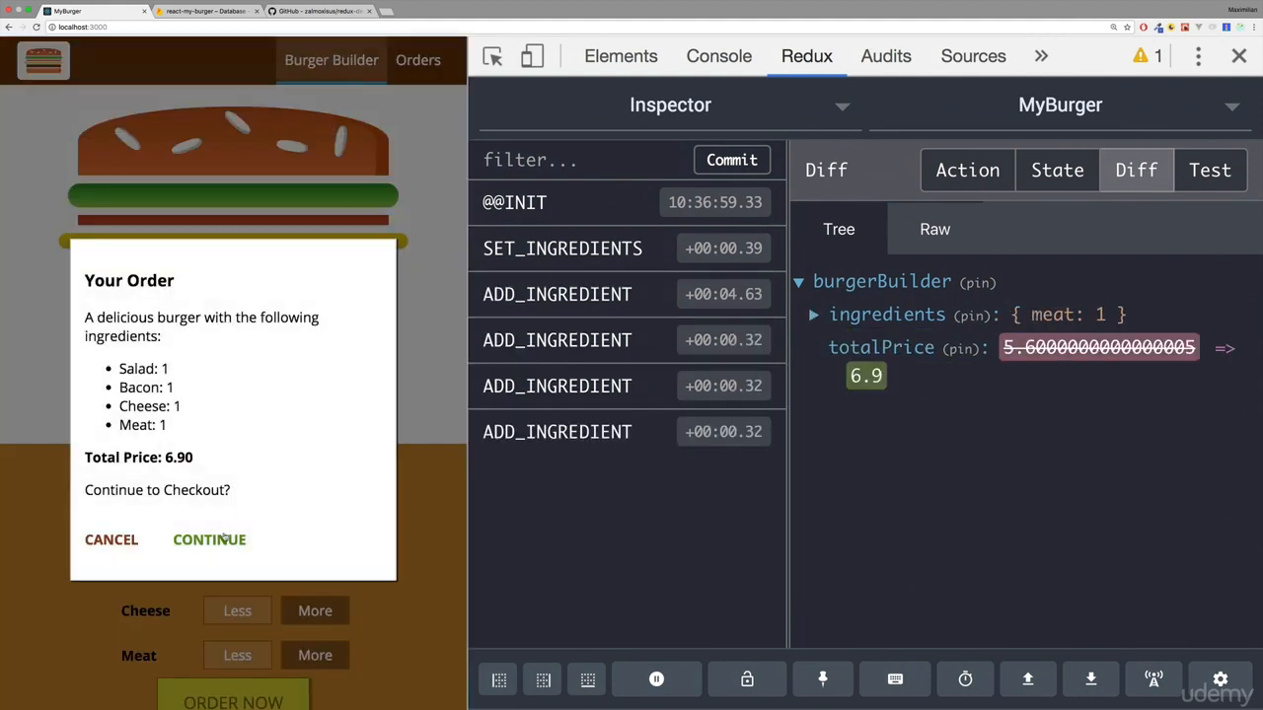
click(209, 539)
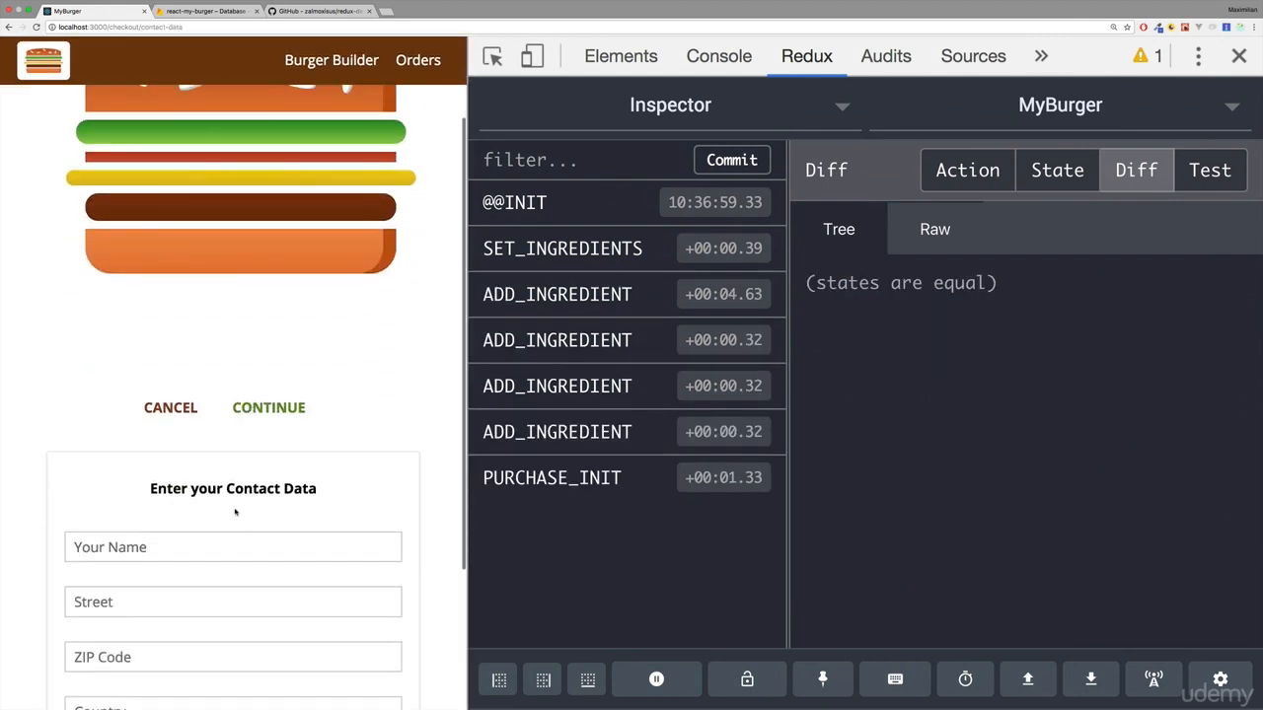
click(233, 546)
text(Teststreet)
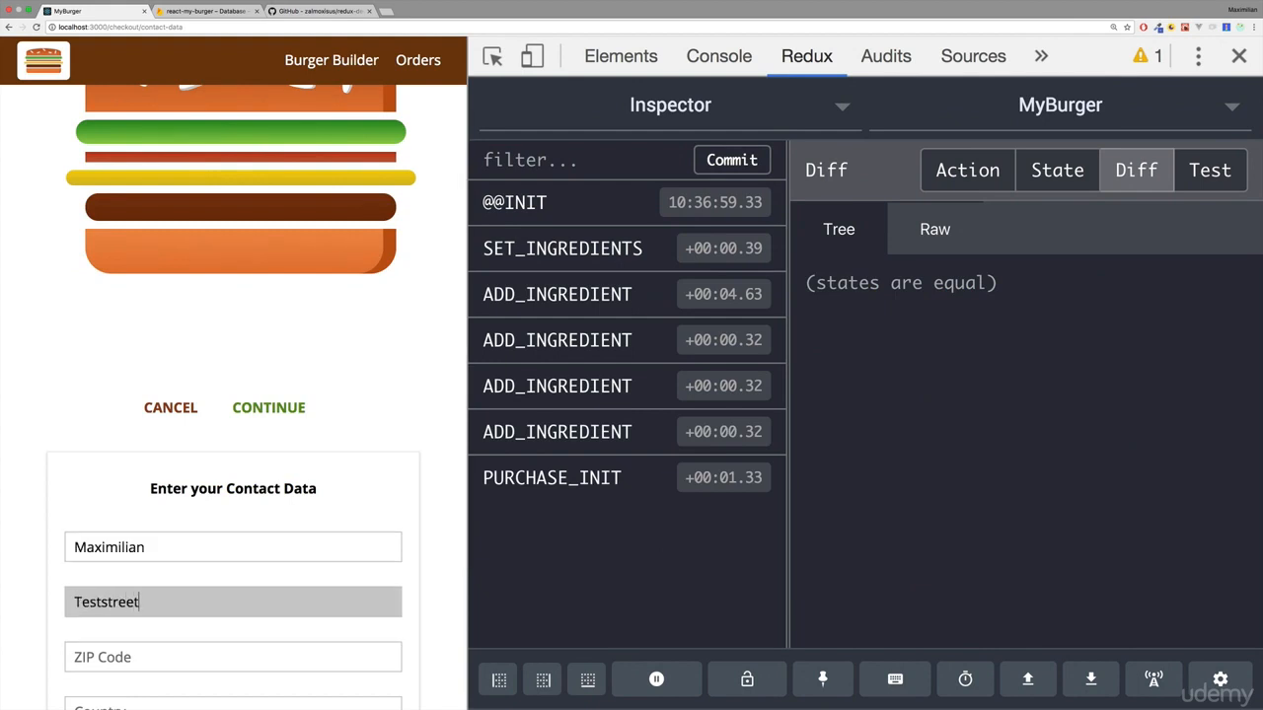
scroll(down, 3)
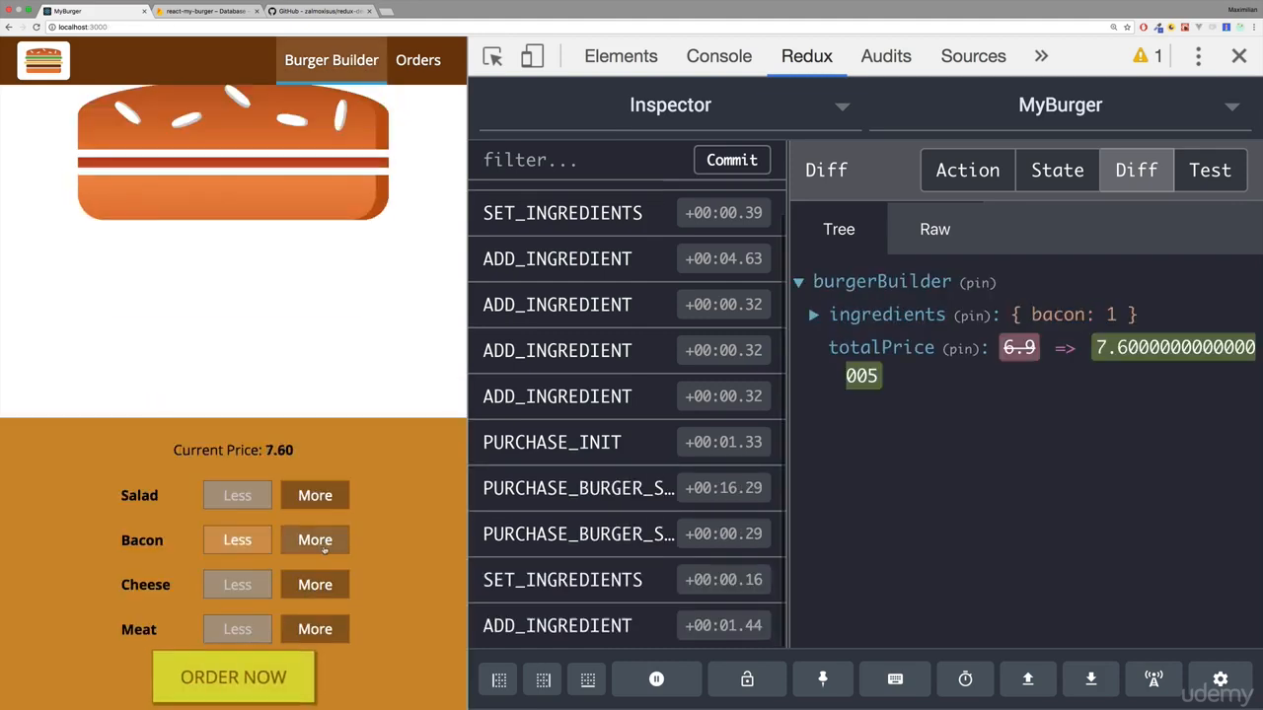
Order again, confirm the contact form appears a second time, then return to the builder
click(233, 676)
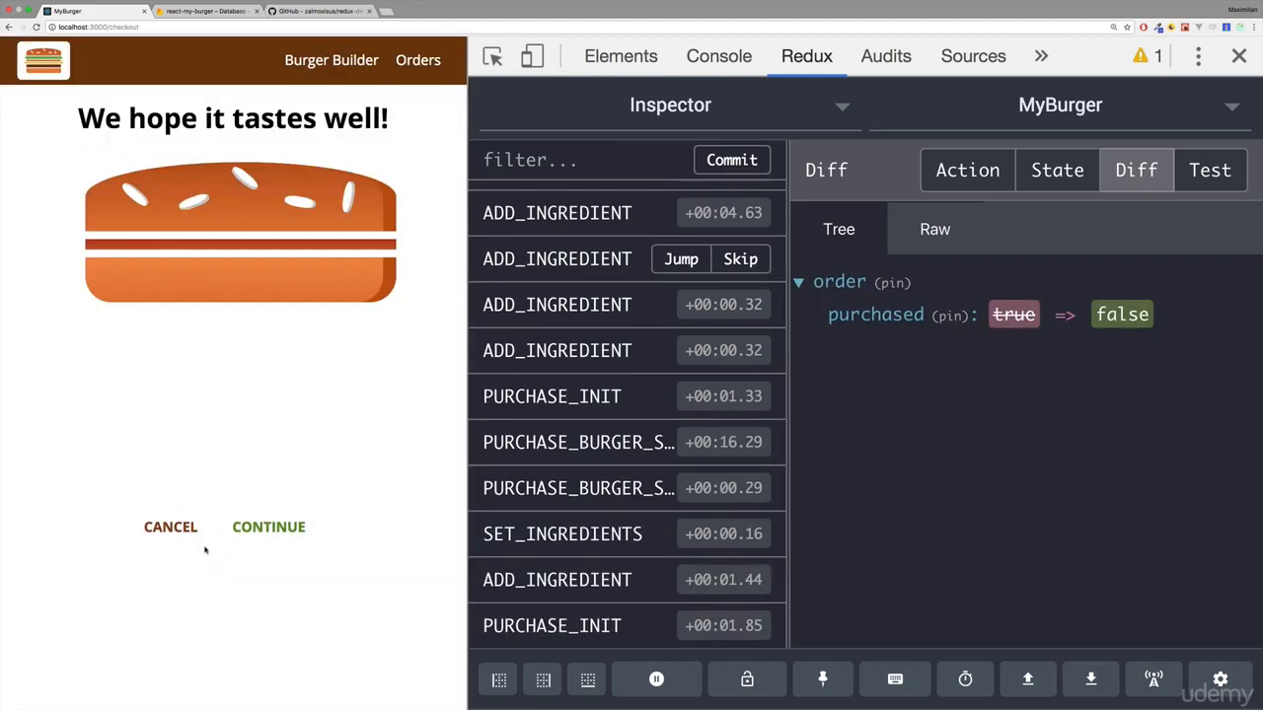
click(269, 527)
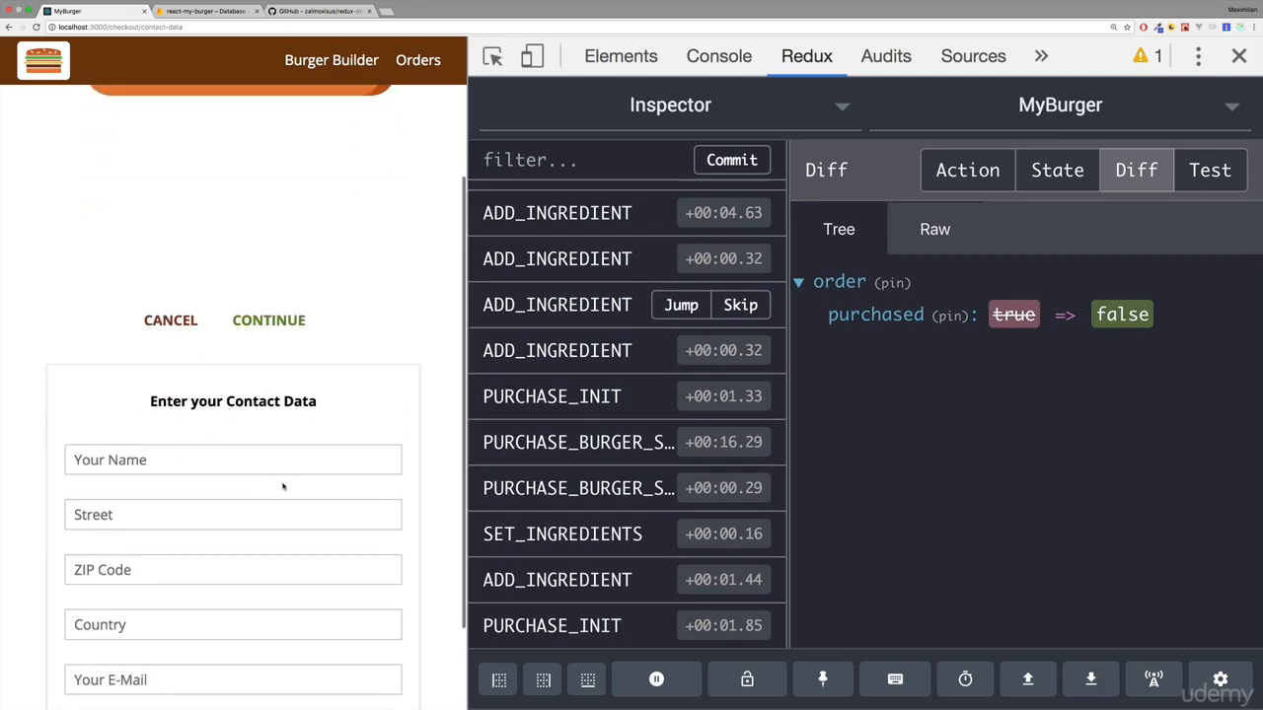
scroll(up, 3)
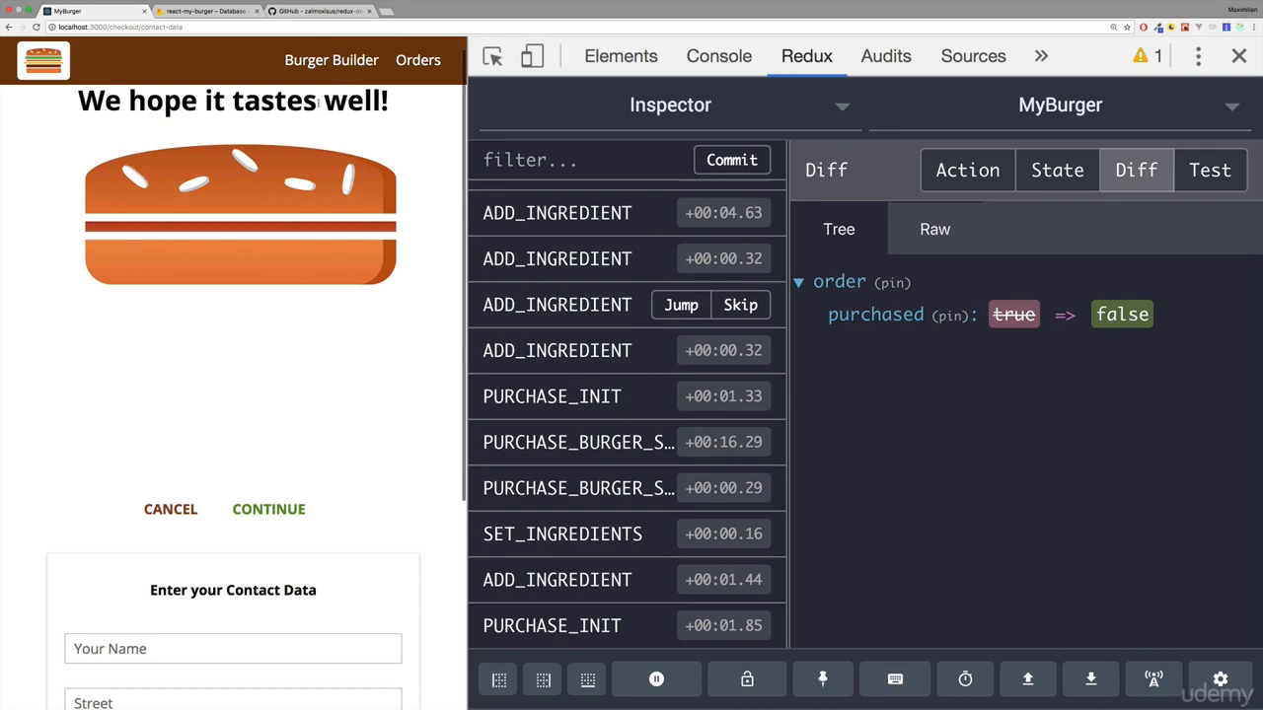
click(331, 59)
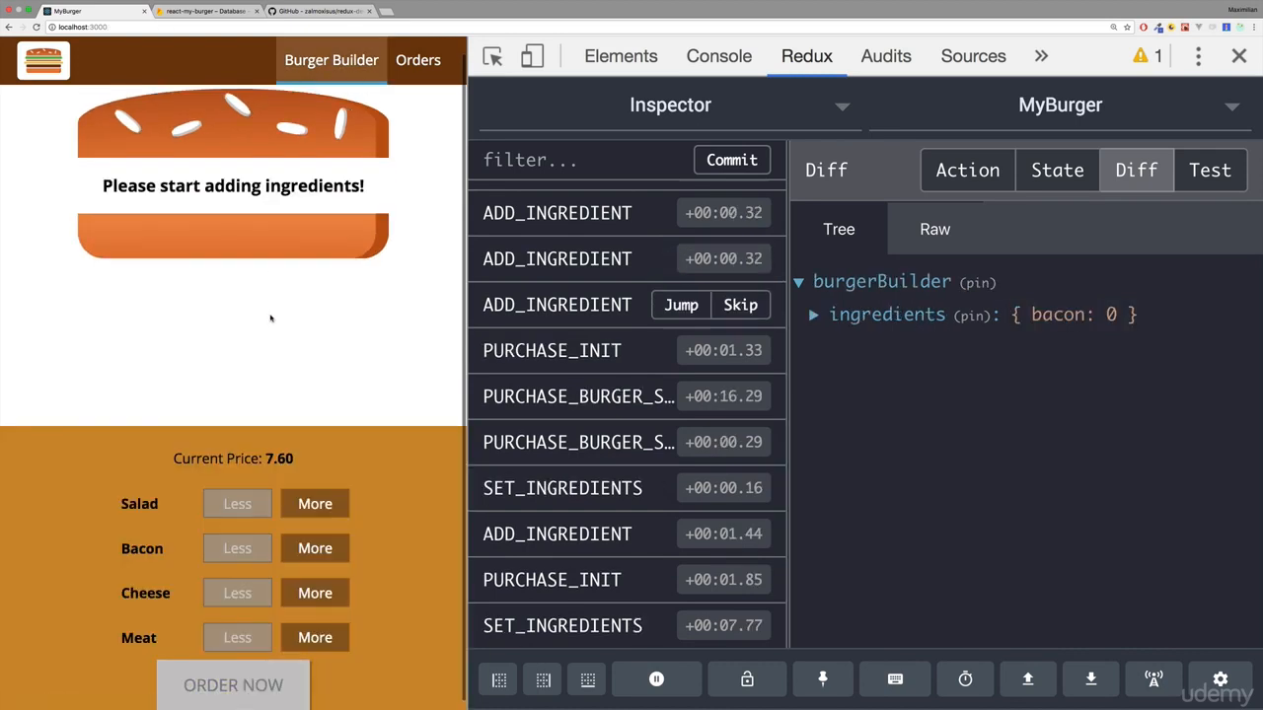